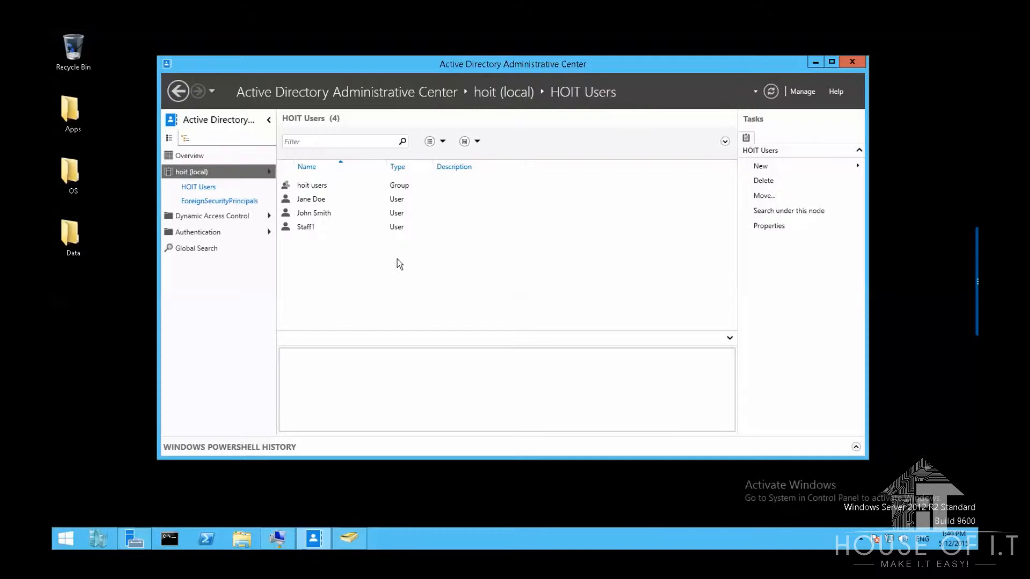
Step: Delete the Staff1 user from HOIT Users and confirm the deletion
left_click(305, 226)
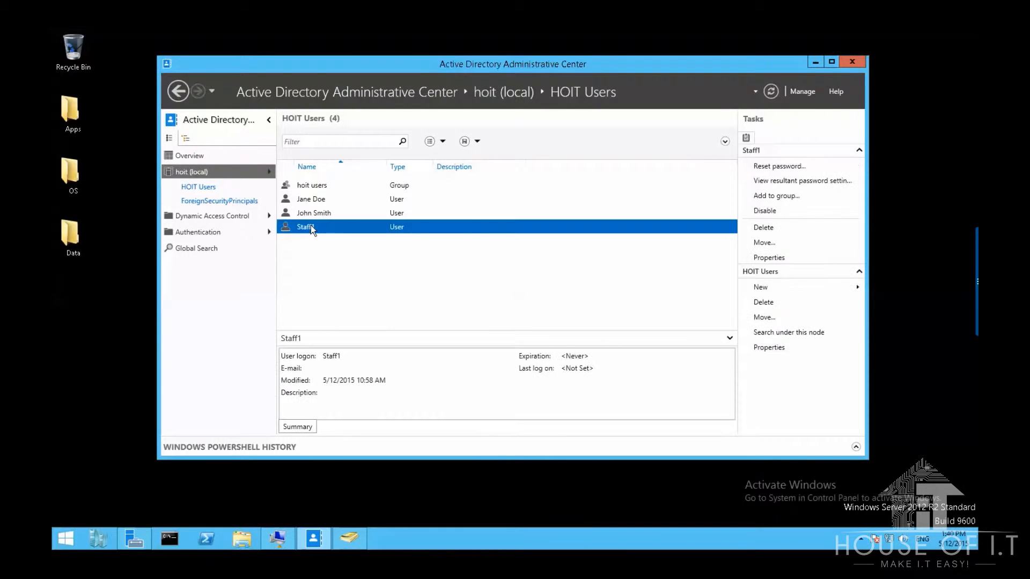
left_click(763, 226)
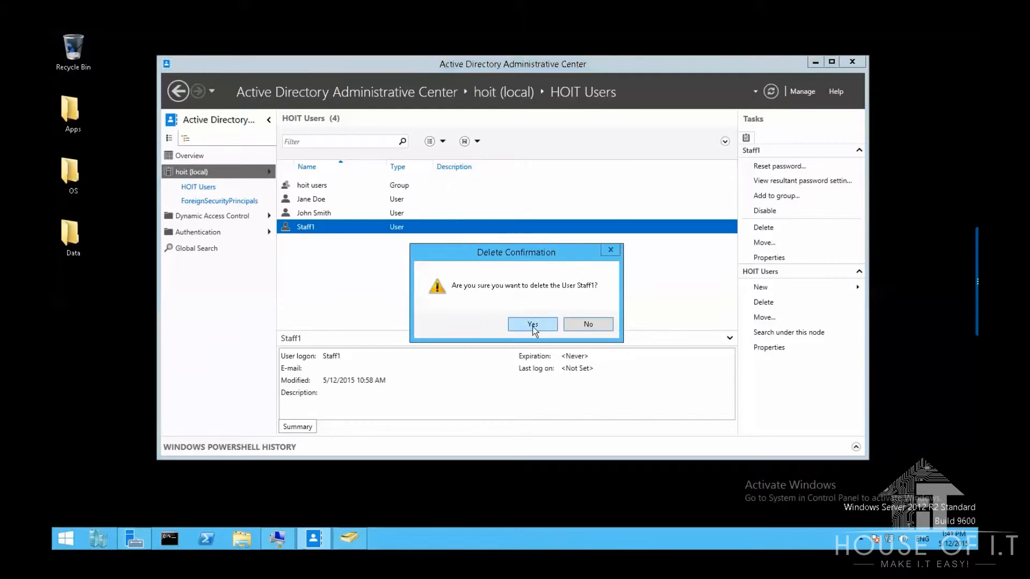
left_click(532, 324)
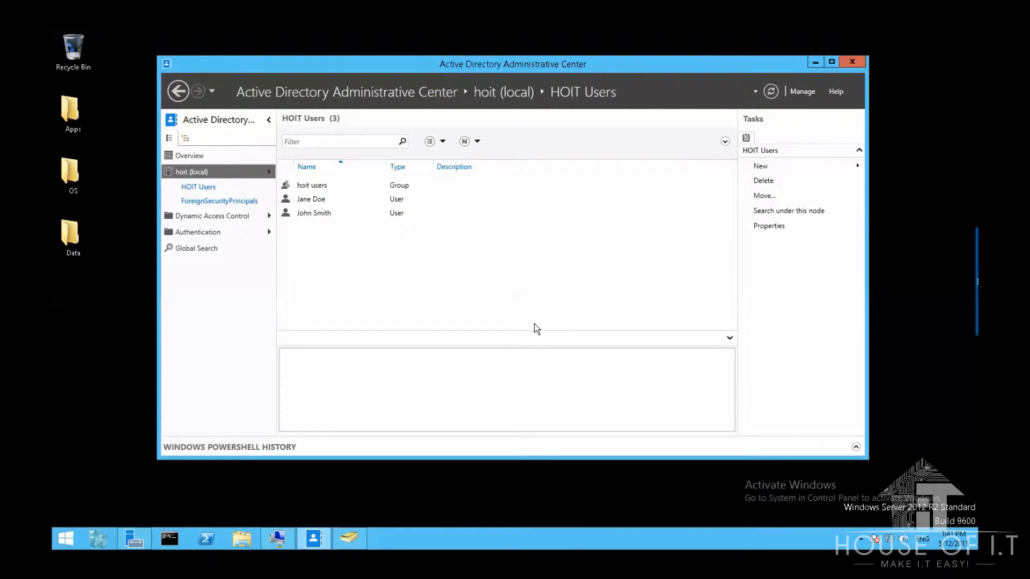
mouse_move(295, 254)
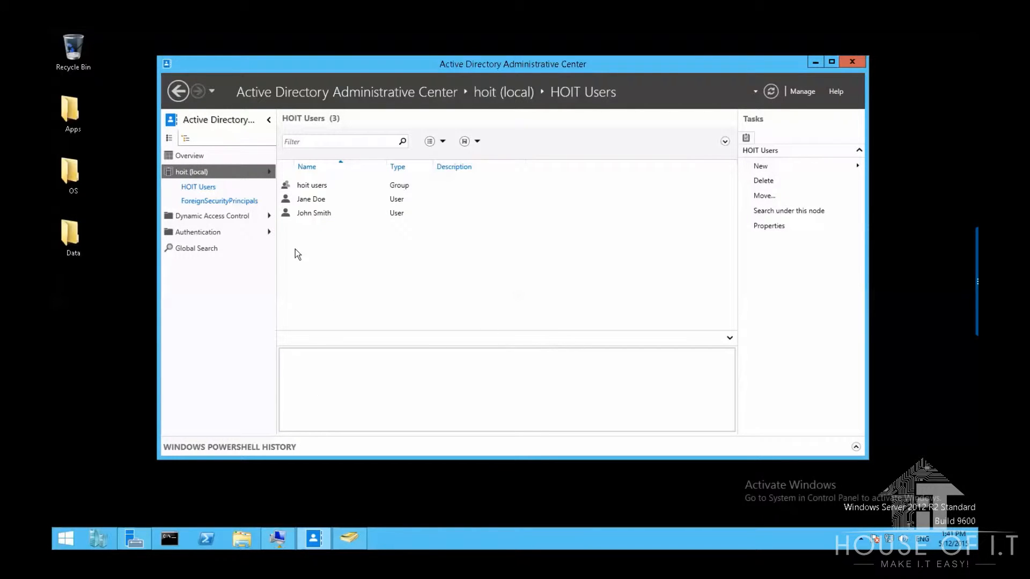
Step: Create user staff1 with a password at the hoit (local) root, then select it
right_click(190, 172)
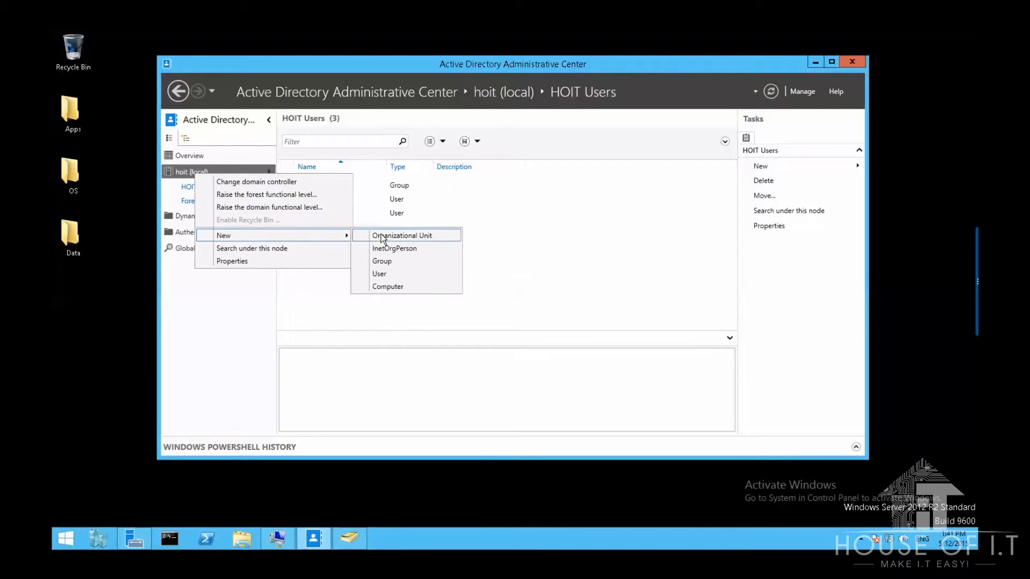
left_click(379, 274)
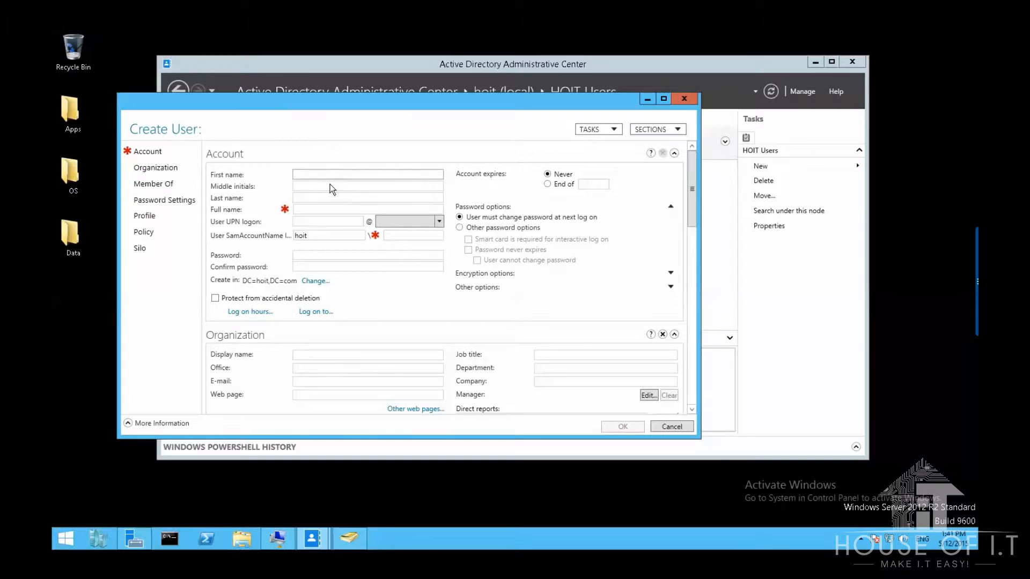
type("staff1")
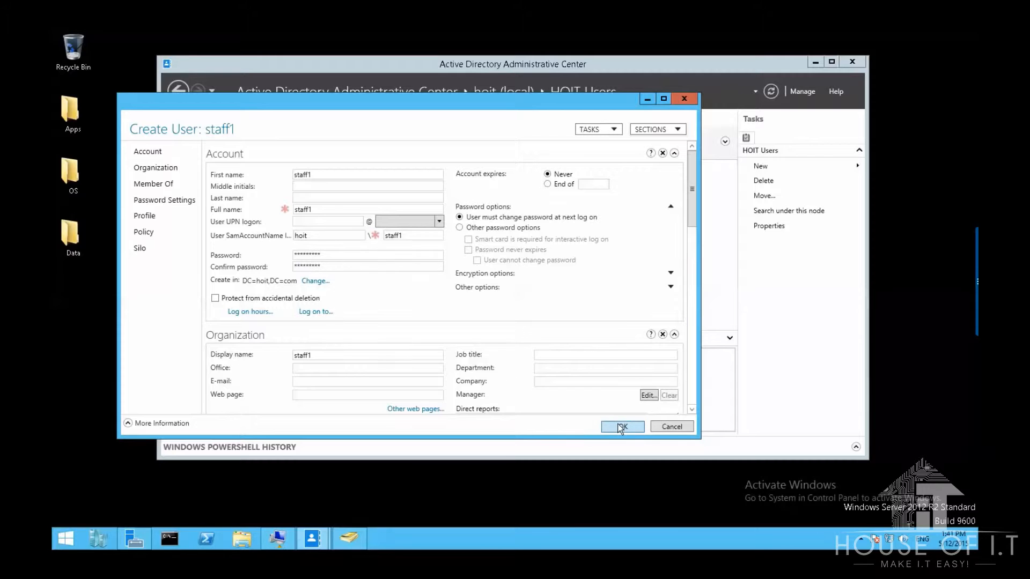
left_click(618, 426)
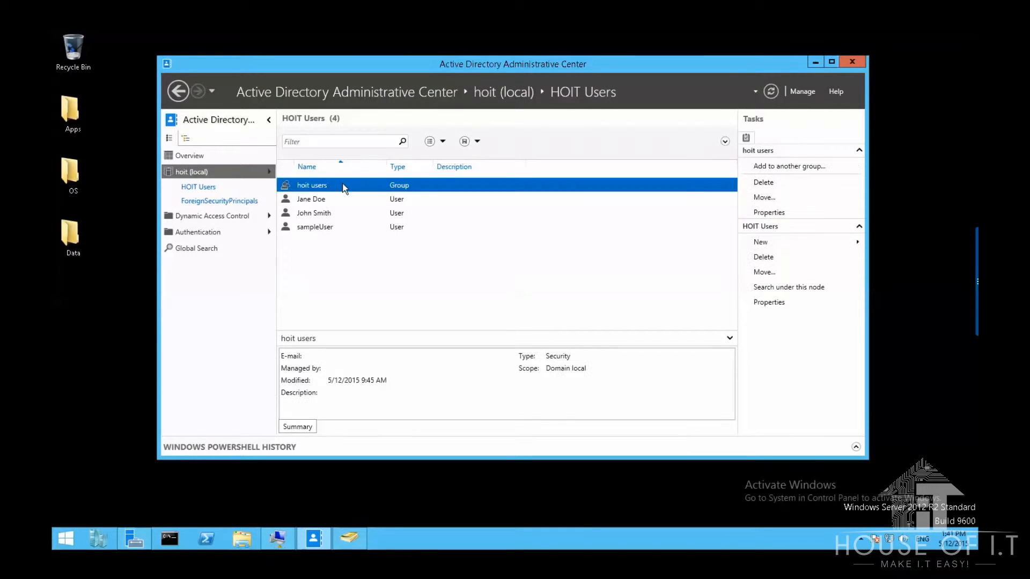
left_click(191, 172)
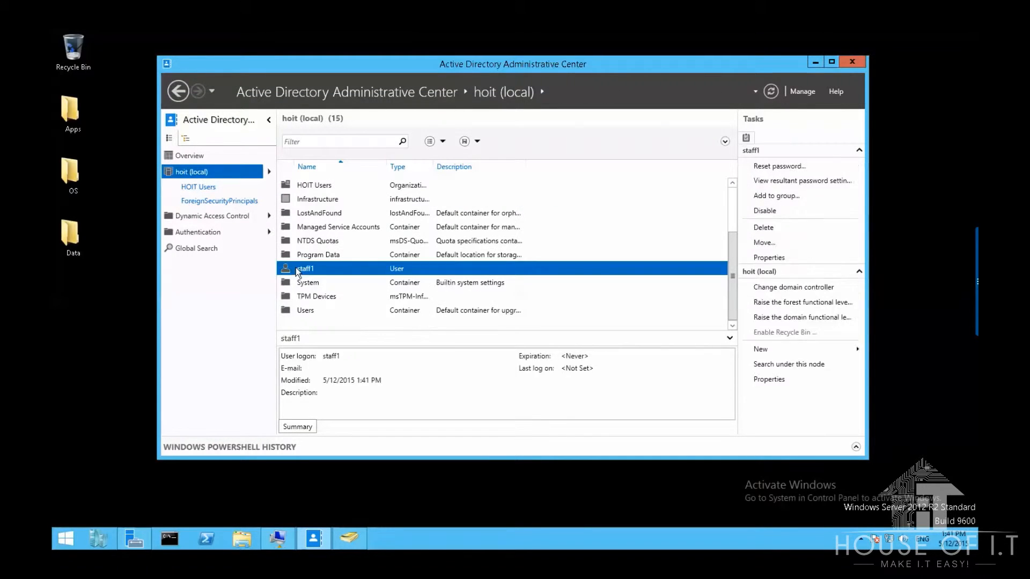
left_click(768, 257)
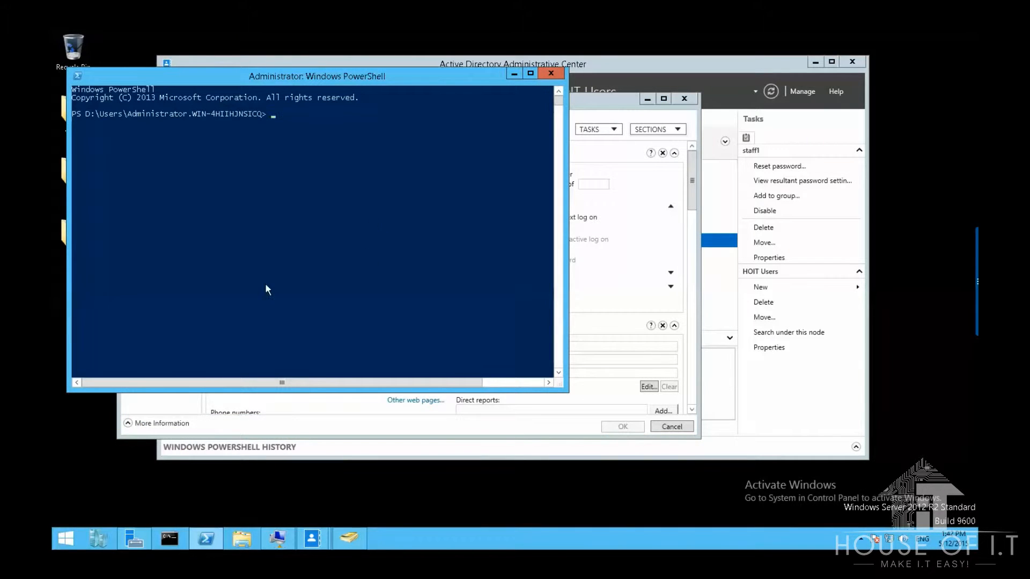
Step: Launch ADSI Edit via adsiedit and bring up actions on CN=staff1 in HOIT Users
type("adsie")
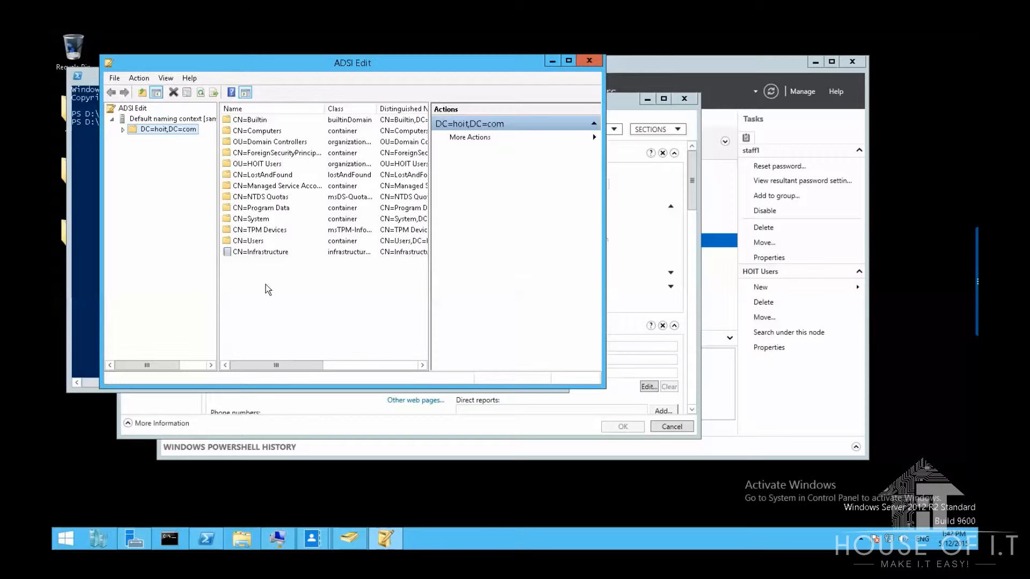
mouse_move(250, 246)
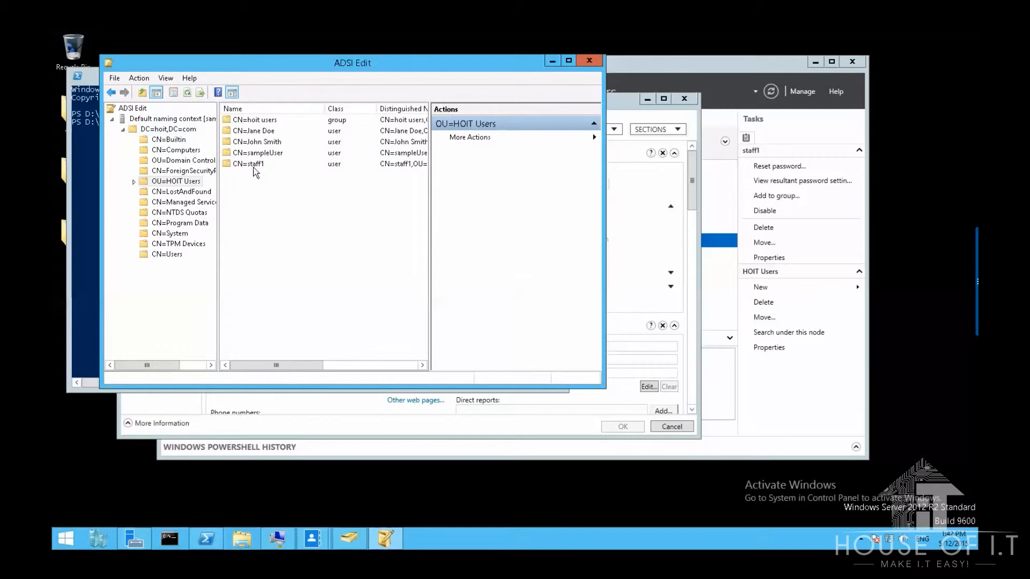
right_click(248, 163)
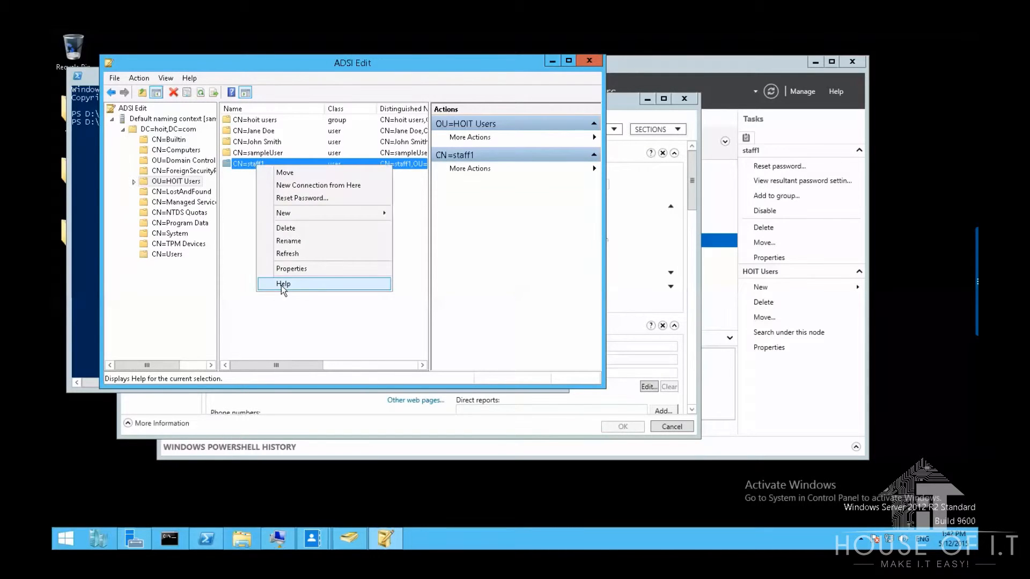
left_click(290, 268)
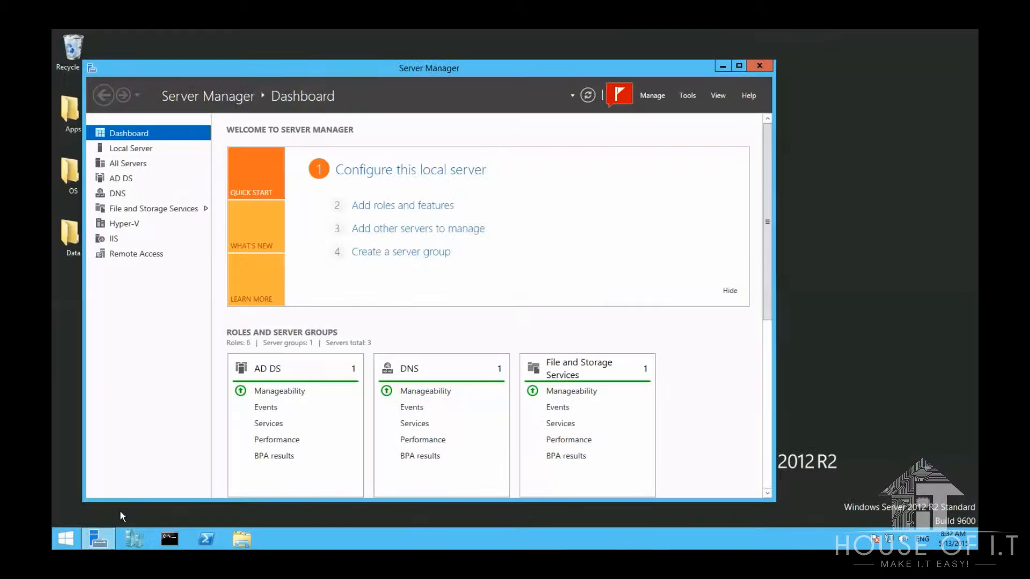
Step: Launch ADSI Edit from Server Manager's Tools menu
left_click(686, 95)
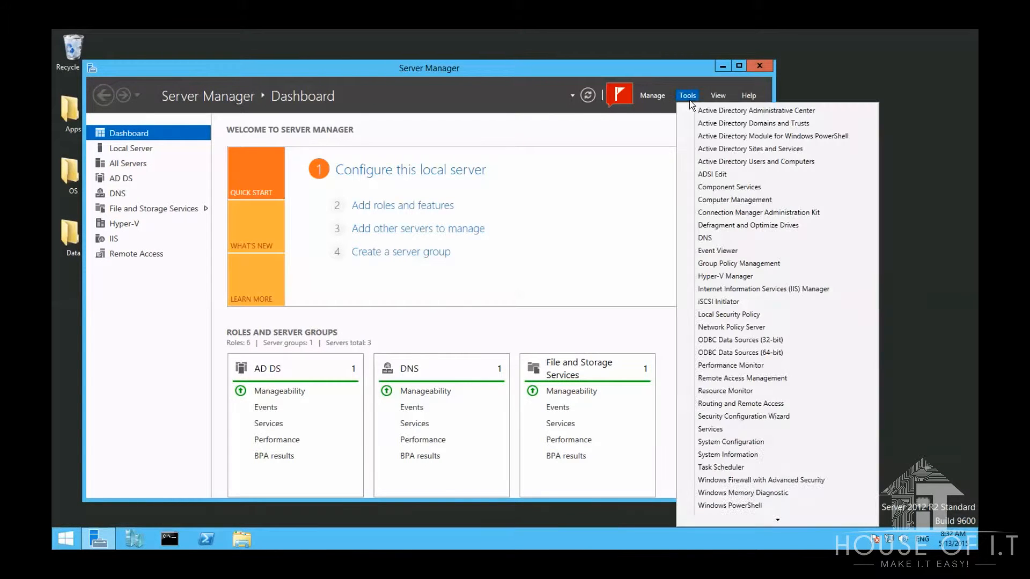
left_click(755, 110)
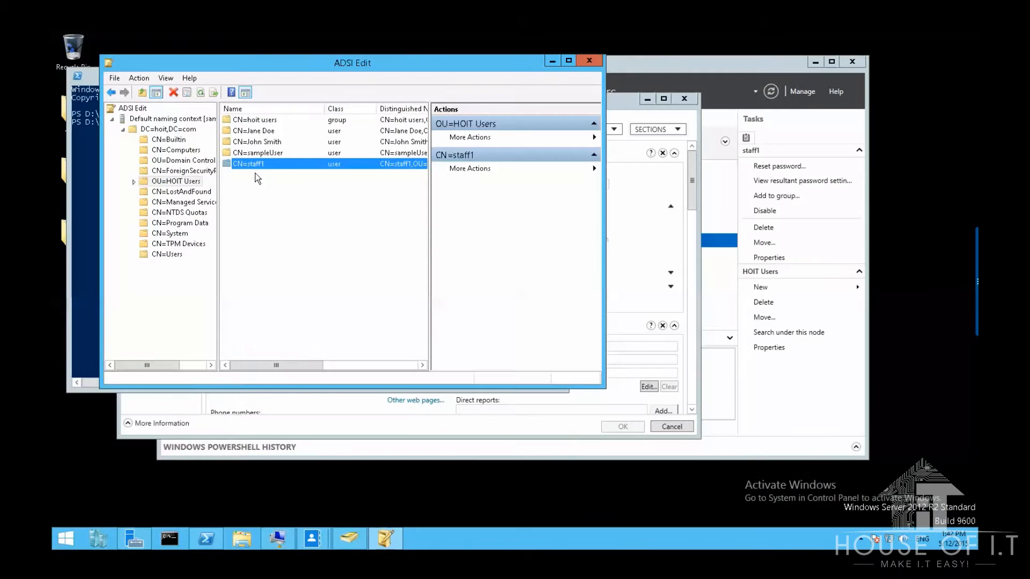
Step: Delete the CN=staff1 object, recreate staff1, and select it again
left_click(763, 226)
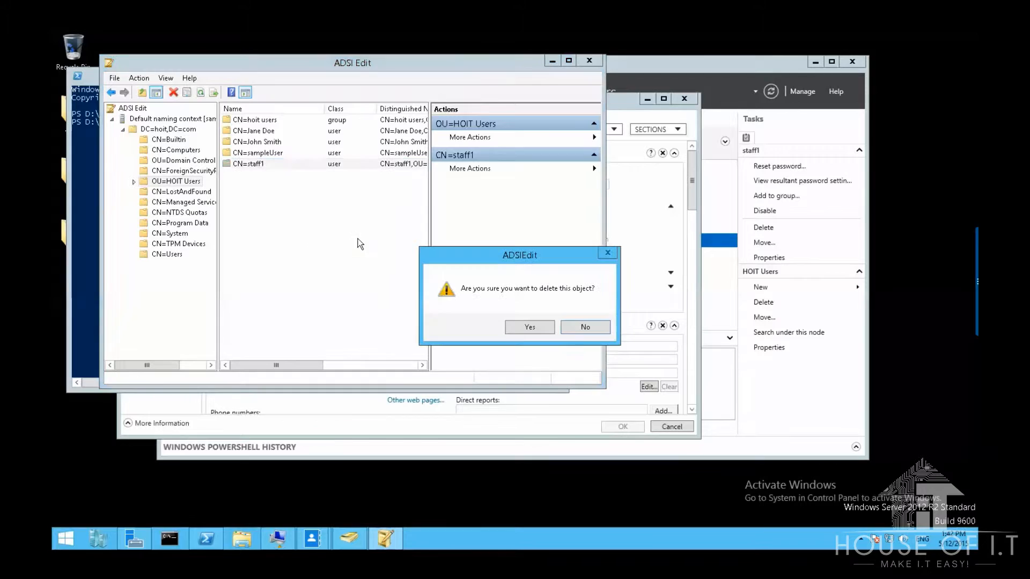
mouse_move(528, 327)
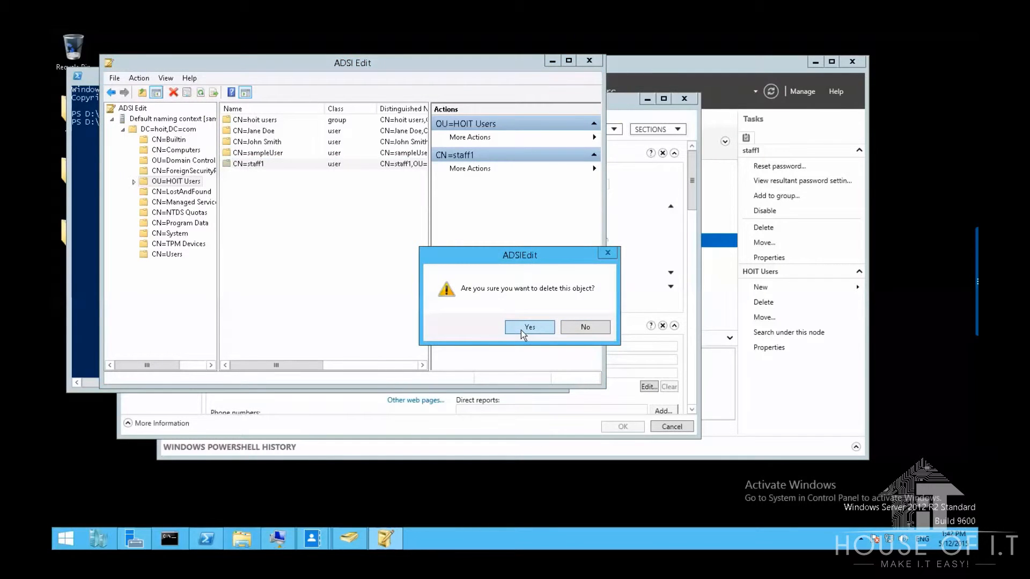
left_click(529, 327)
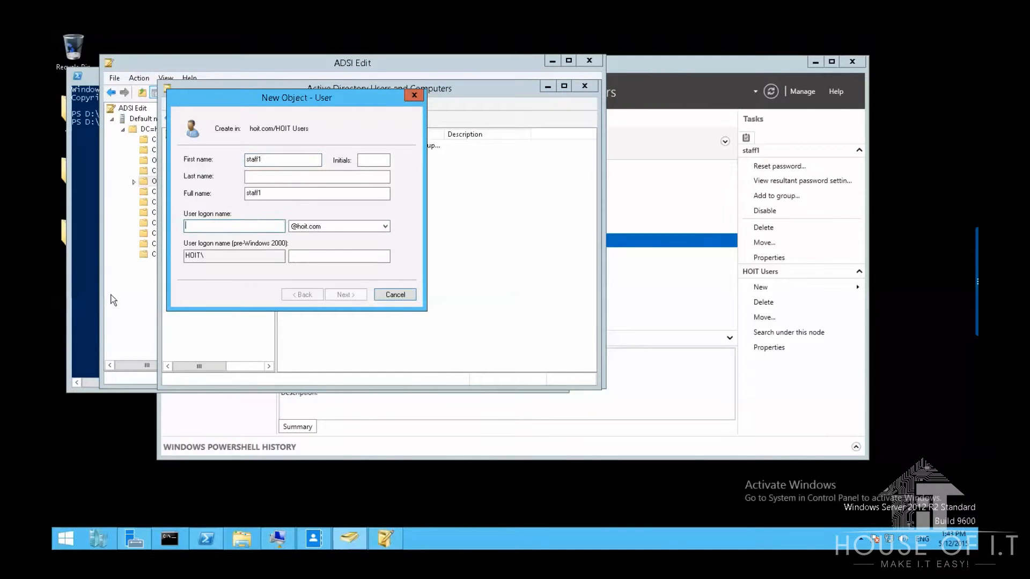
left_click(345, 294)
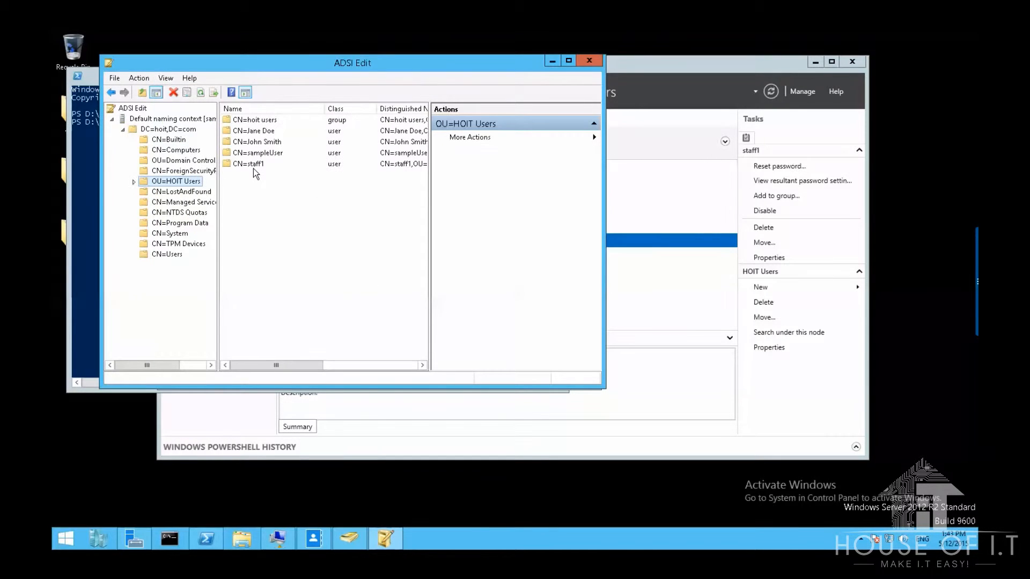
left_click(769, 256)
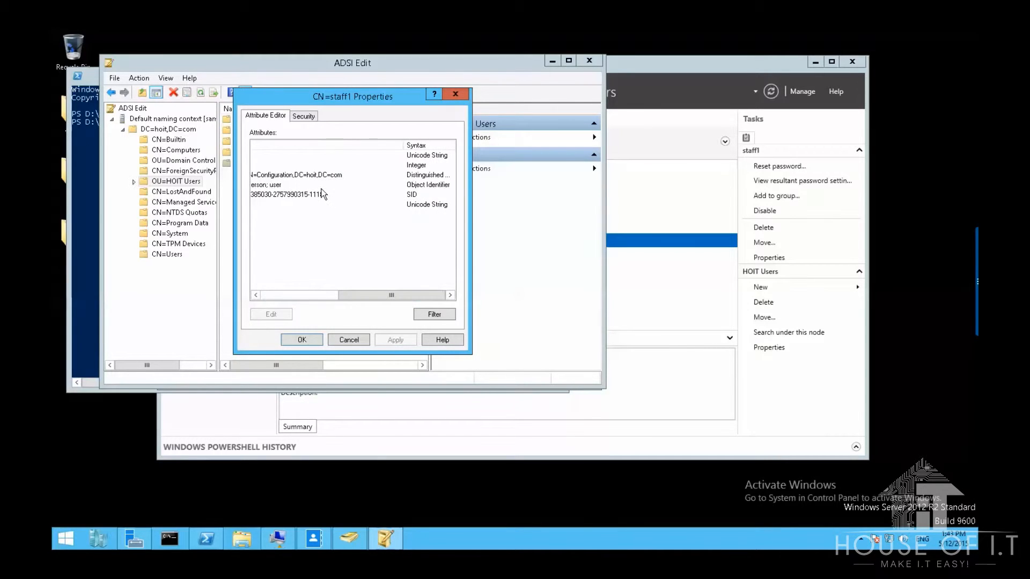
Step: Select staff1's objectSid attribute in the Attribute Editor, then close Properties
left_click(296, 193)
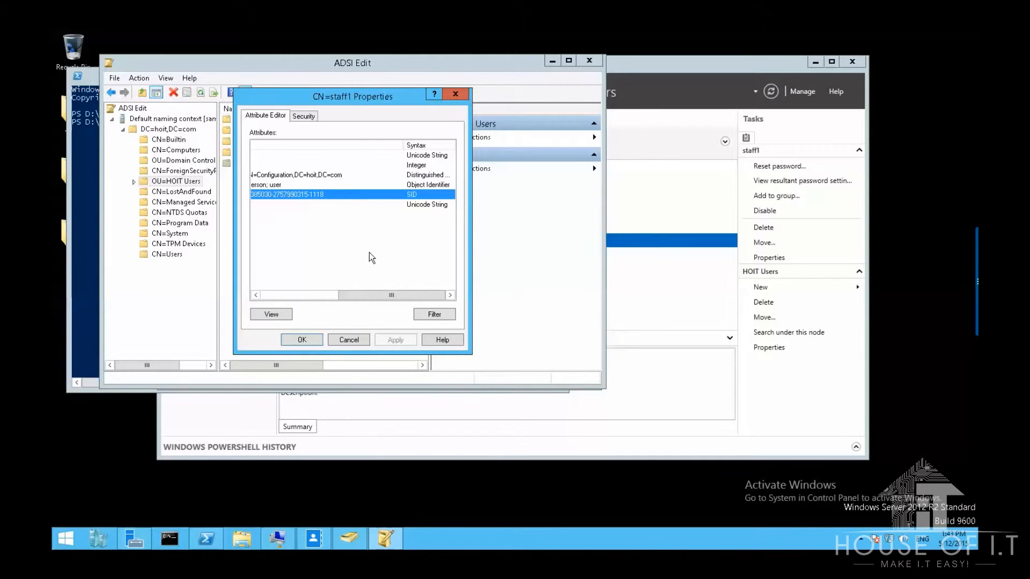
mouse_move(368, 264)
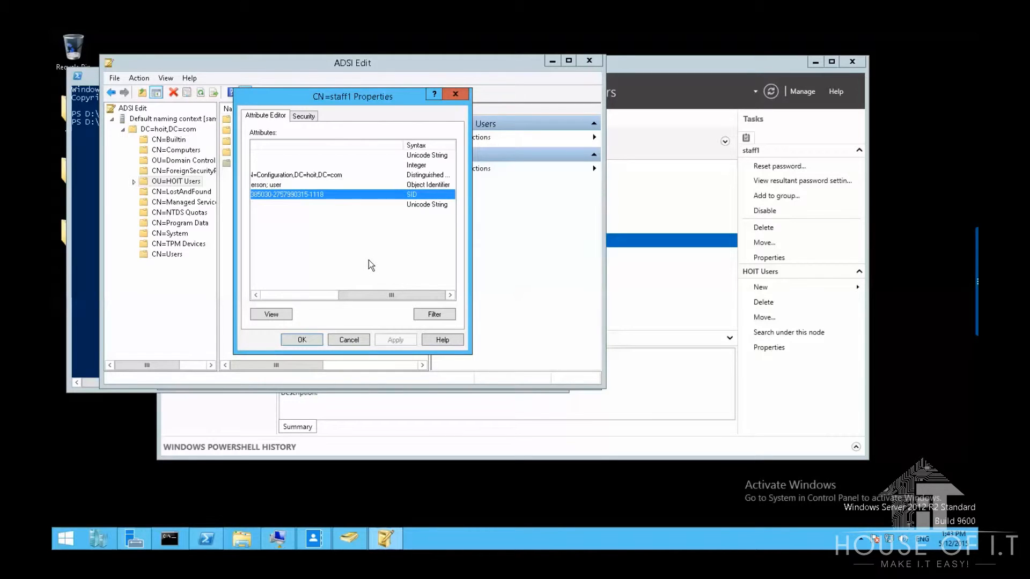
mouse_move(406, 241)
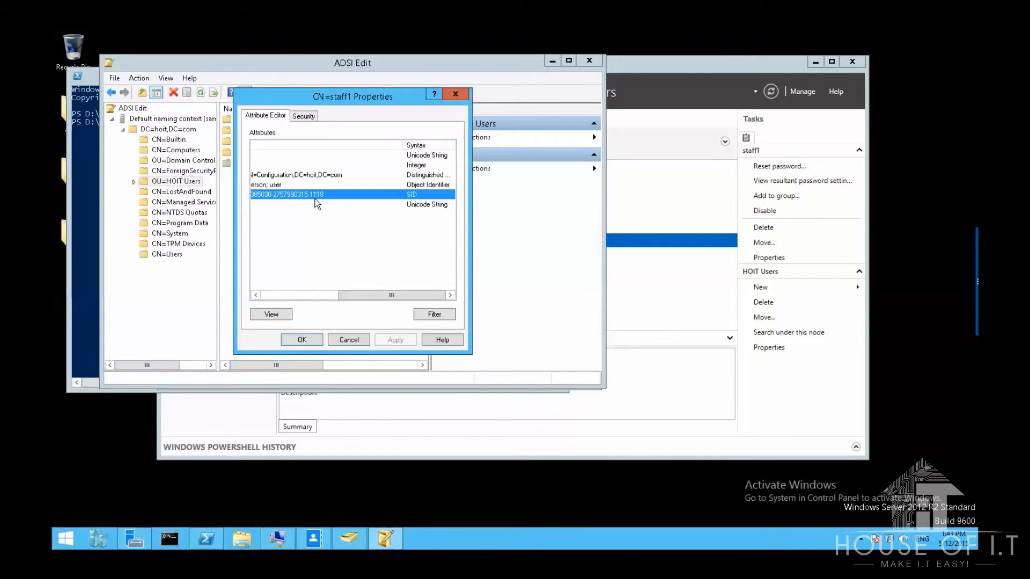
mouse_move(321, 207)
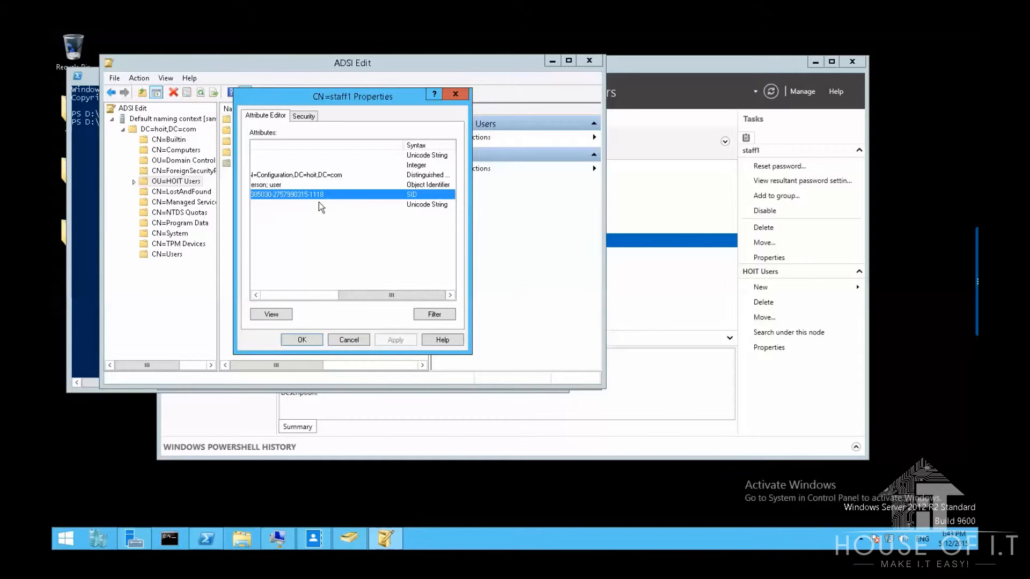
left_click(348, 339)
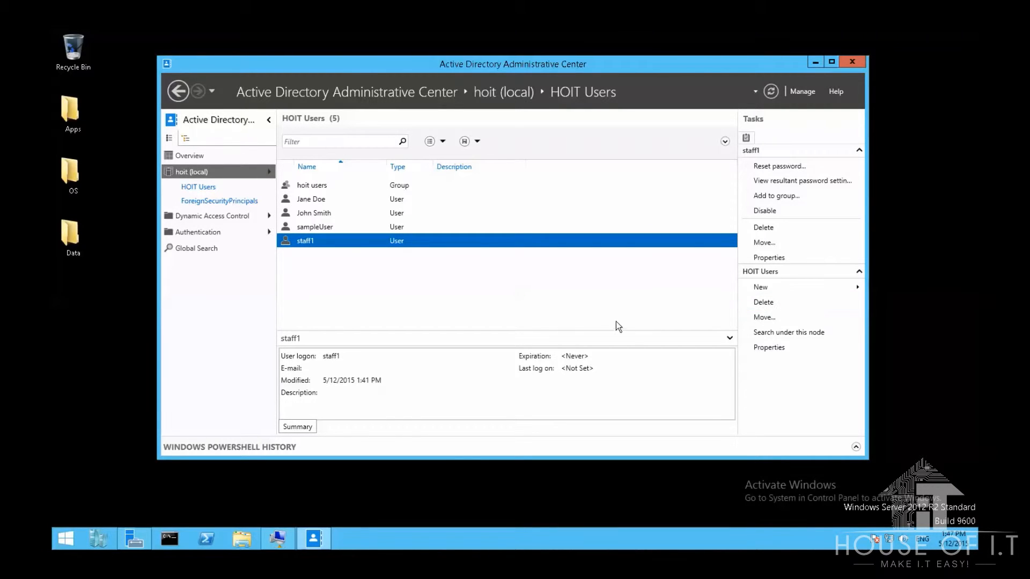
mouse_move(480, 284)
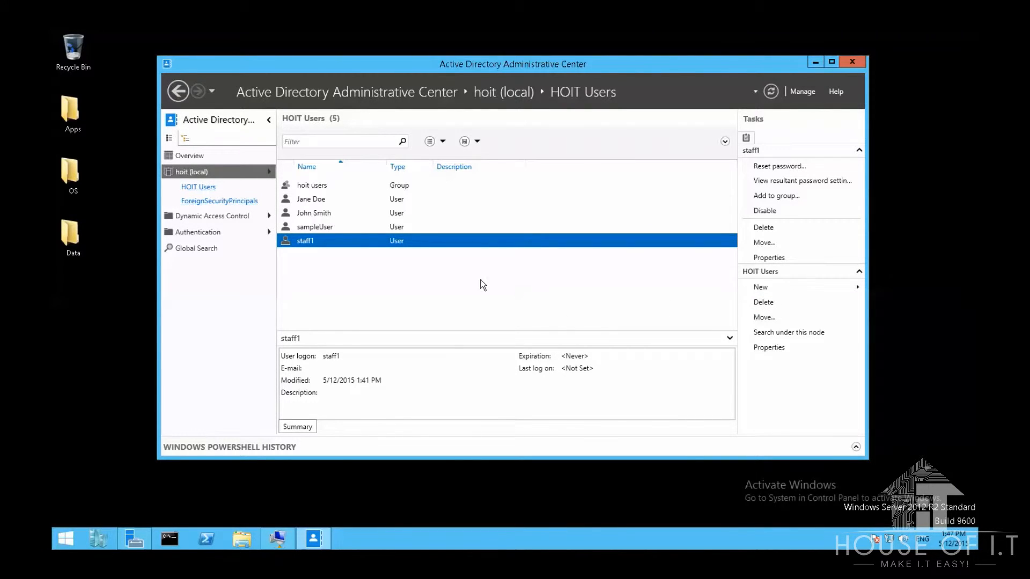
mouse_move(585, 311)
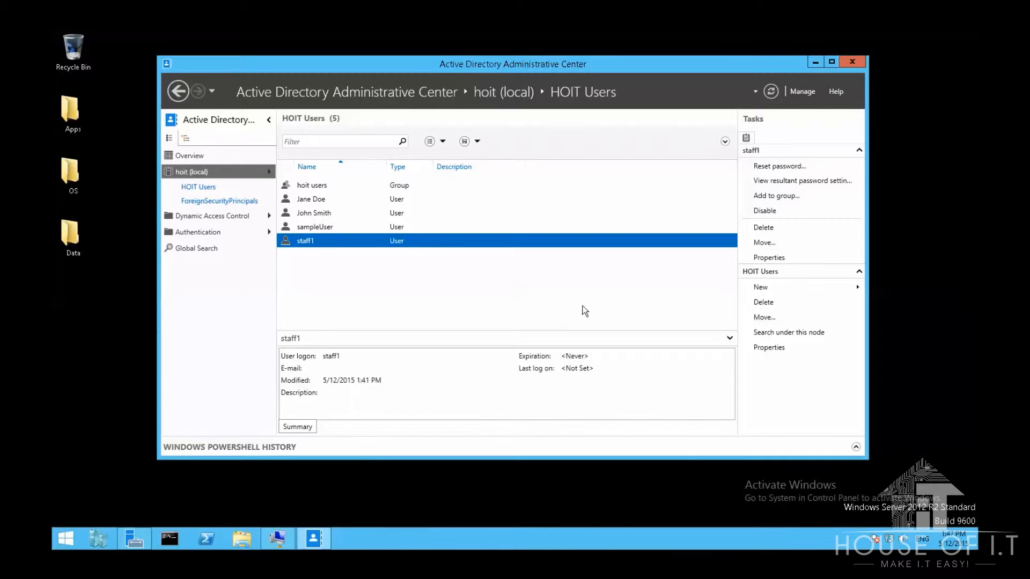
mouse_move(760, 287)
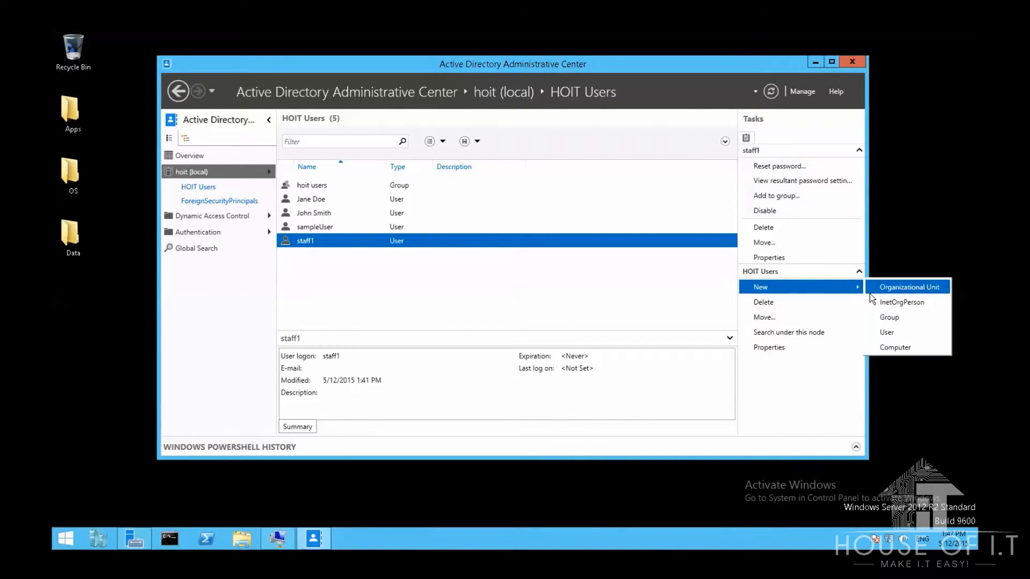
Step: Create sampleUser001 with a password and other password options selected
left_click(886, 332)
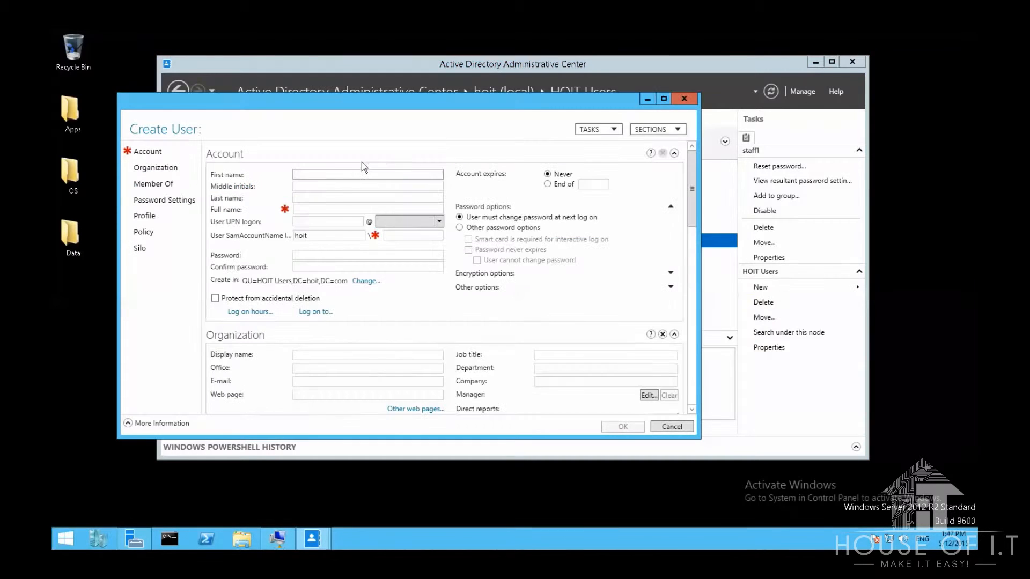
type("sampleUser001")
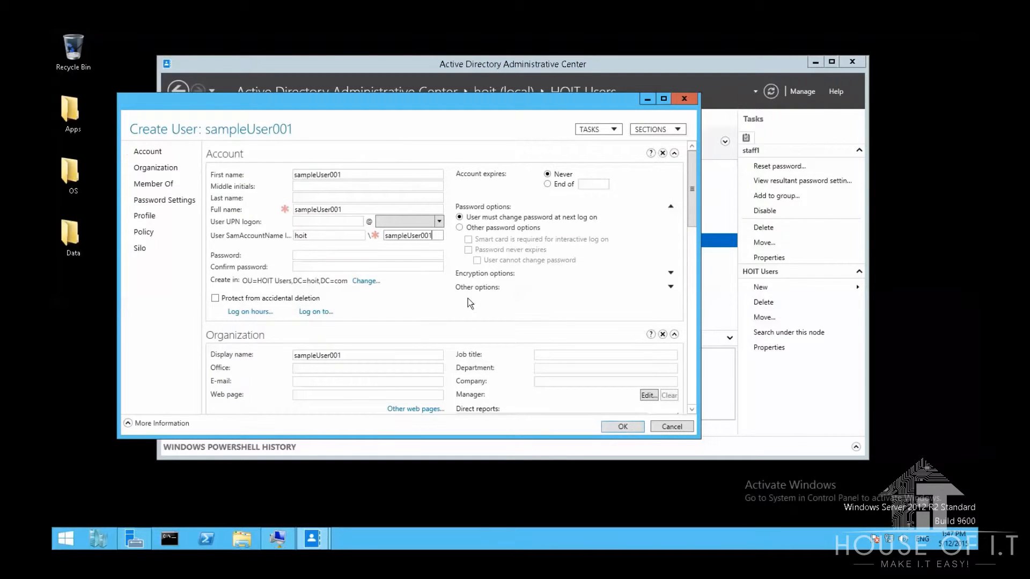
type("password")
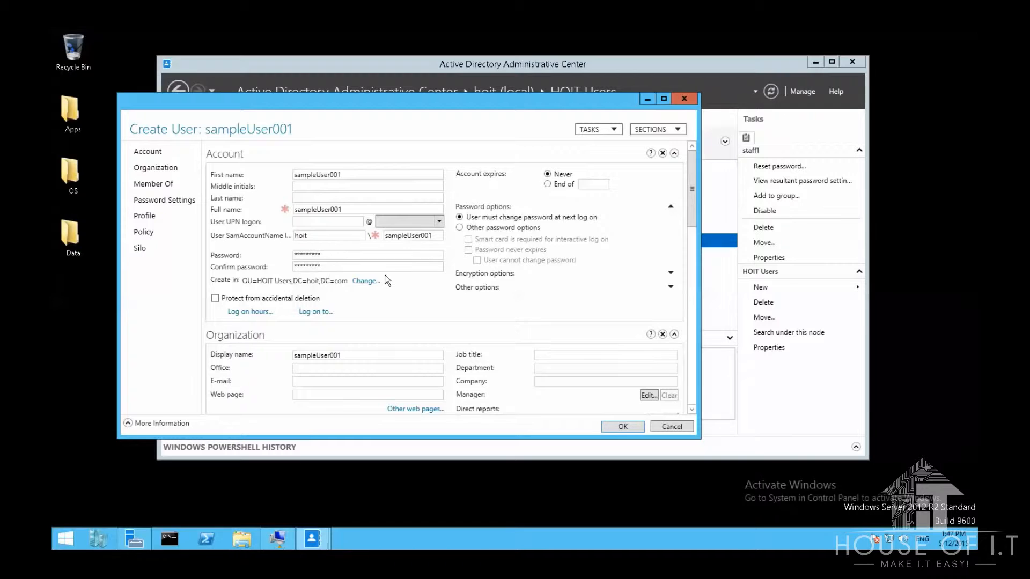
left_click(460, 228)
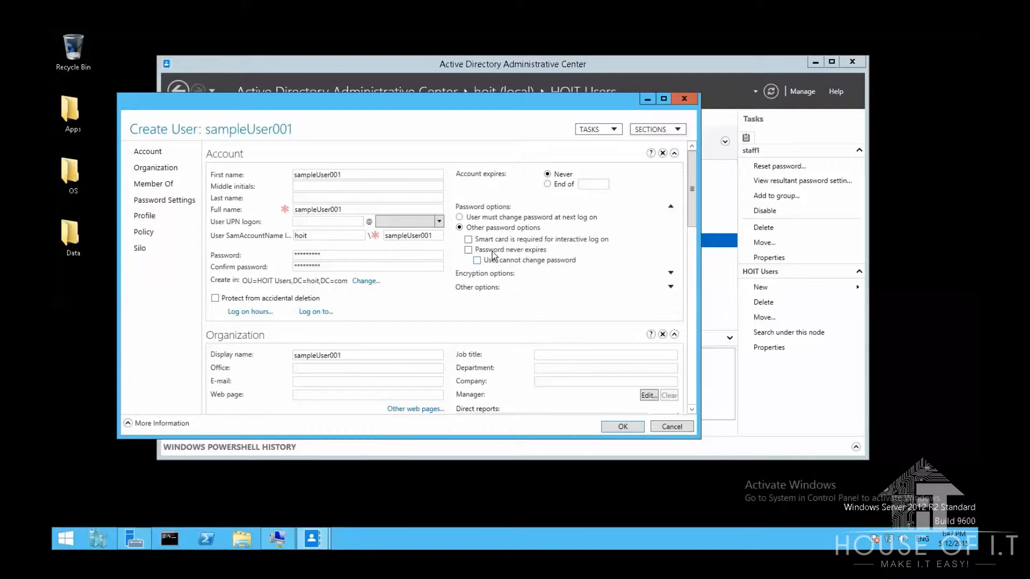
left_click(621, 426)
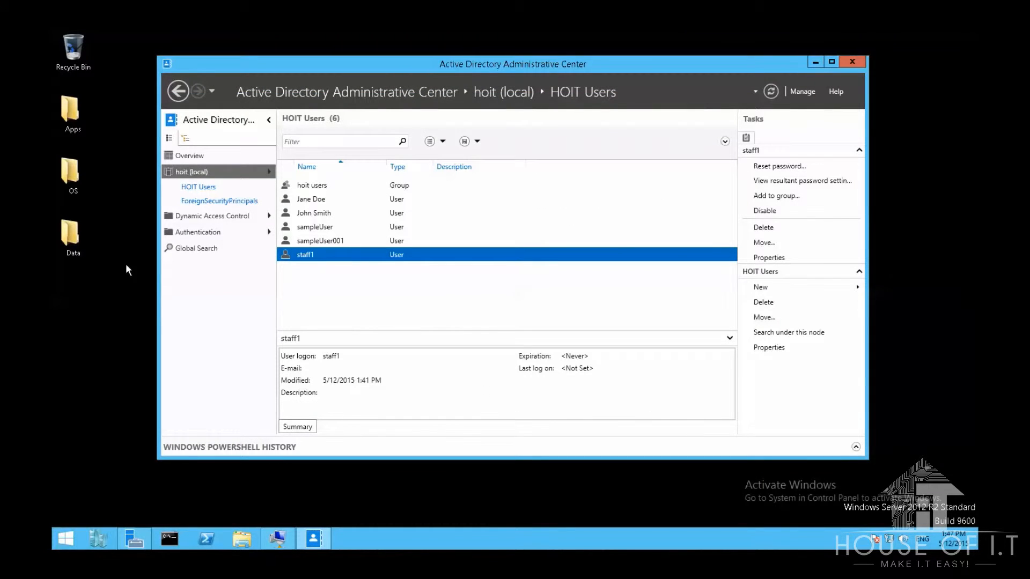
mouse_move(134, 538)
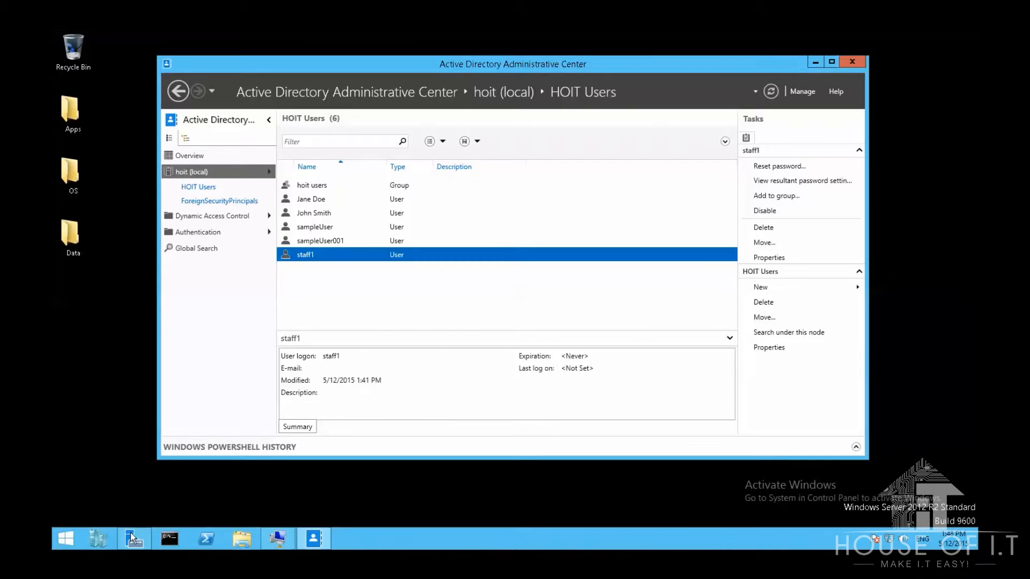
Step: Open Active Directory Users and Computers at HOIT Users and start New > User
left_click(133, 539)
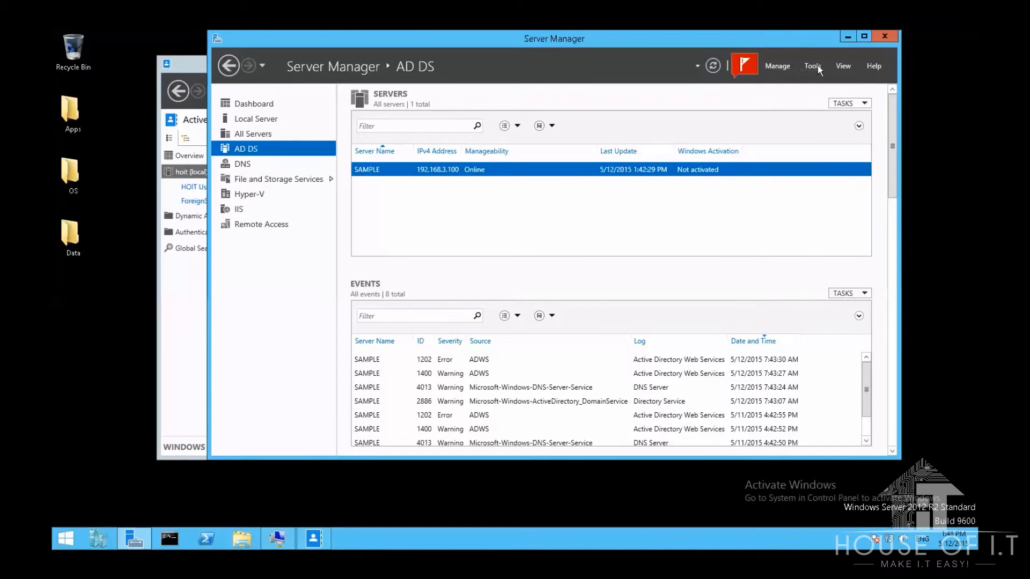
mouse_move(310, 205)
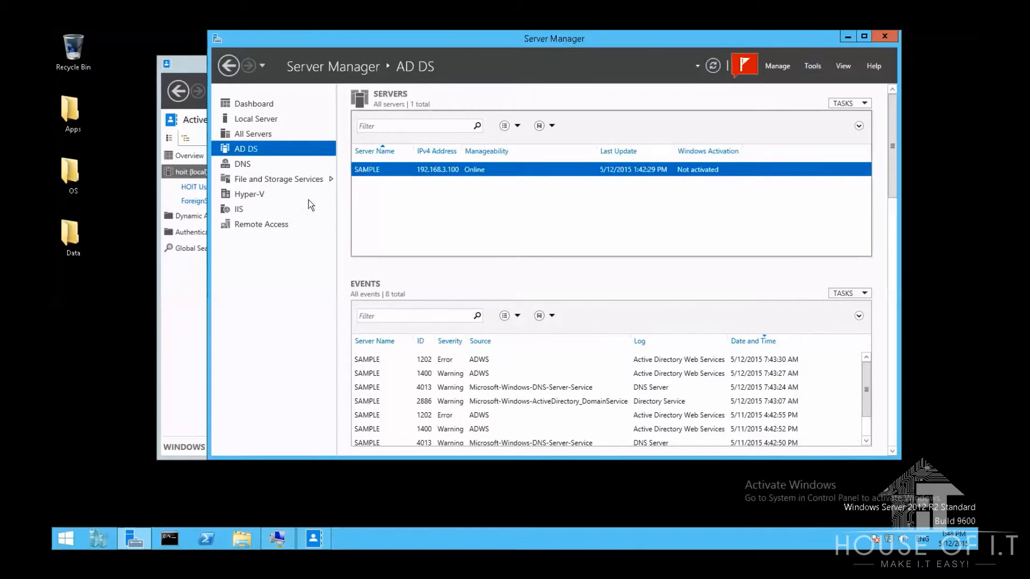
left_click(314, 538)
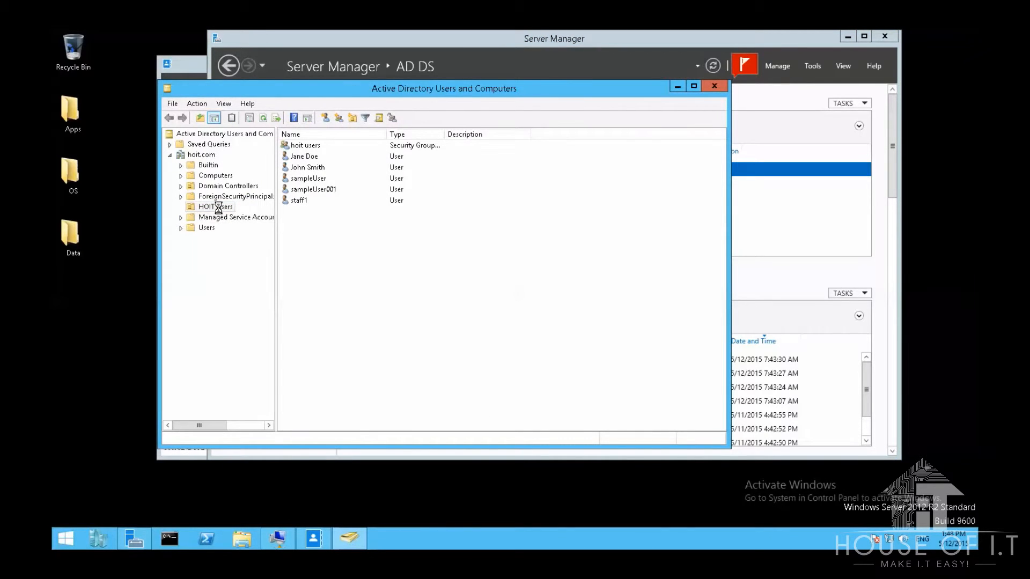
right_click(215, 206)
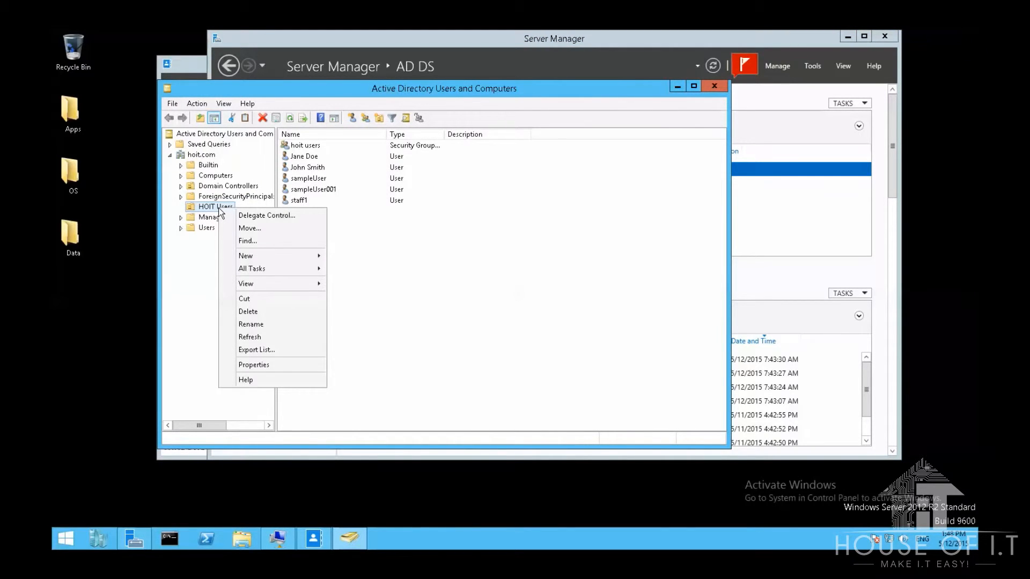
mouse_move(225, 222)
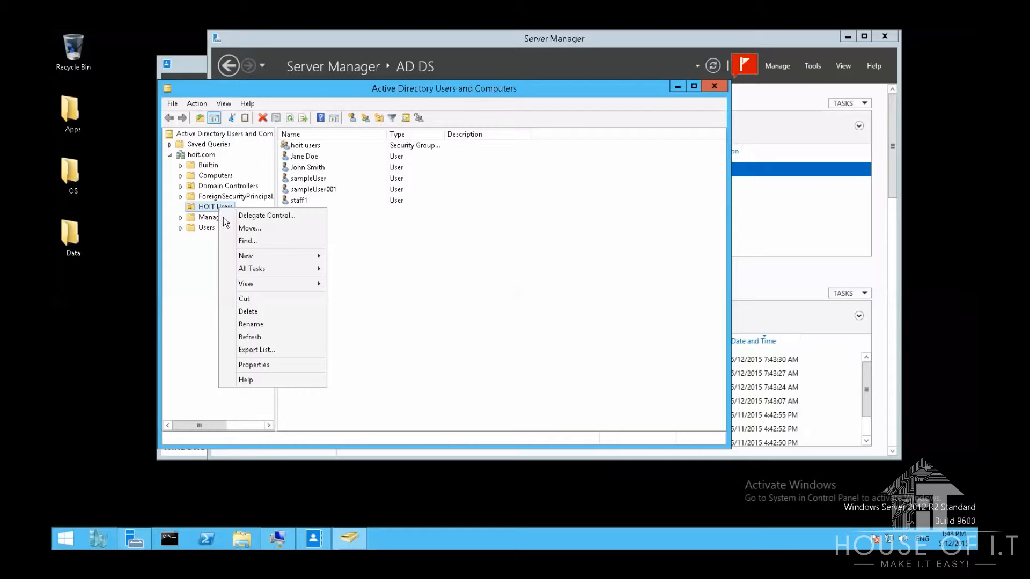
mouse_move(269, 255)
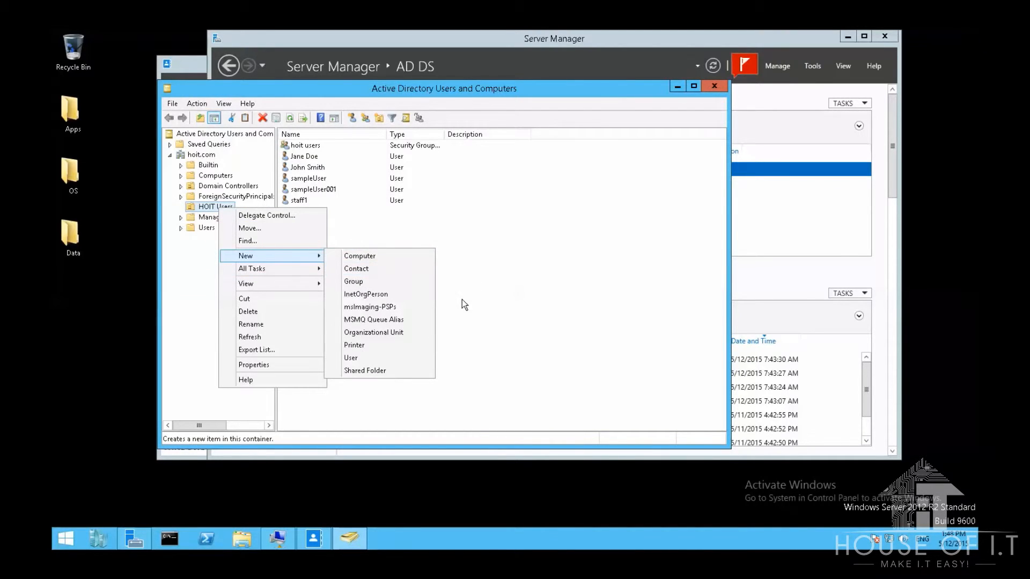
left_click(350, 357)
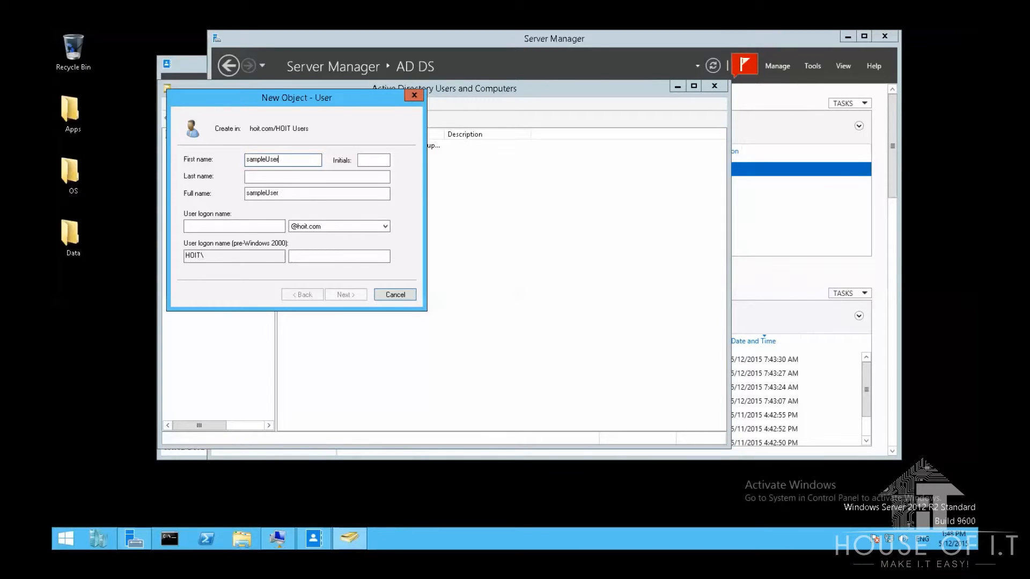
left_click(344, 295)
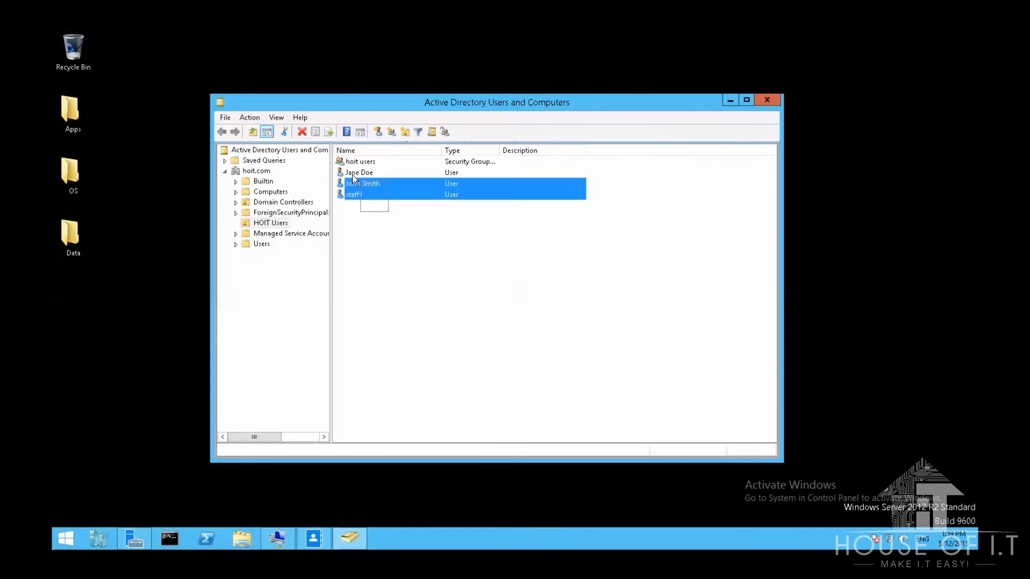
Step: Copy staff1 into a new staff2 account with its own password
left_click(360, 172)
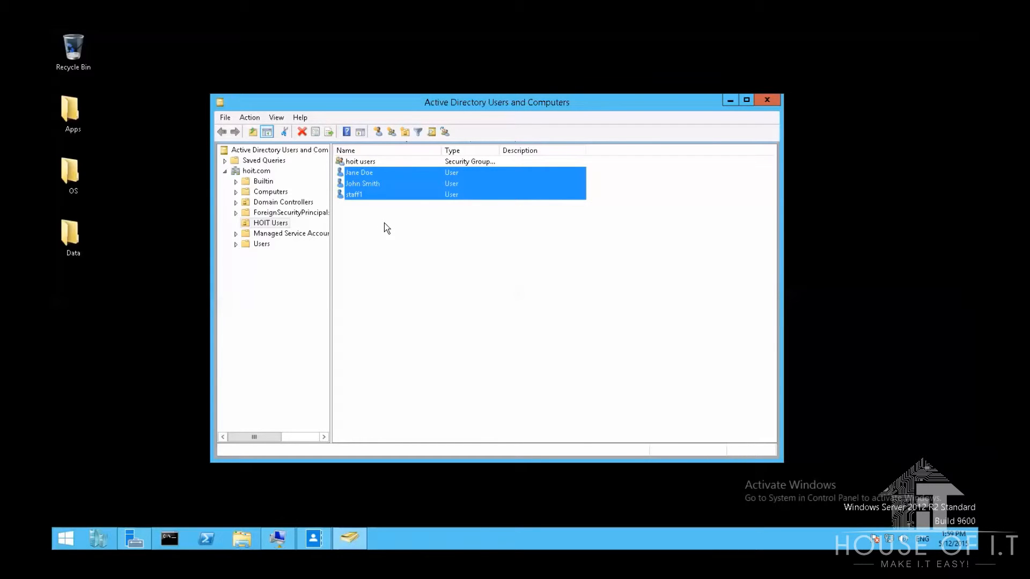
left_click(362, 209)
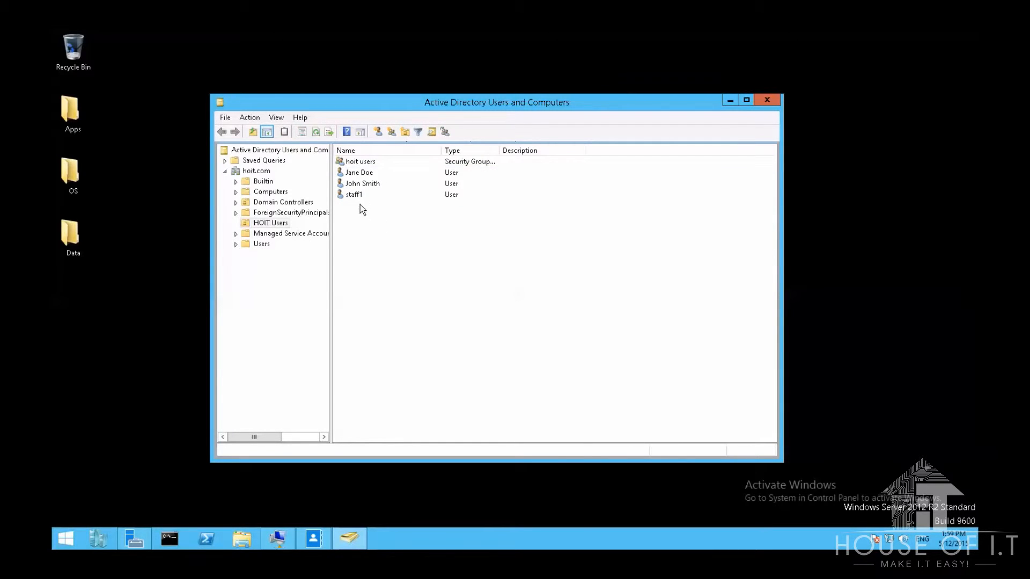
right_click(353, 194)
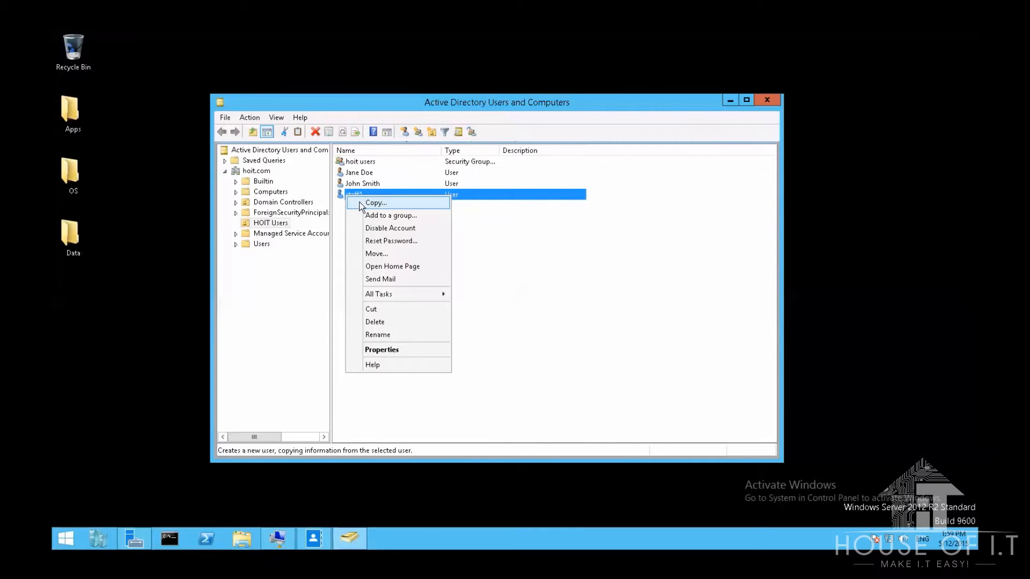
left_click(375, 202)
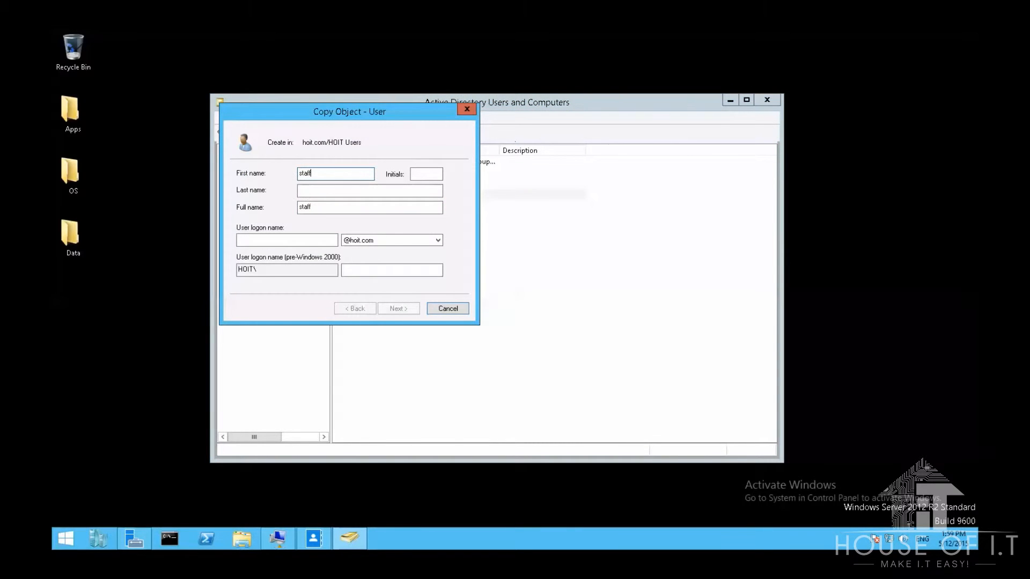
type("2")
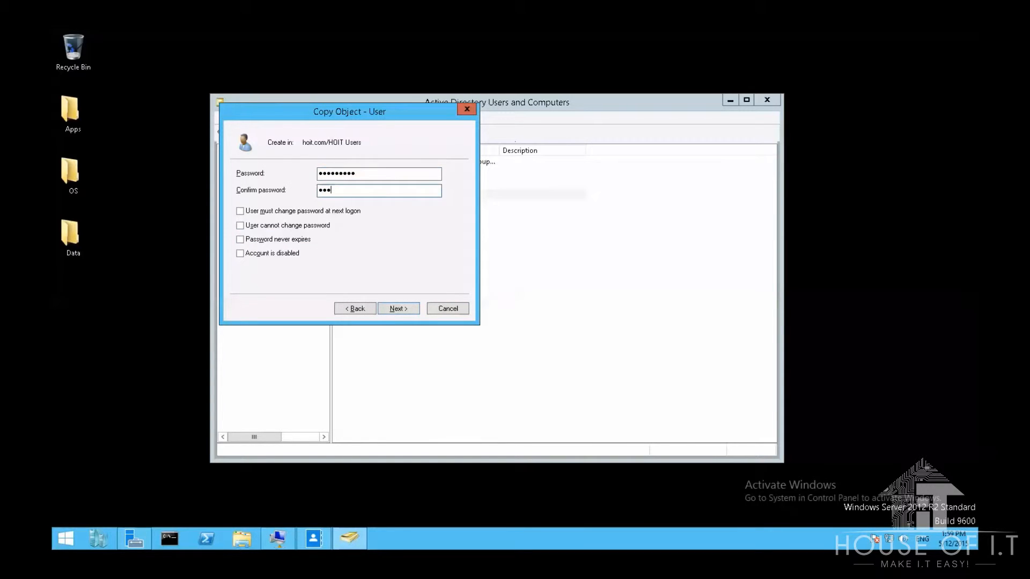
left_click(397, 309)
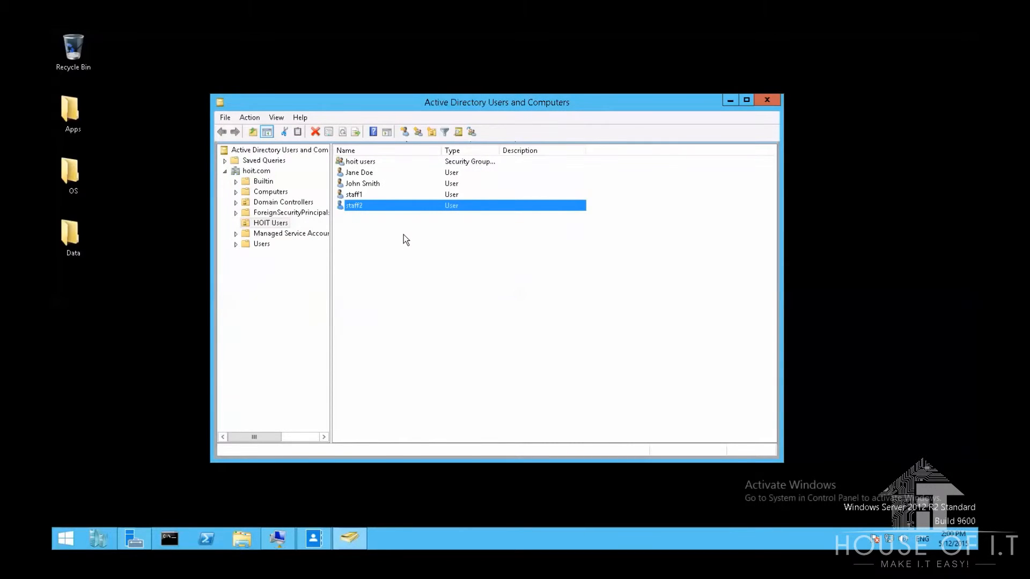
Step: Review staff2's Organization tab (Data Entry) and Member Of groups (Domain Users, hoit users)
double_click(353, 206)
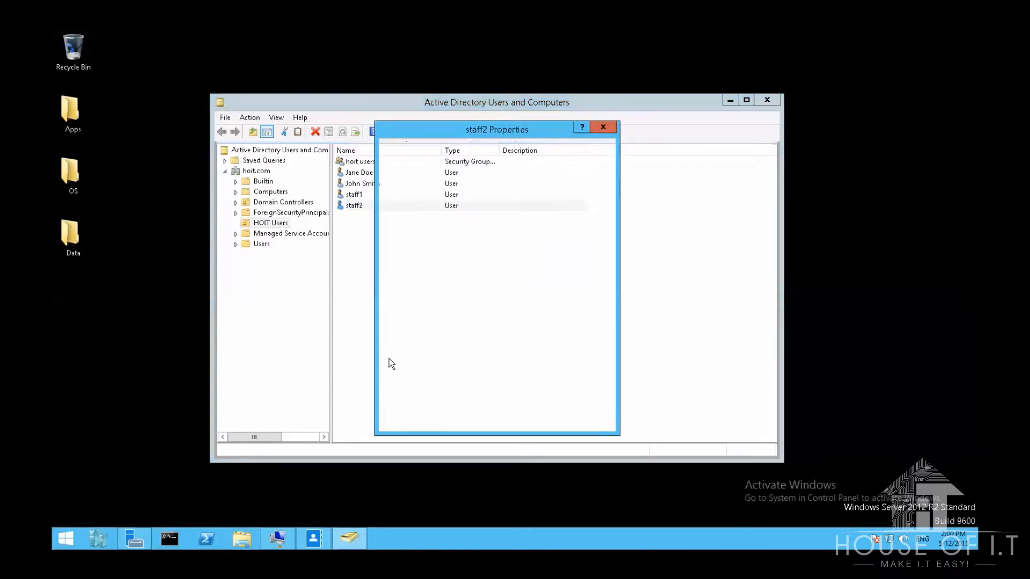
left_click(588, 169)
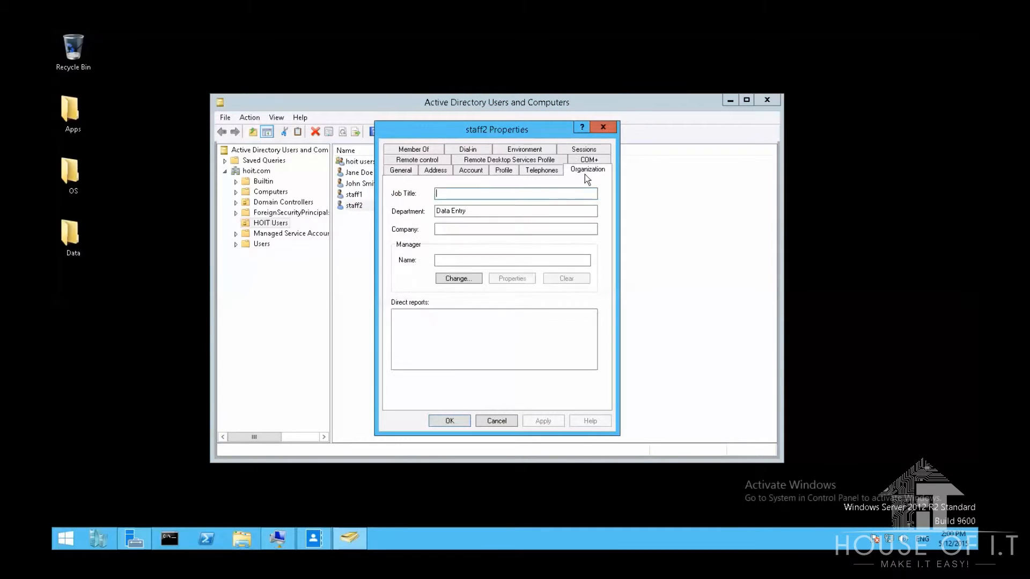
left_click(413, 149)
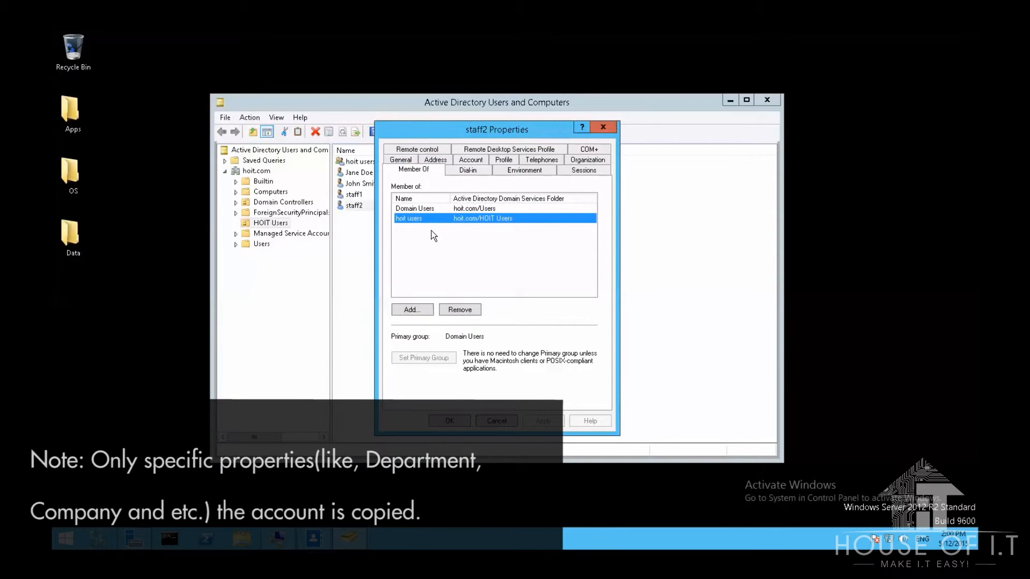
left_click(586, 169)
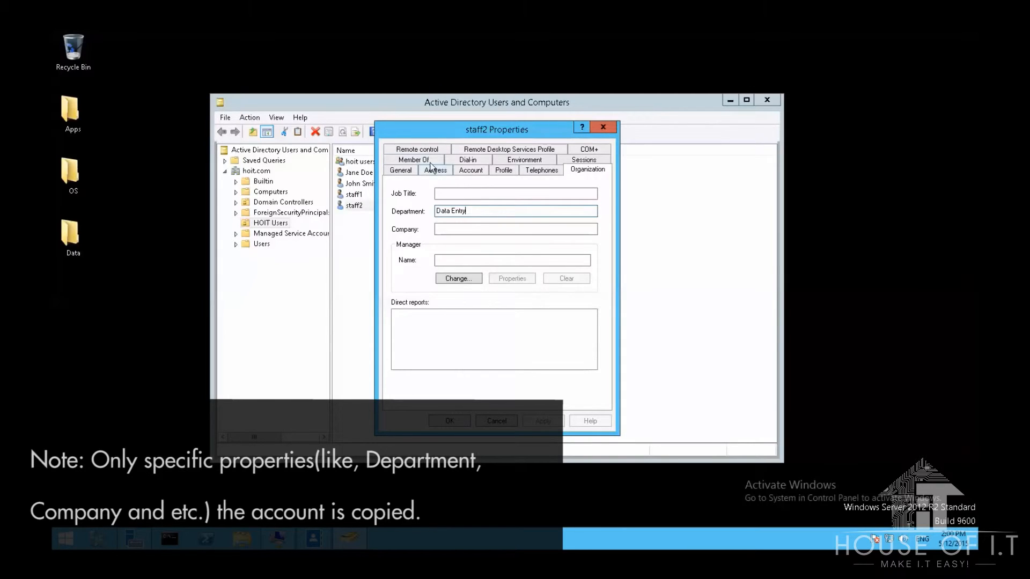
left_click(413, 169)
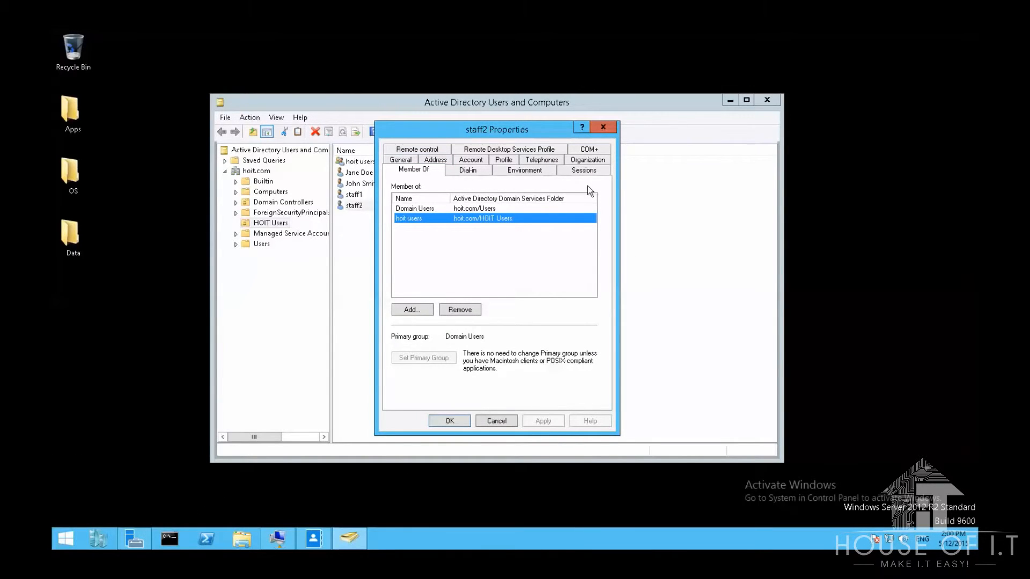
mouse_move(590, 193)
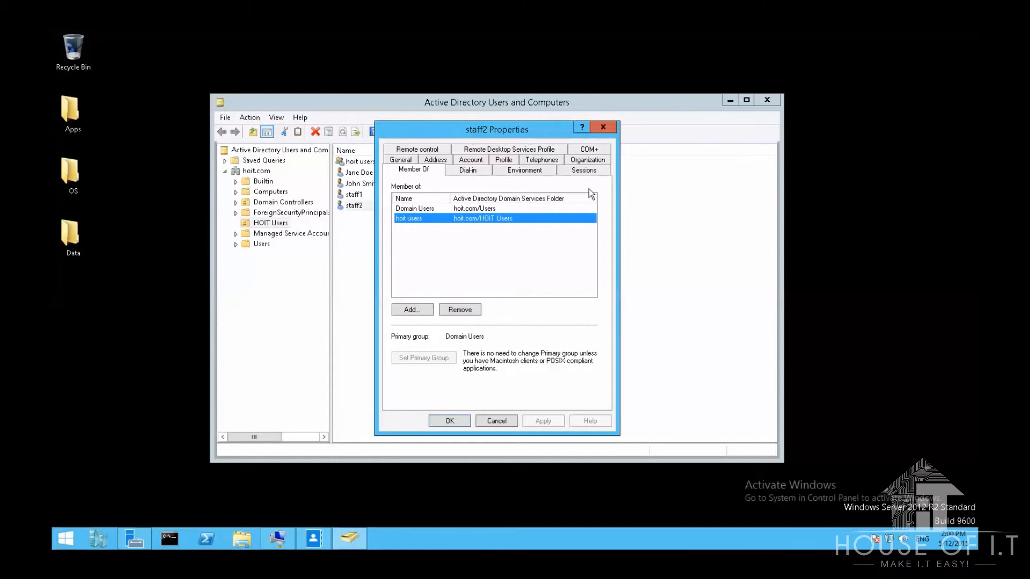
mouse_move(590, 201)
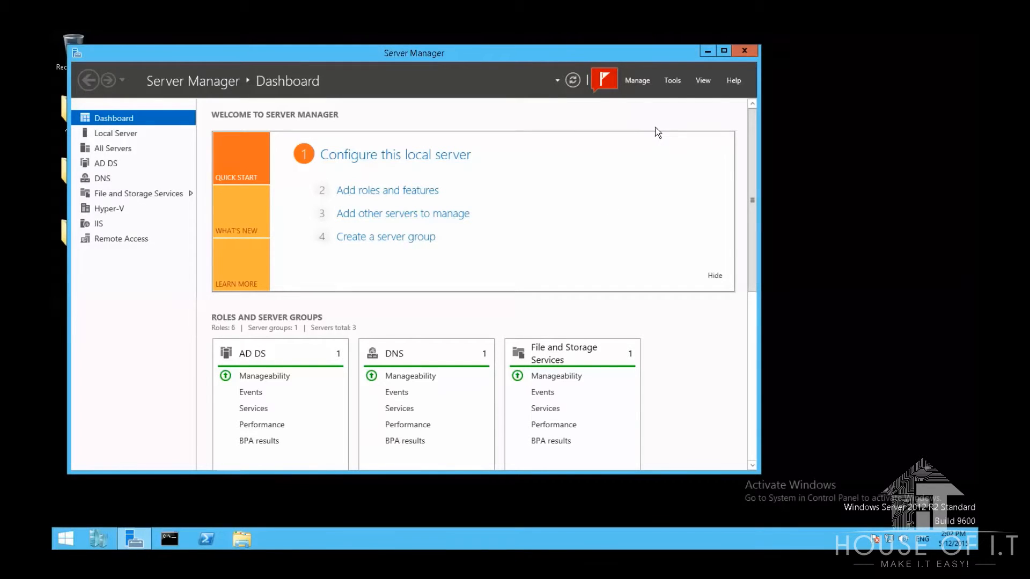
mouse_move(685, 152)
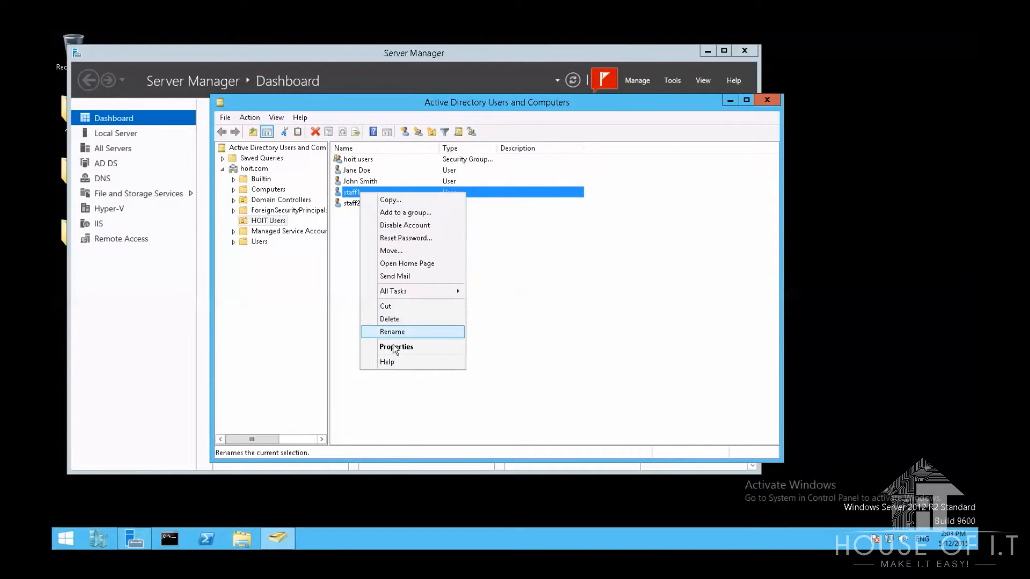
Step: Add staff1 to the Backup Operators group in its properties, then apply and close
left_click(395, 346)
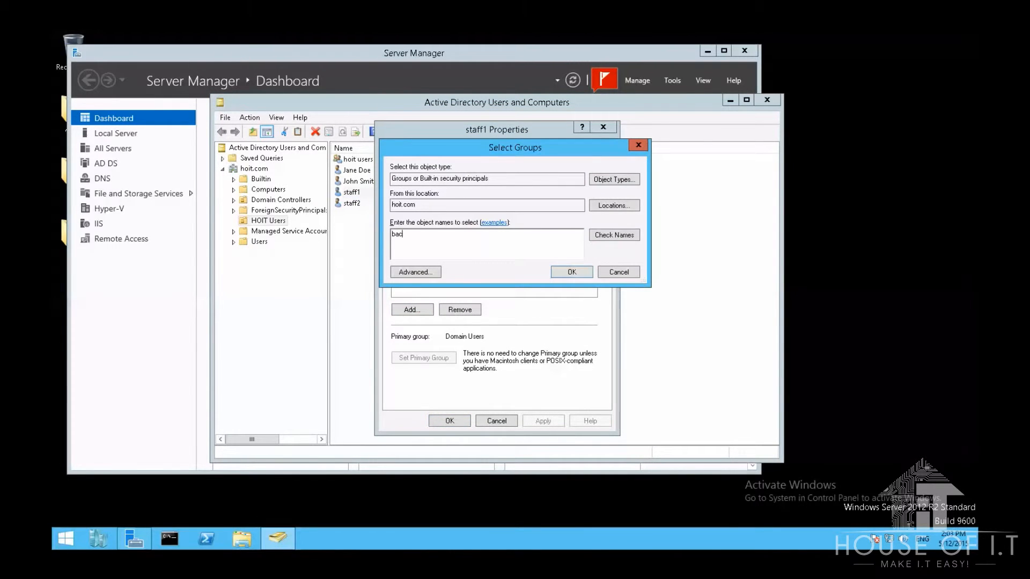
left_click(613, 234)
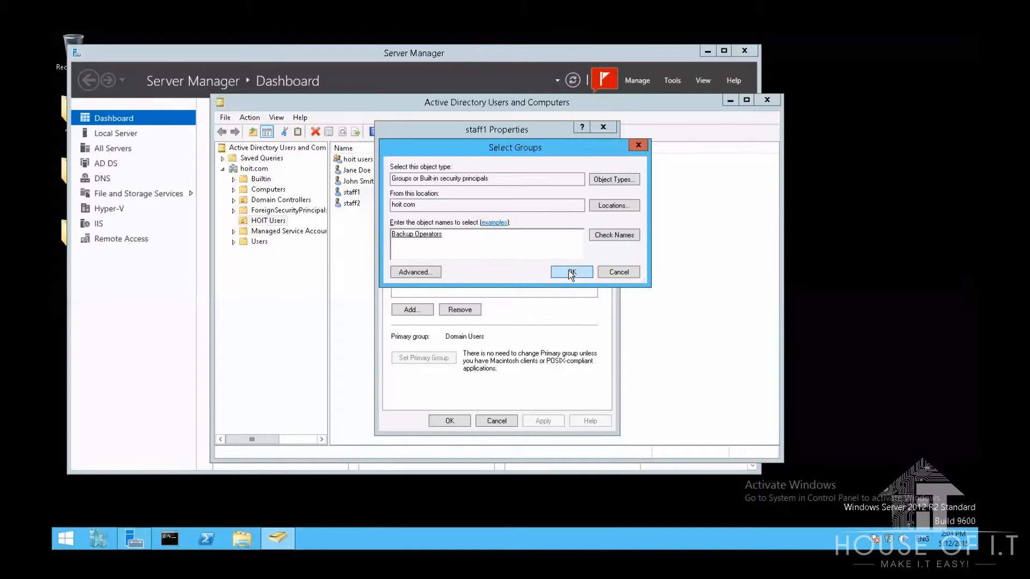
left_click(570, 272)
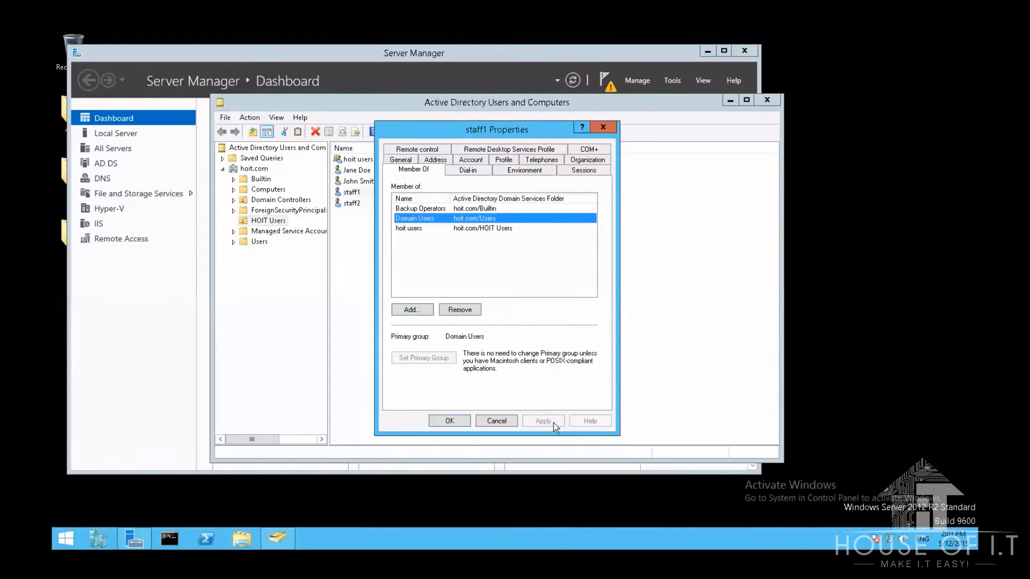
left_click(449, 421)
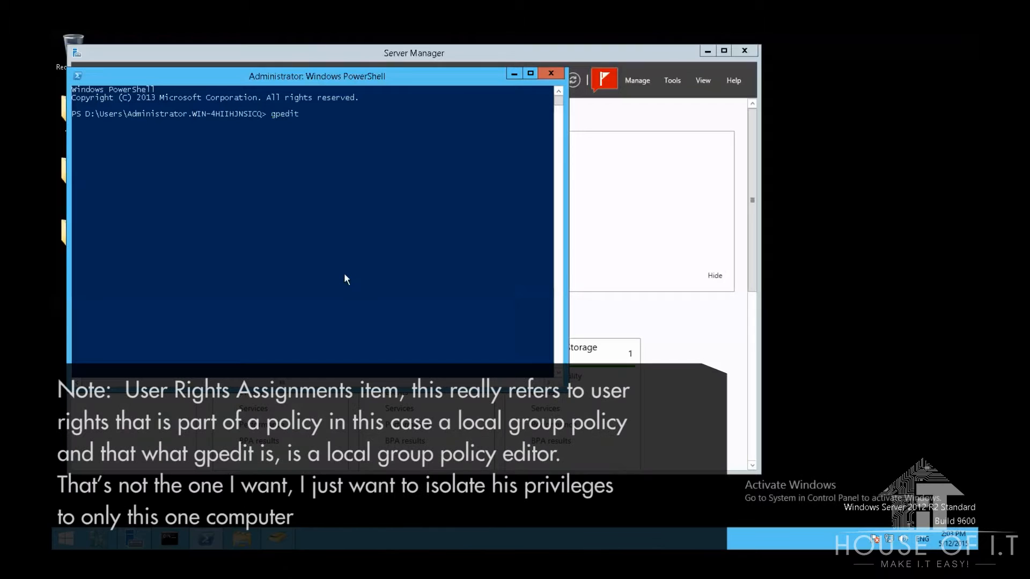
Step: In gpedit.msc User Rights Assignment, add HOIT\staff1 to the Create global objects right
type(".msc")
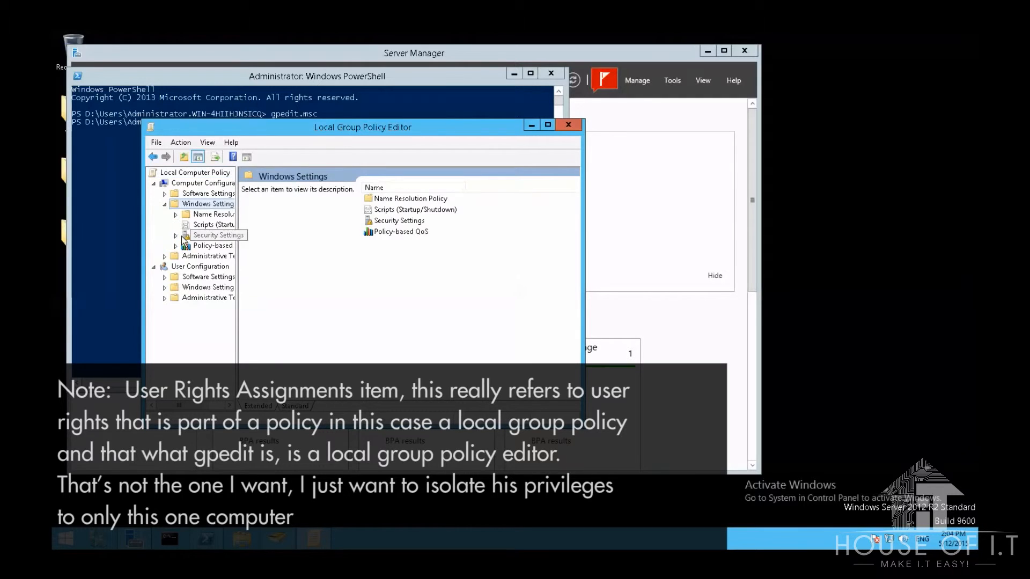
left_click(176, 235)
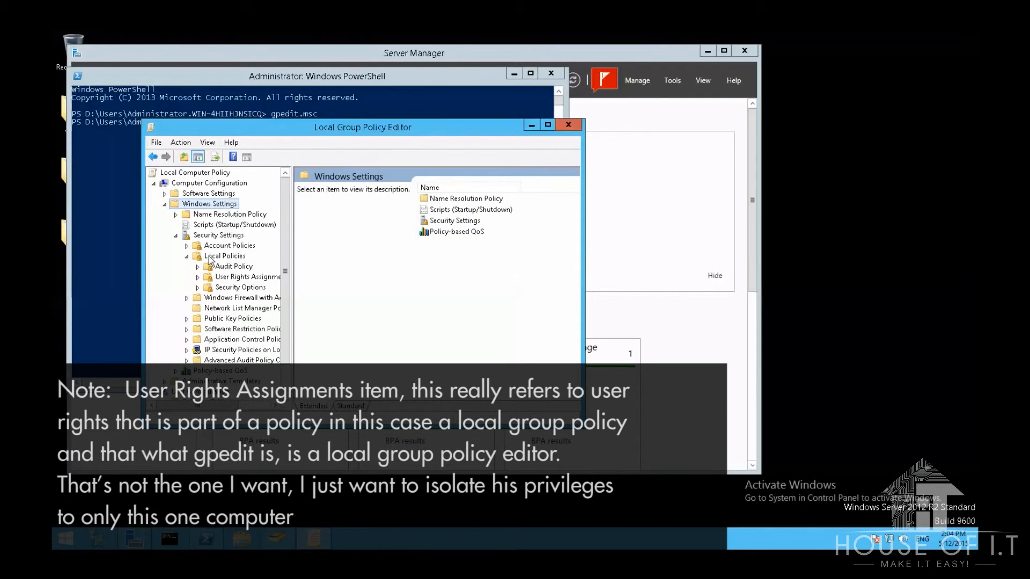
left_click(246, 277)
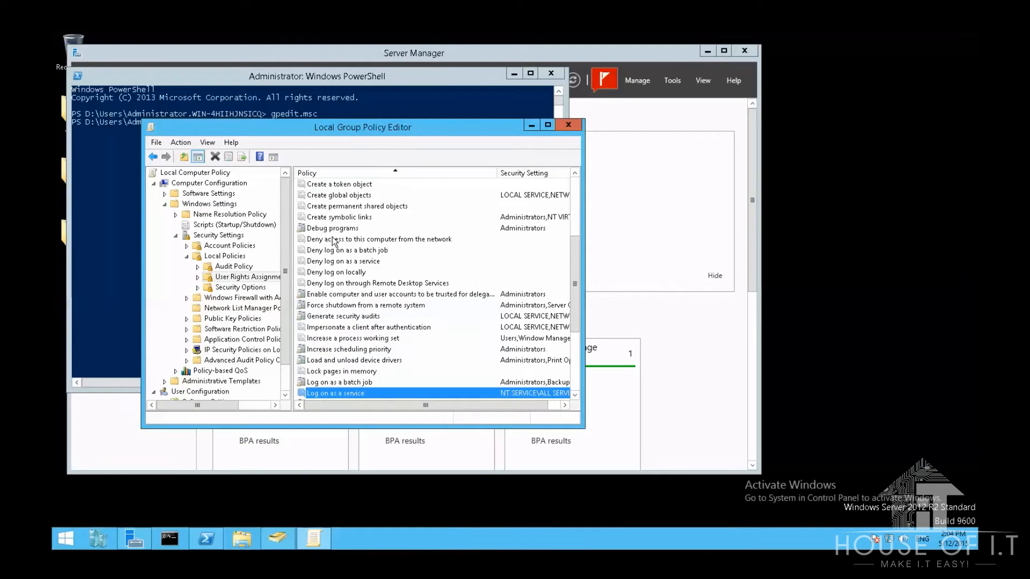
left_click(339, 196)
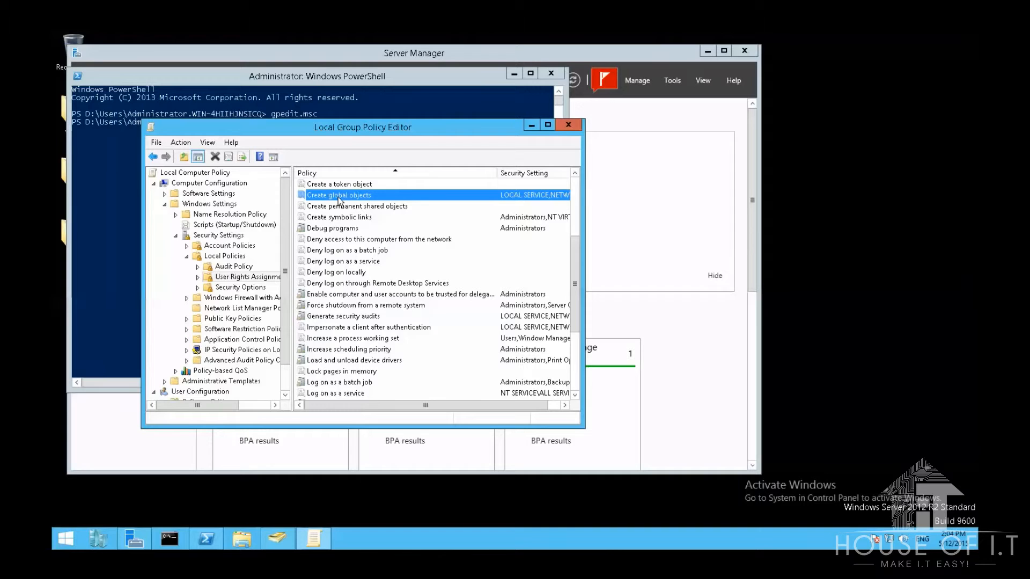
double_click(339, 195)
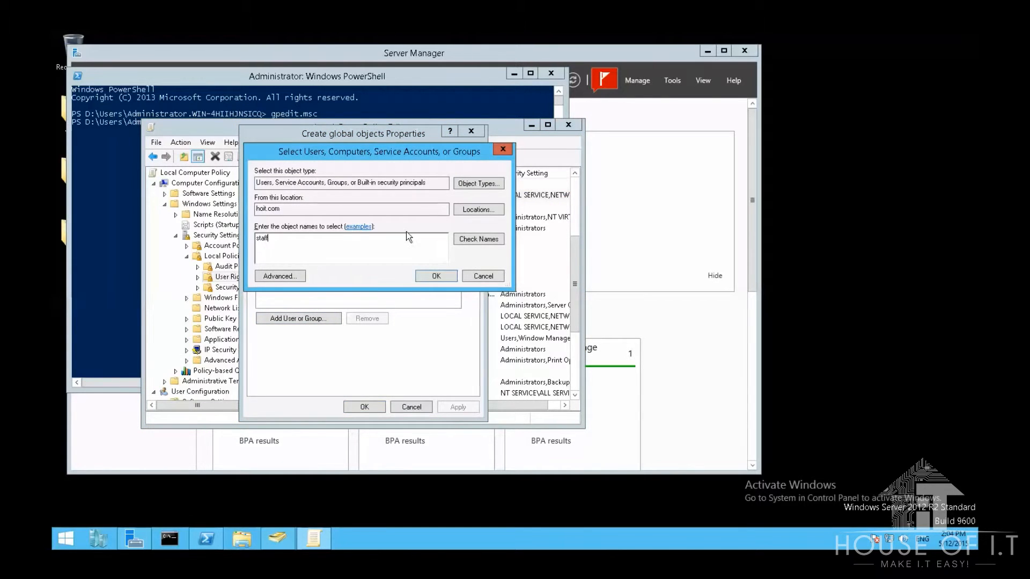
left_click(436, 275)
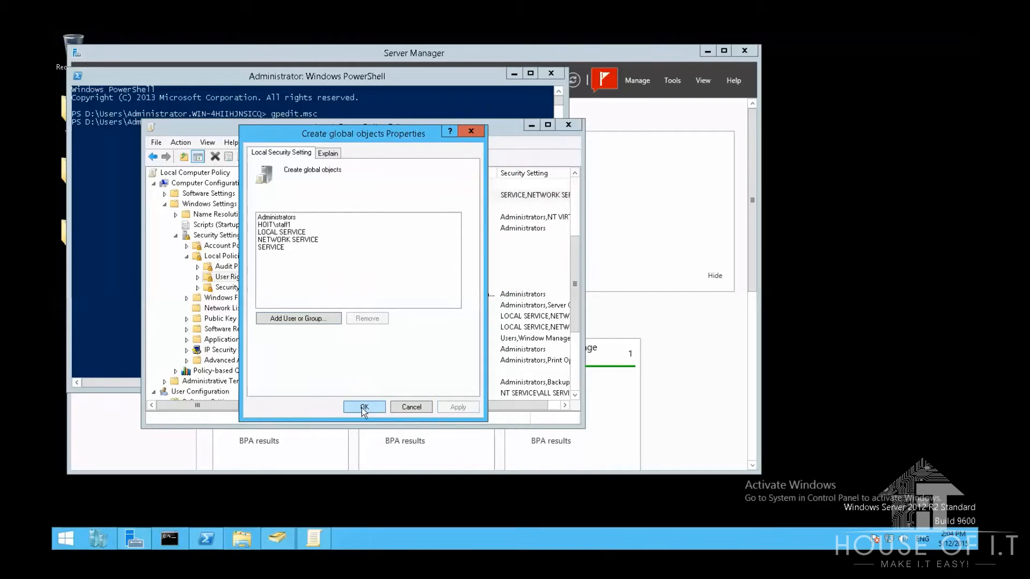
left_click(364, 407)
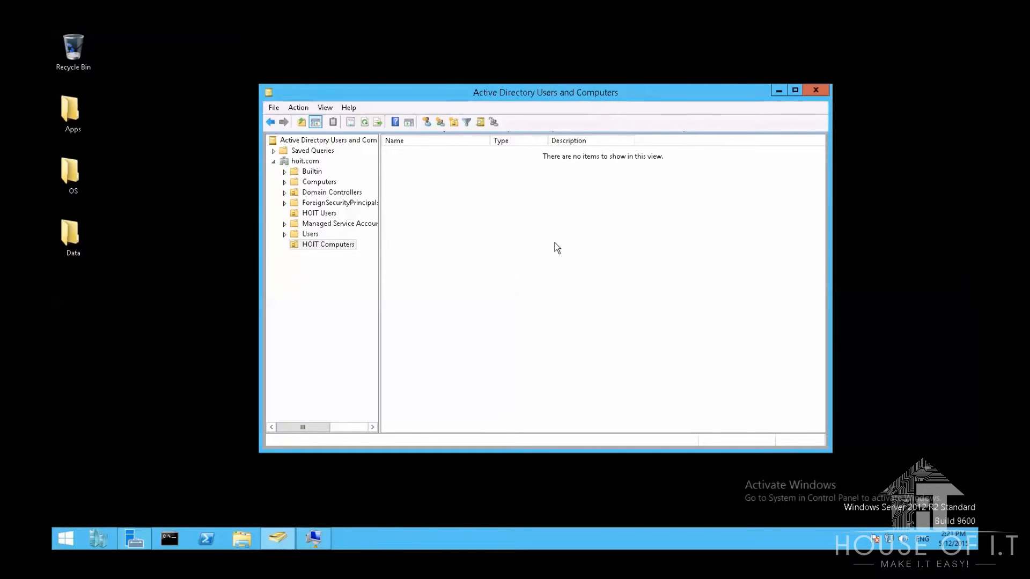
mouse_move(535, 302)
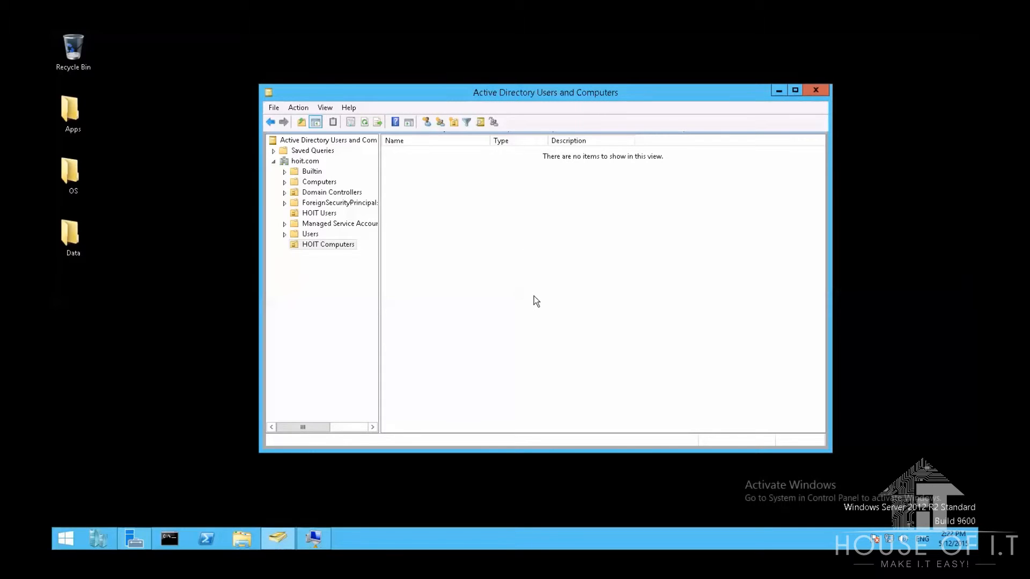
mouse_move(545, 282)
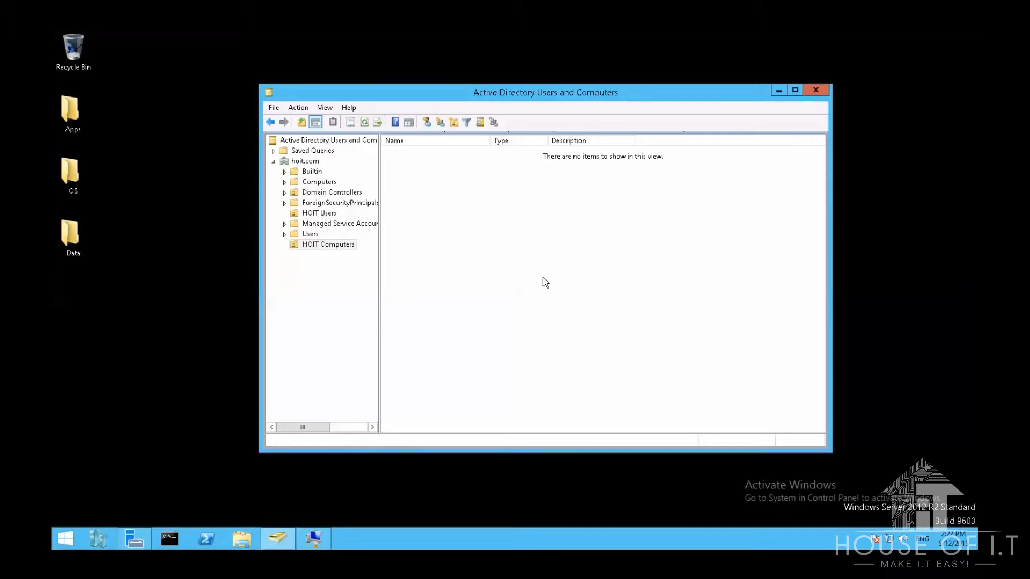
mouse_move(333, 261)
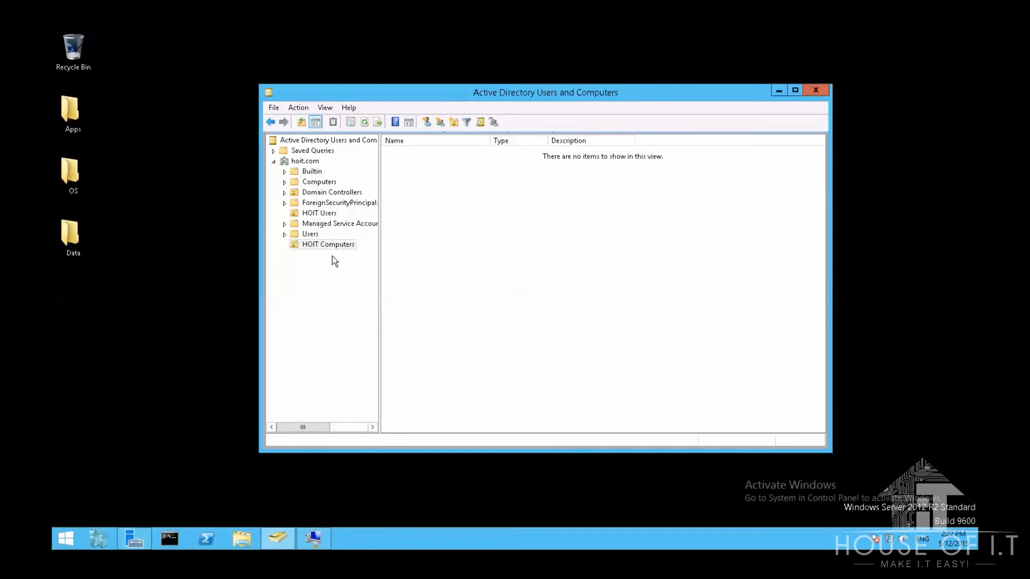
Step: Create a new computer account named Client1 under the HOIT Computers unit
left_click(328, 244)
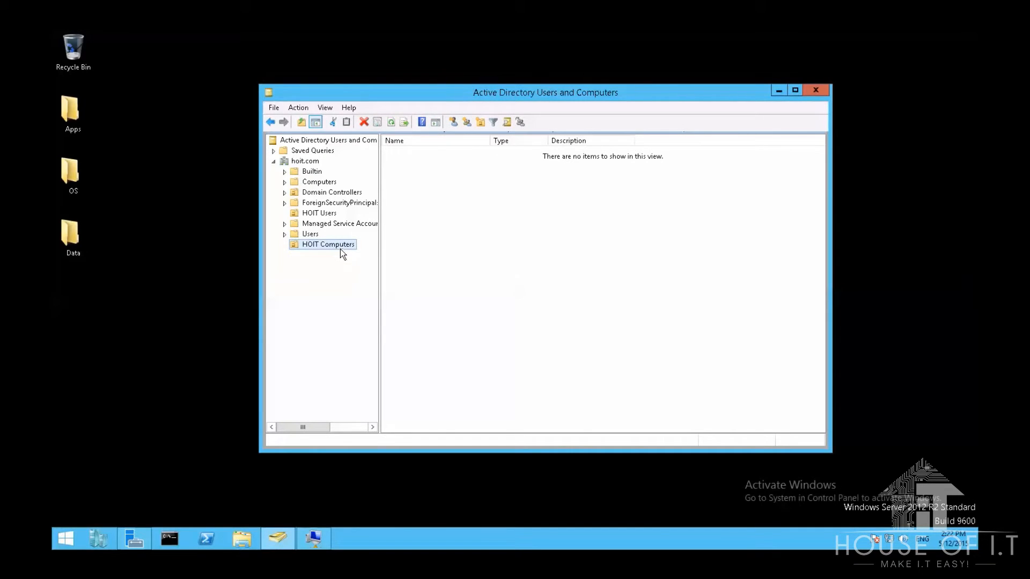
right_click(327, 244)
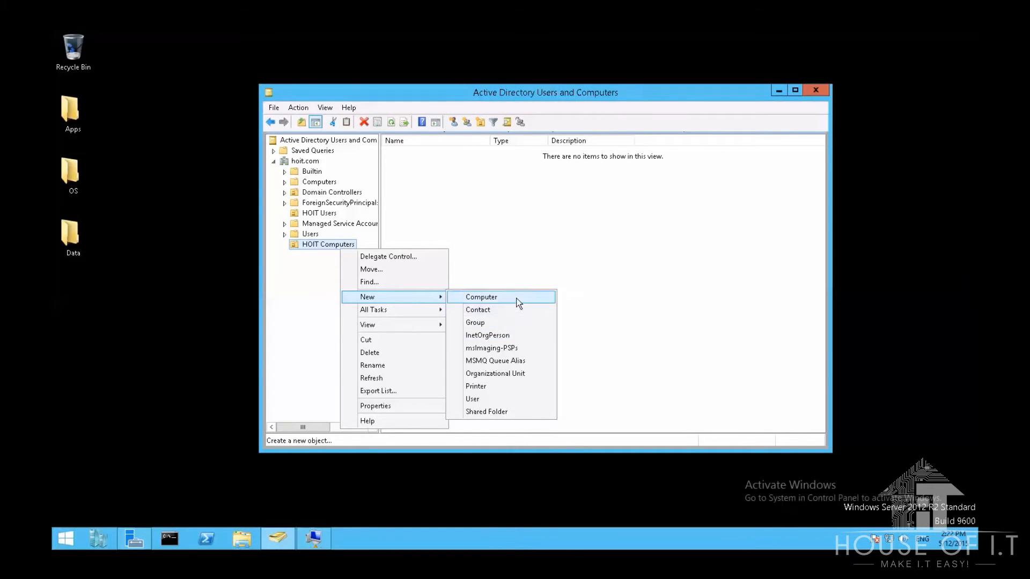
left_click(480, 297)
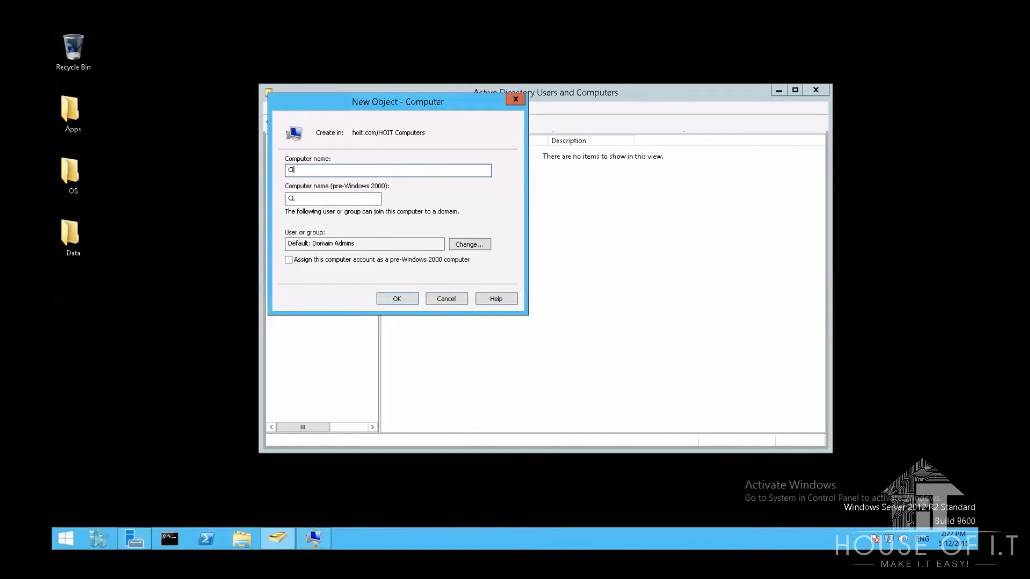
type("ient1")
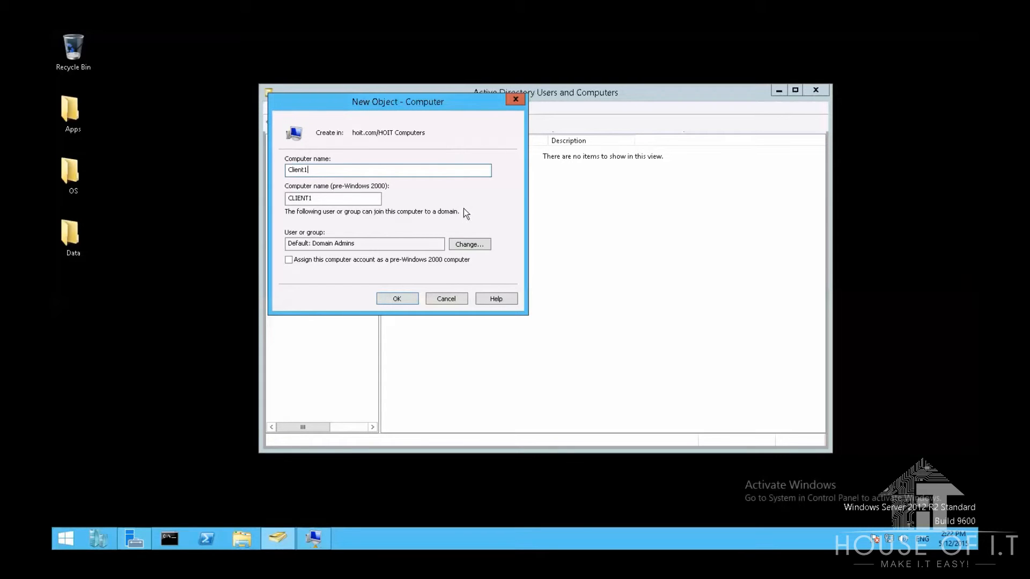
left_click(397, 298)
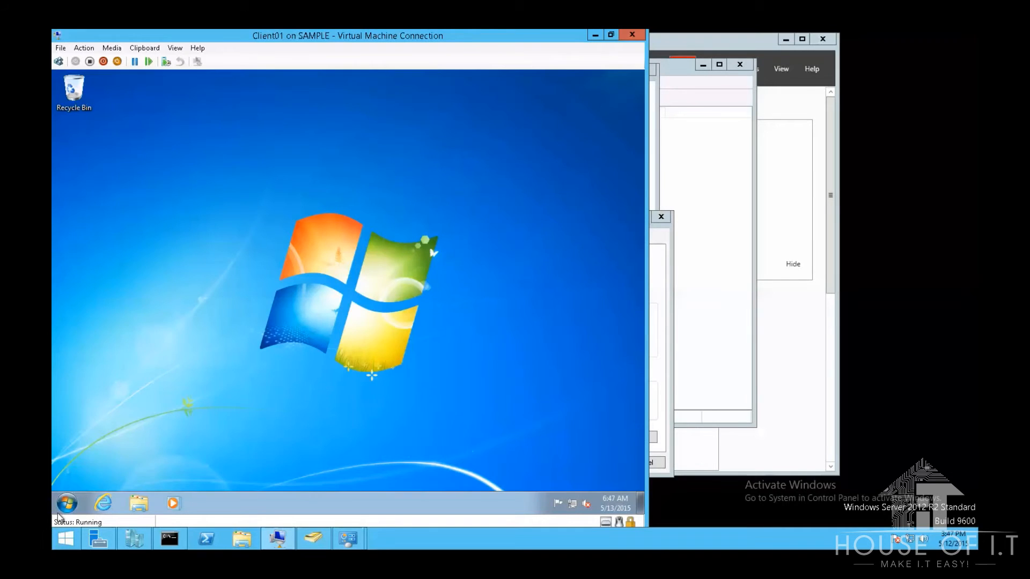
mouse_move(266, 380)
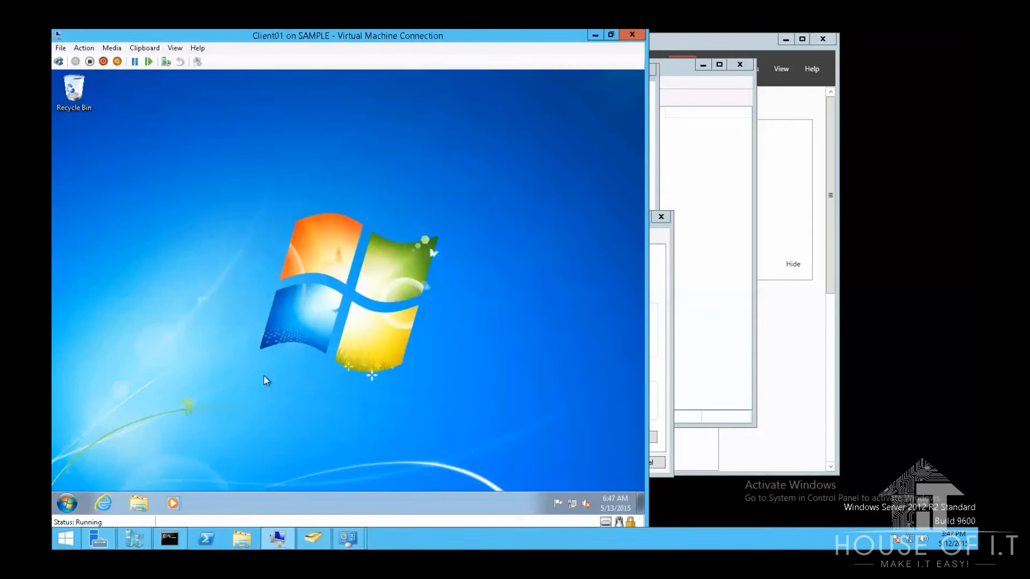
Step: Join Client01 to the hoit domain with administrator credentials and answer the restart prompt
left_click(210, 503)
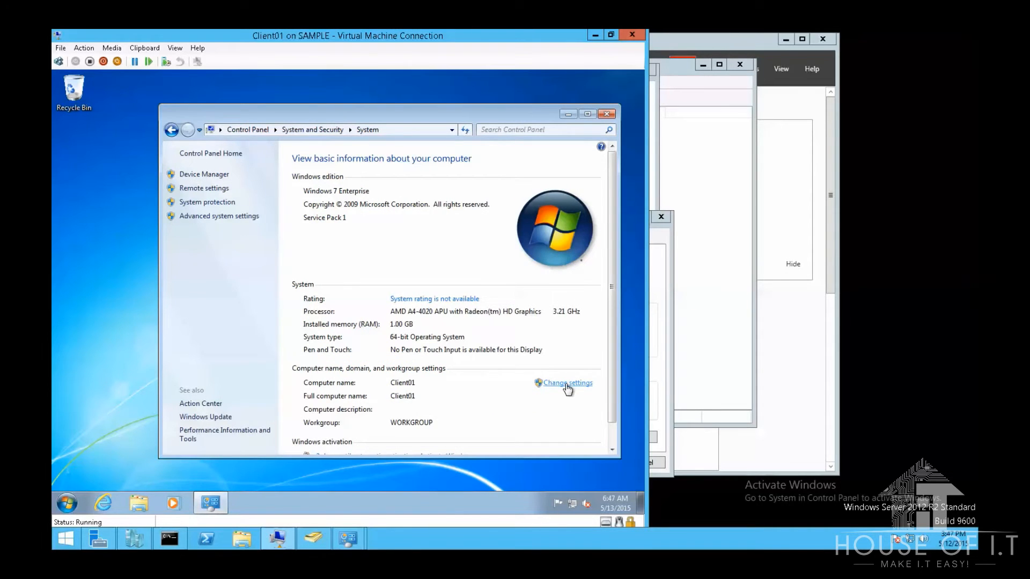
left_click(566, 383)
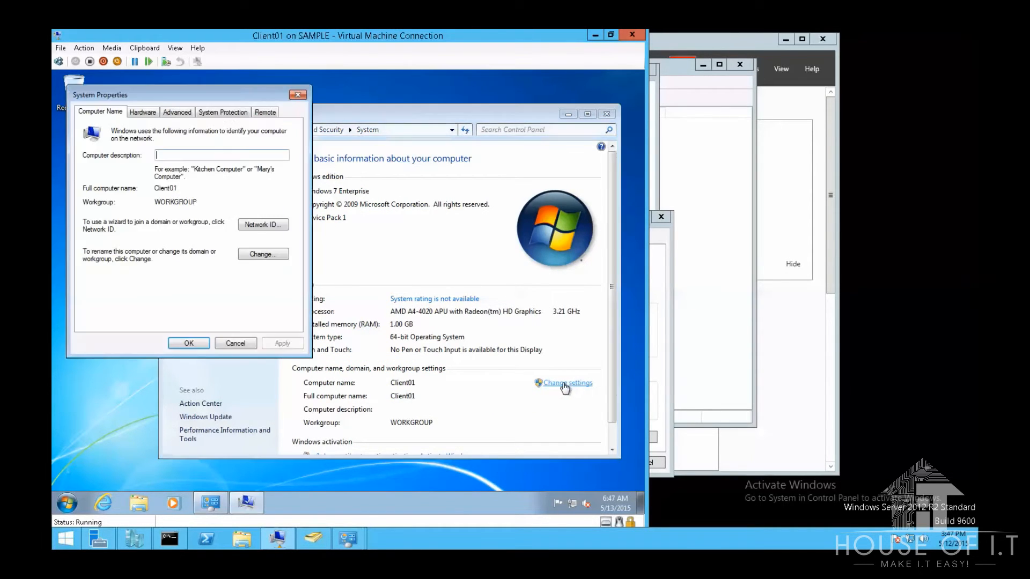
left_click(262, 254)
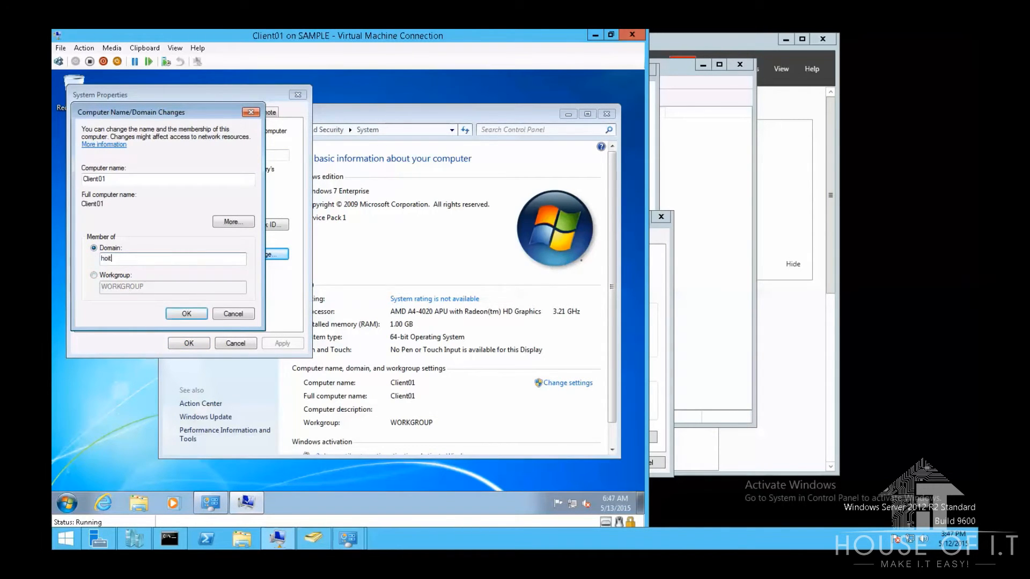
left_click(186, 313)
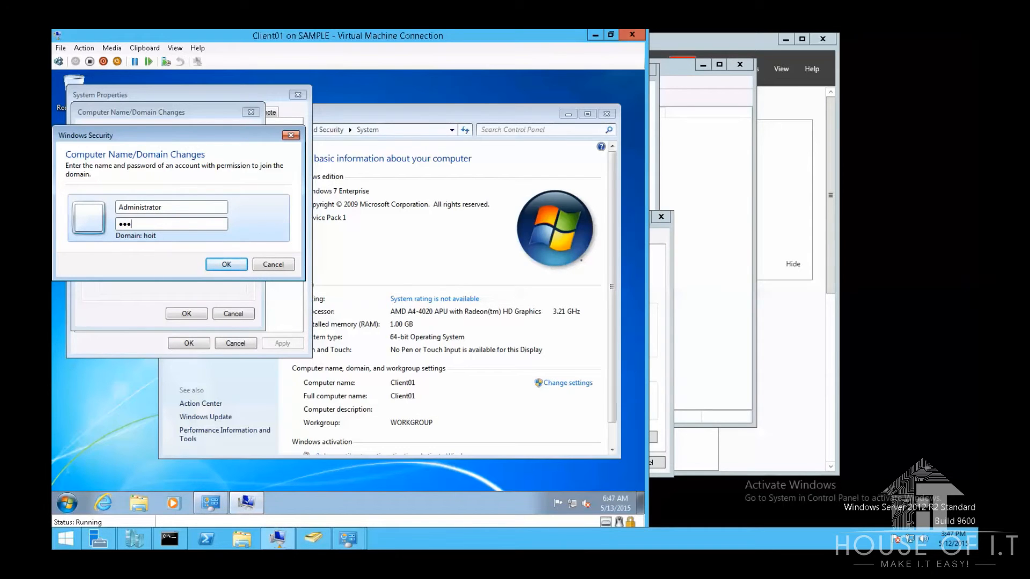
left_click(225, 264)
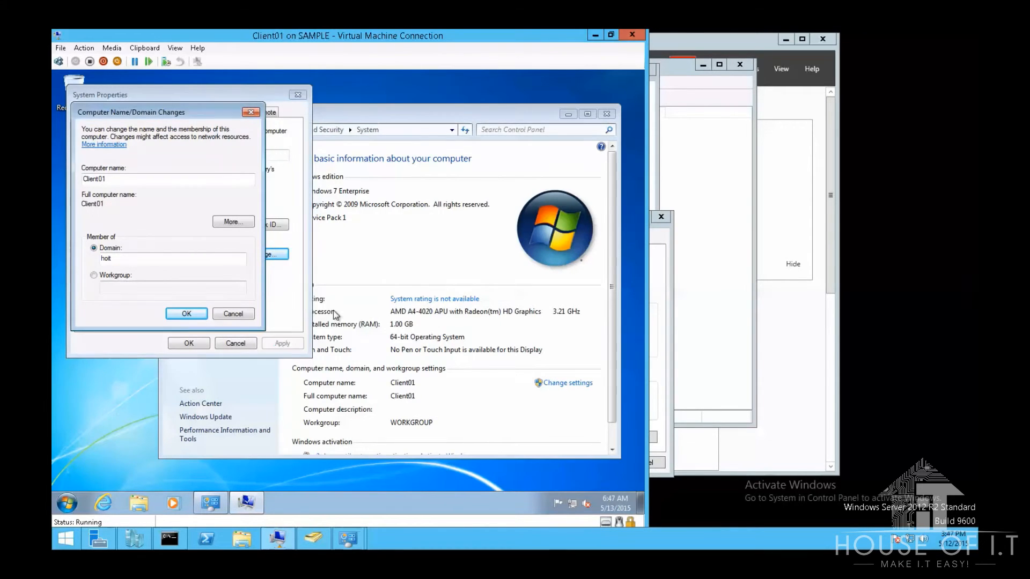
left_click(186, 313)
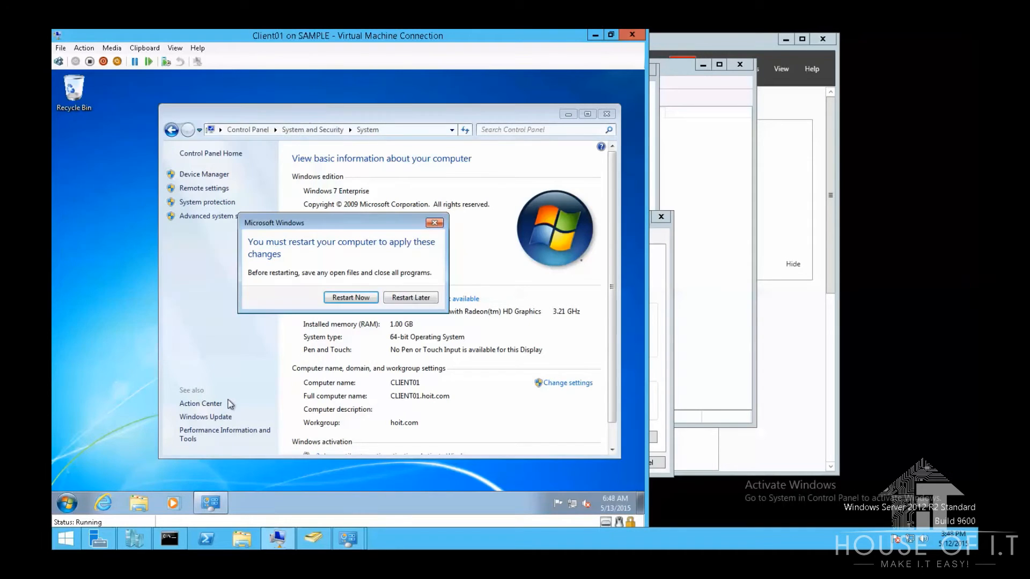
left_click(411, 298)
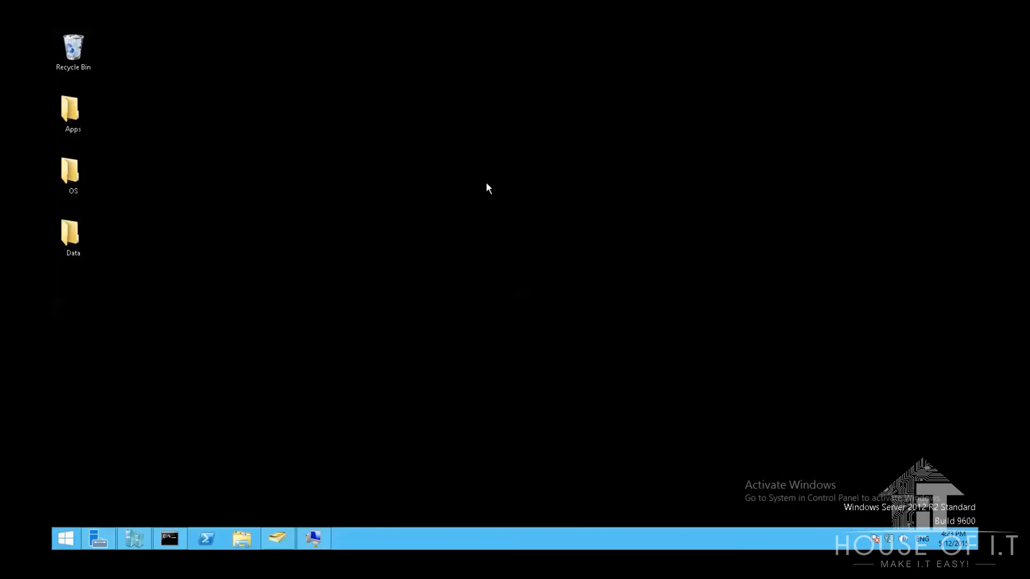
Step: Run djoin /provision for Client02 in hoit.com, saving to z:\files\file.txt
left_click(170, 538)
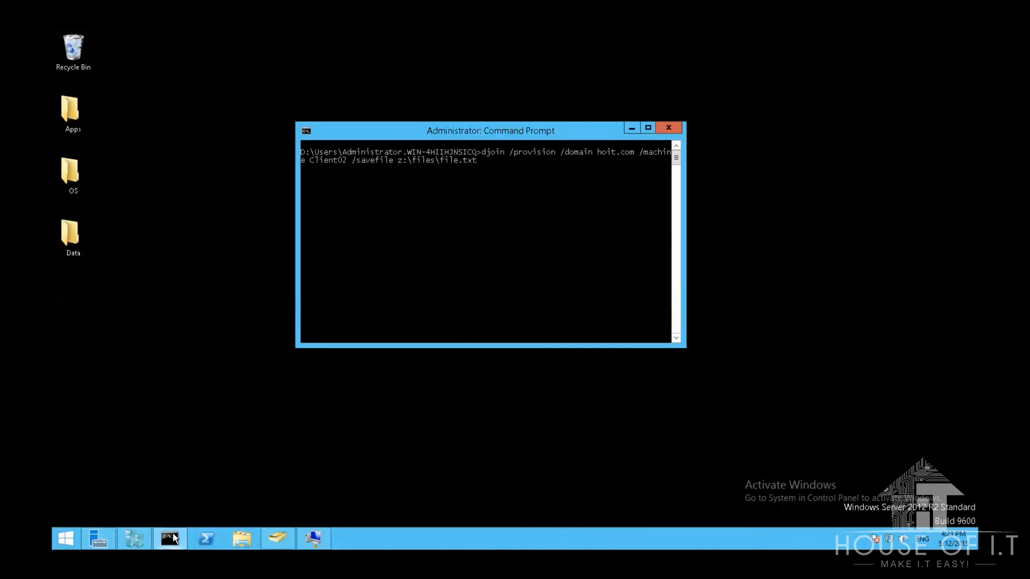
mouse_move(518, 167)
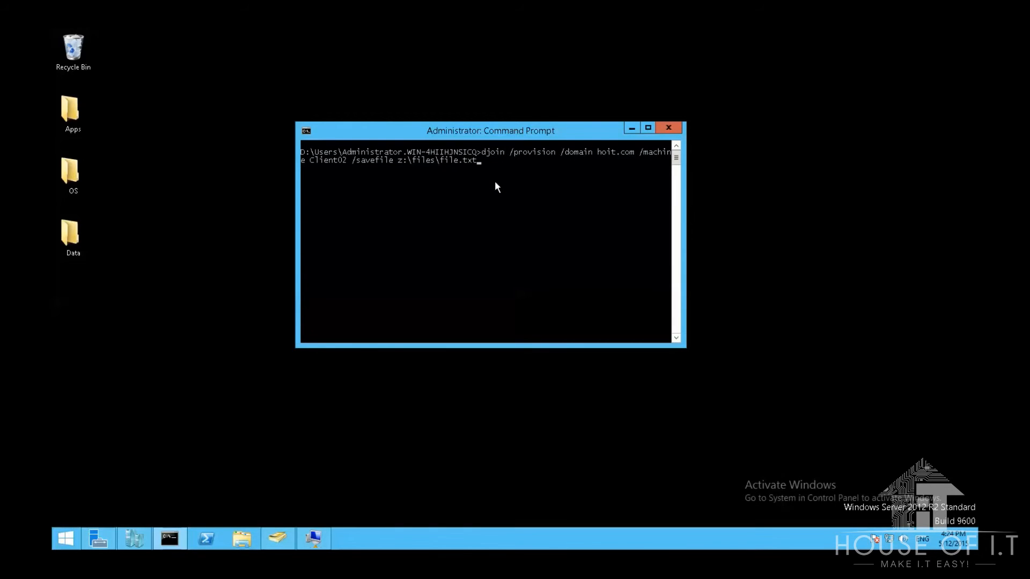
mouse_move(535, 185)
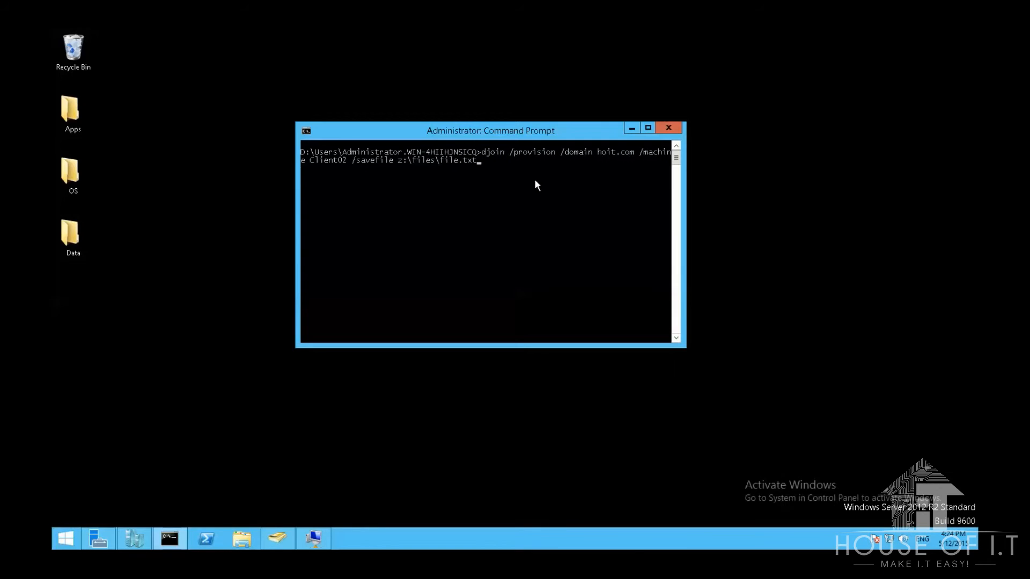
mouse_move(499, 179)
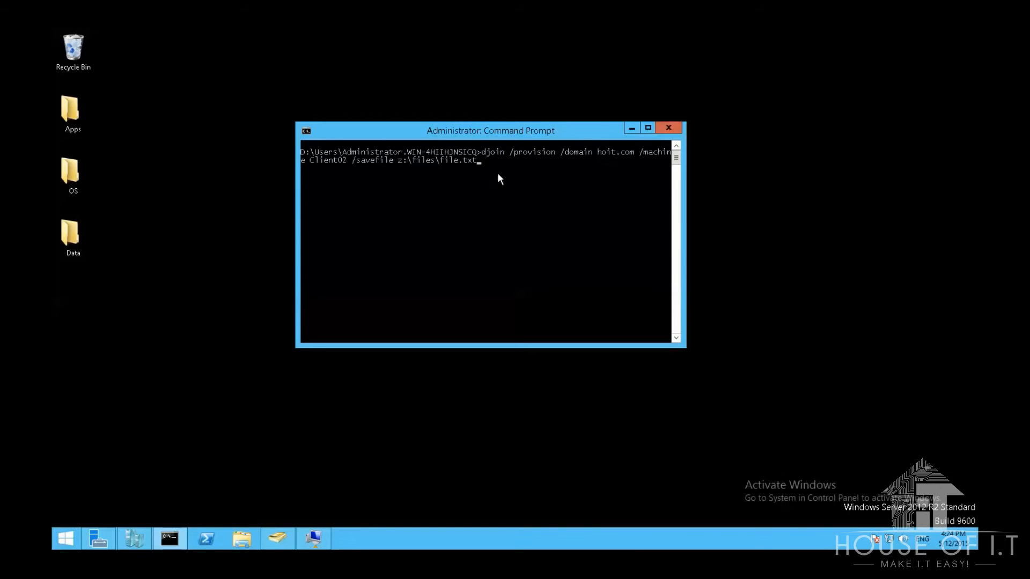
mouse_move(514, 182)
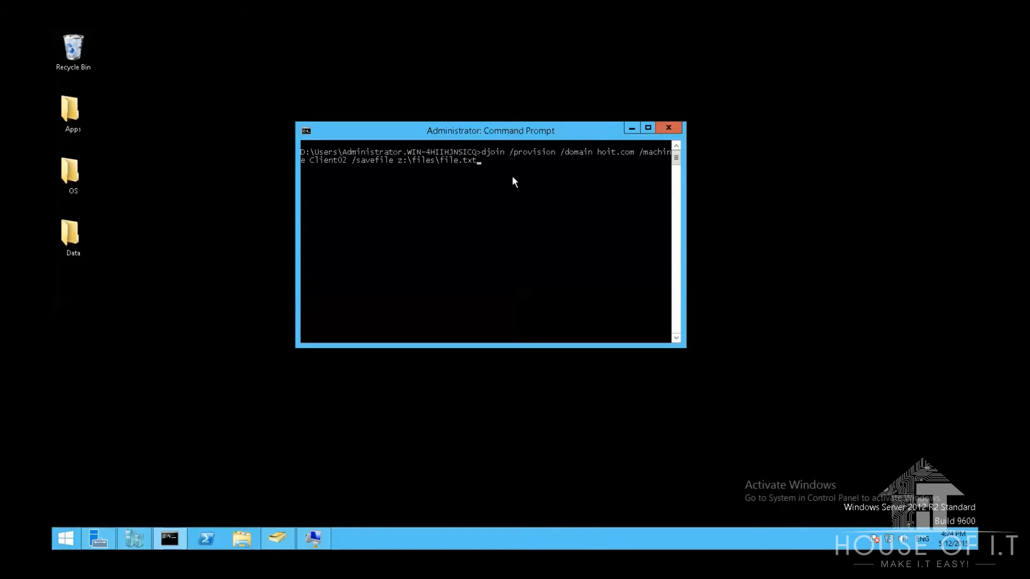
mouse_move(524, 203)
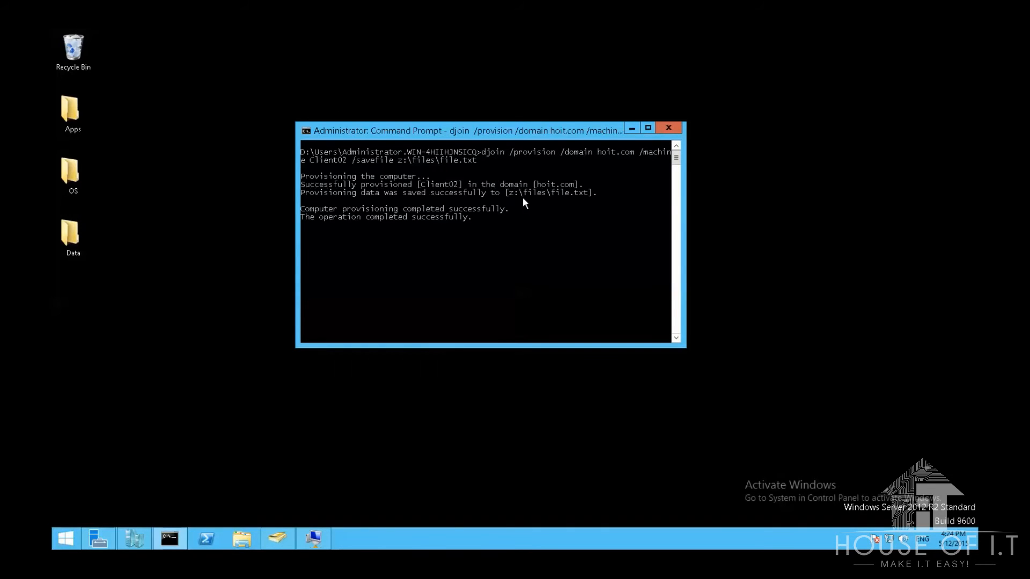
key("Return")
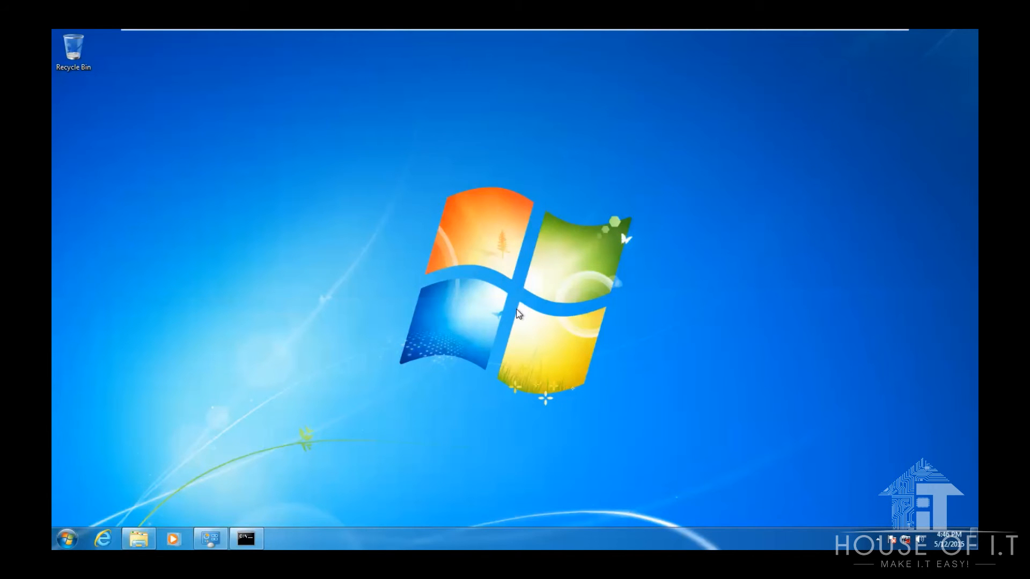
mouse_move(246, 539)
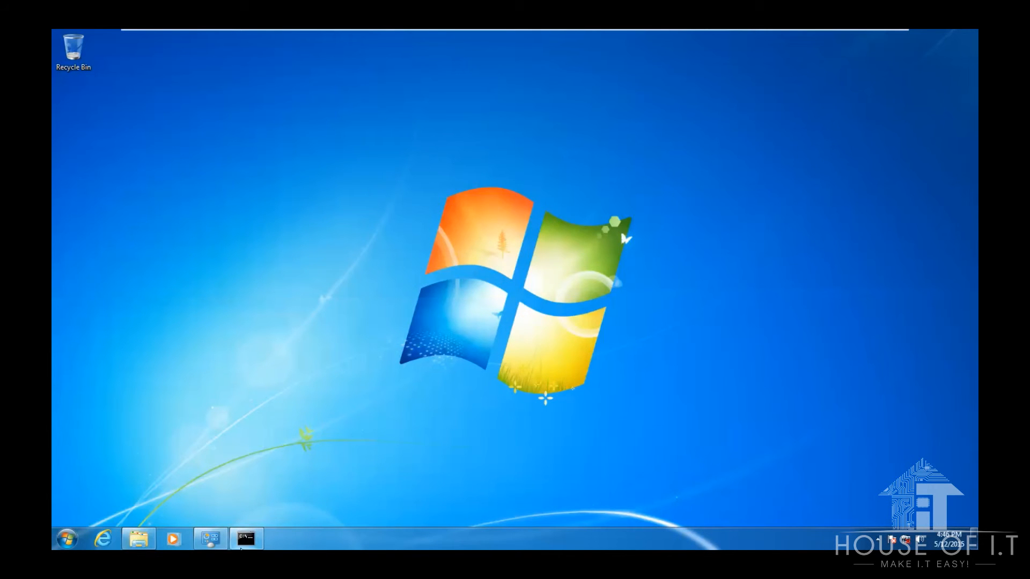
Step: Run djoin /requestODJ loading C:\files\file.txt on the client, then check its system properties
left_click(246, 539)
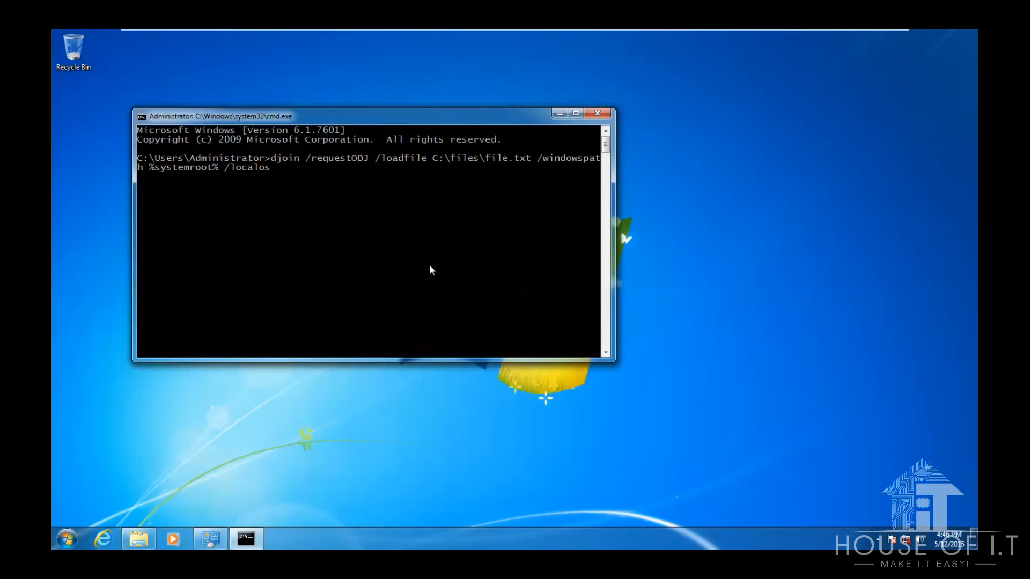
mouse_move(287, 169)
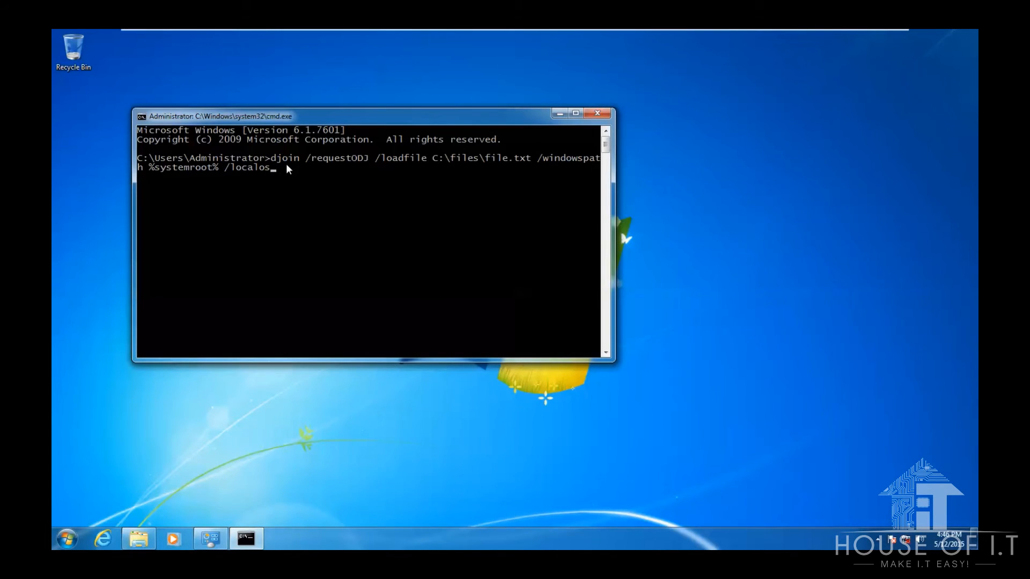
mouse_move(355, 167)
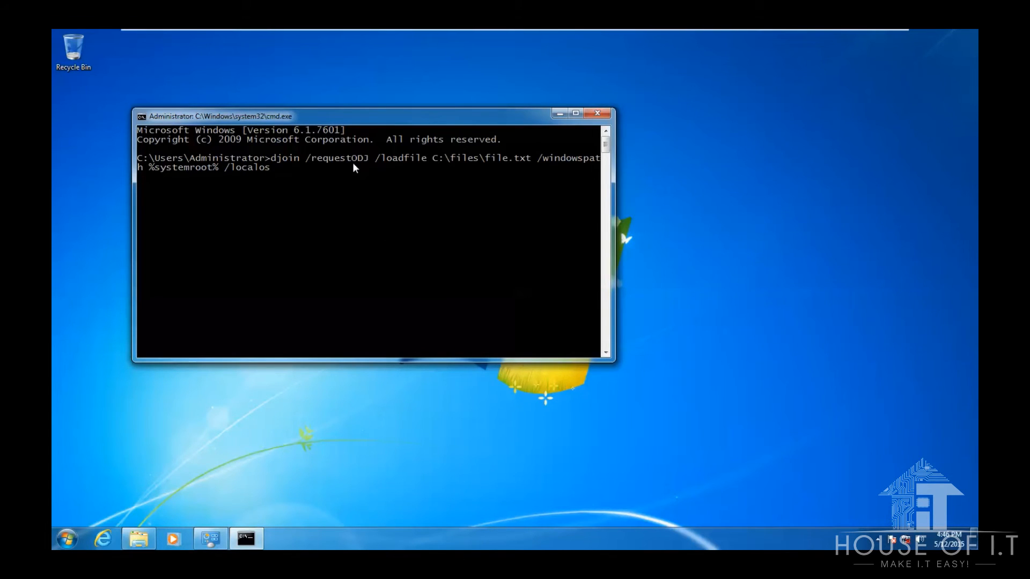
mouse_move(400, 168)
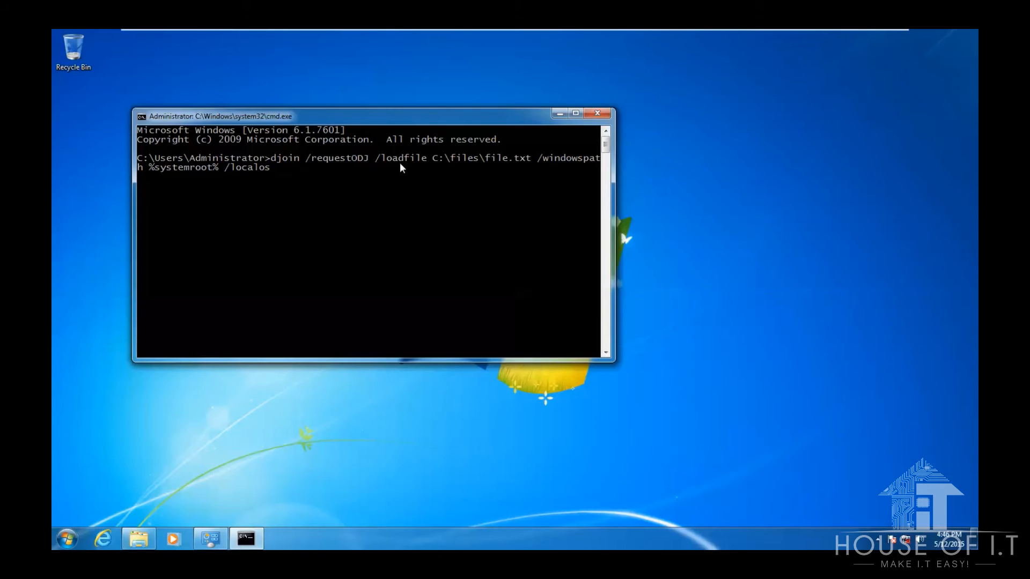
mouse_move(477, 176)
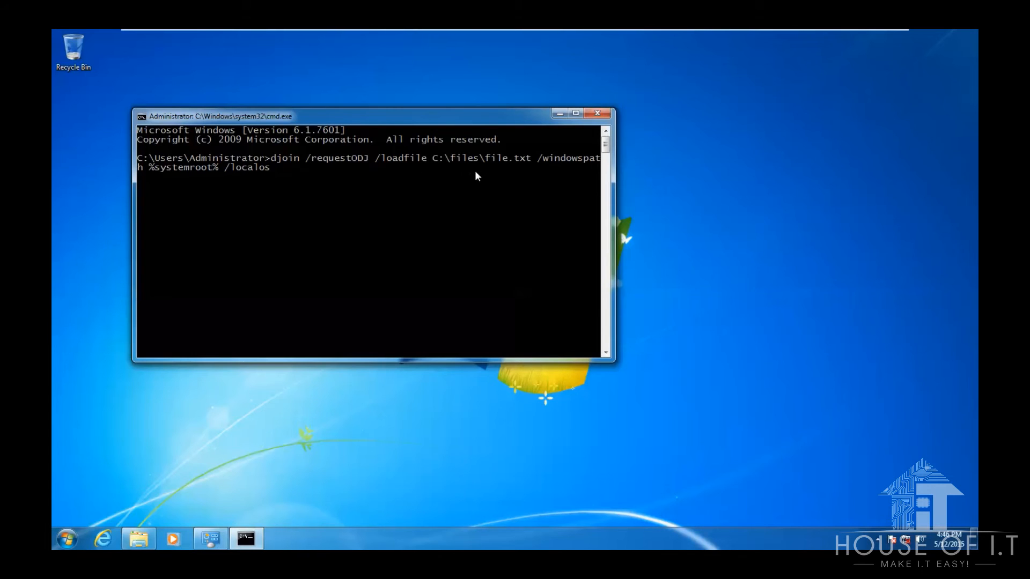
mouse_move(595, 176)
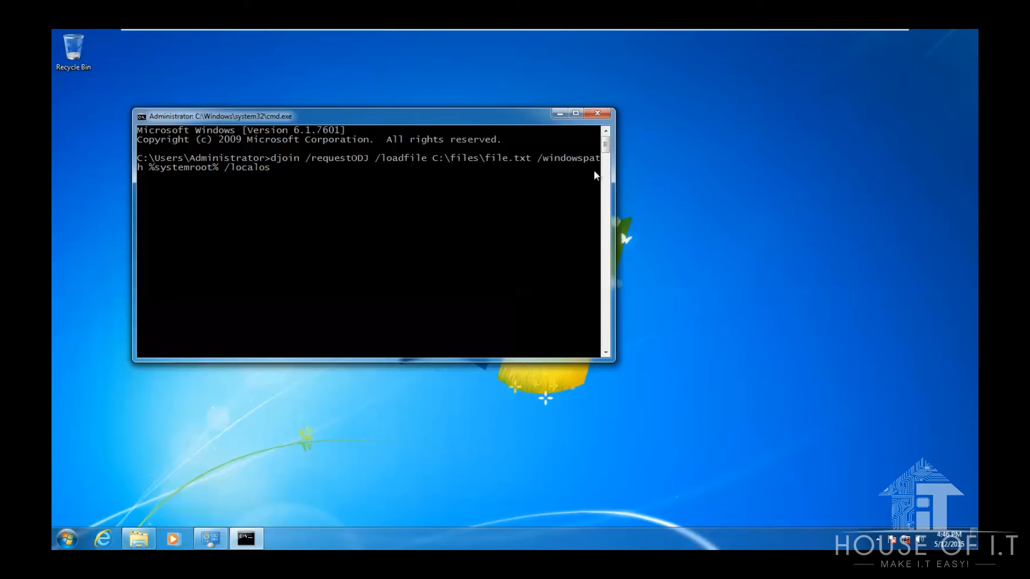
mouse_move(351, 184)
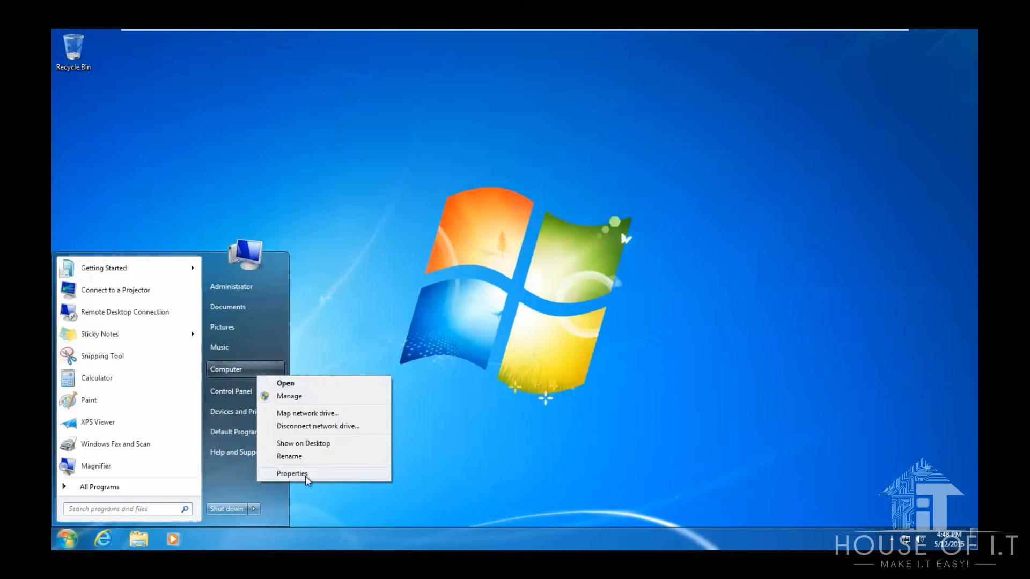
left_click(291, 474)
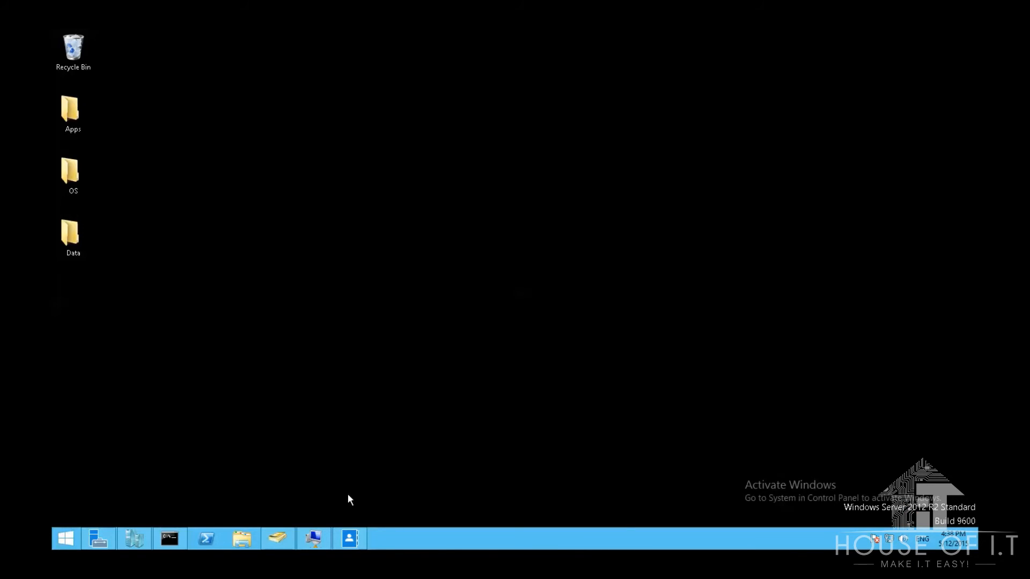
Step: Open Active Directory Administrative Center and search under the HOIT Users node
left_click(349, 539)
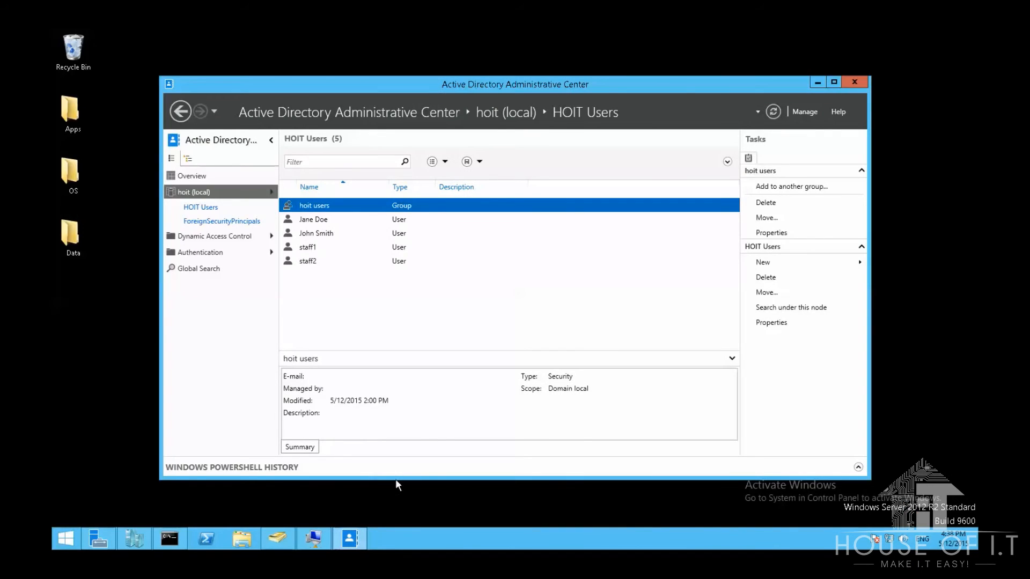
mouse_move(468, 351)
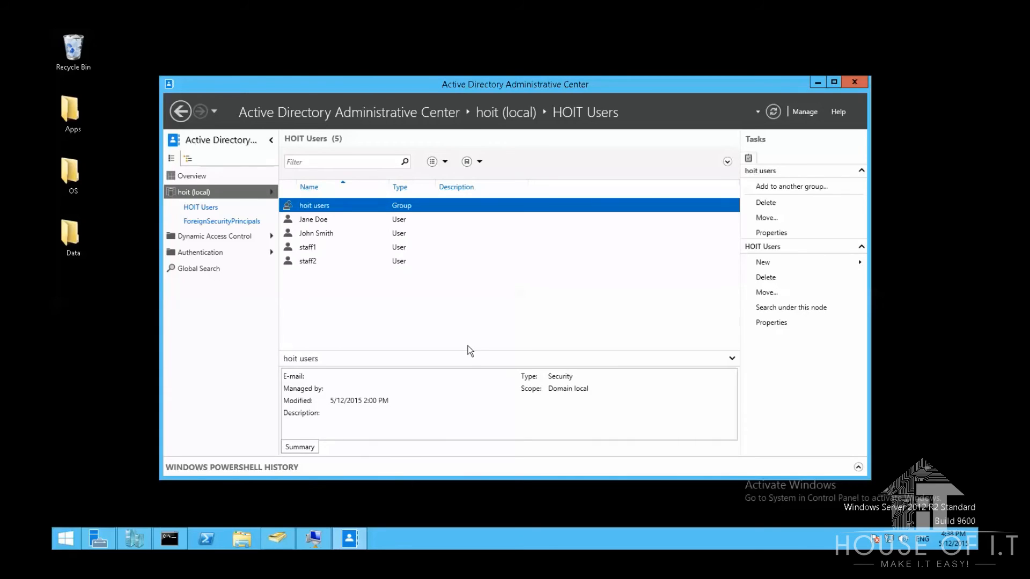
mouse_move(486, 328)
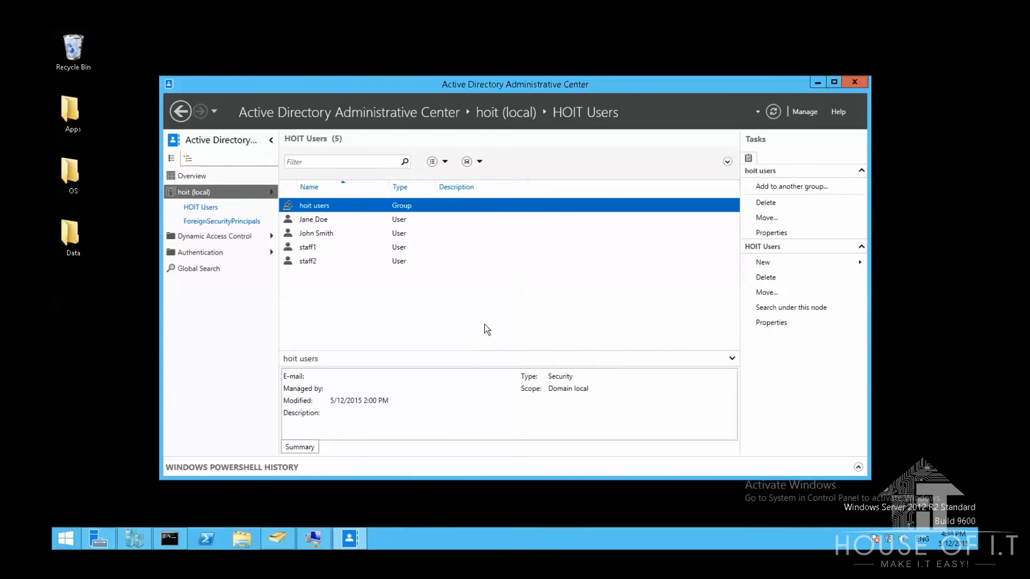
mouse_move(495, 325)
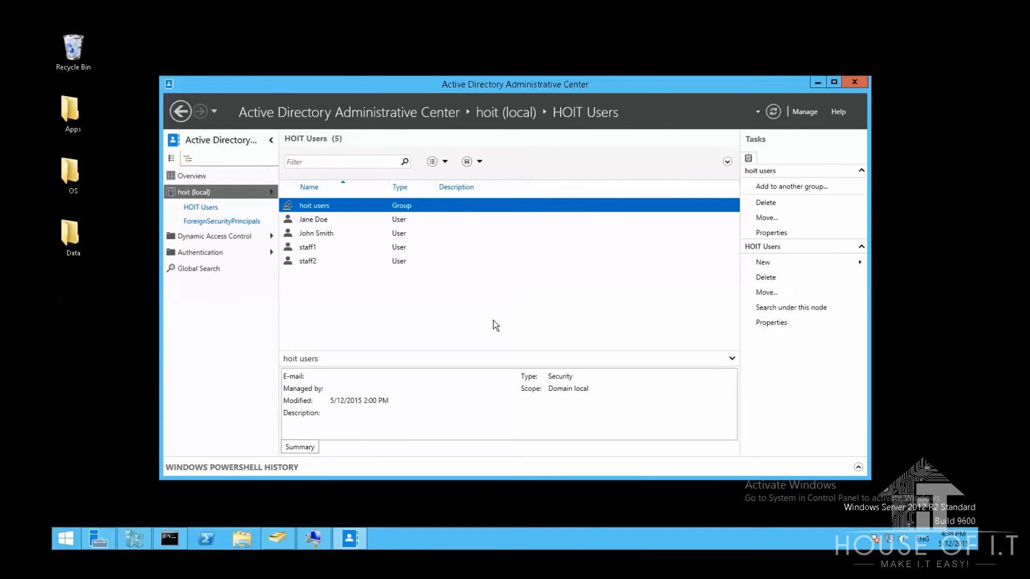
mouse_move(791, 307)
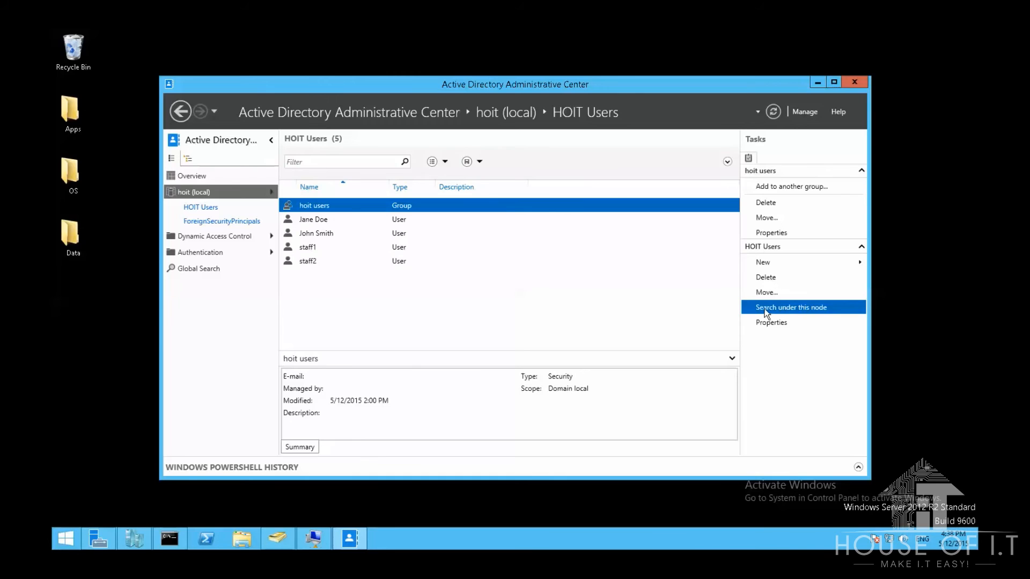
left_click(790, 307)
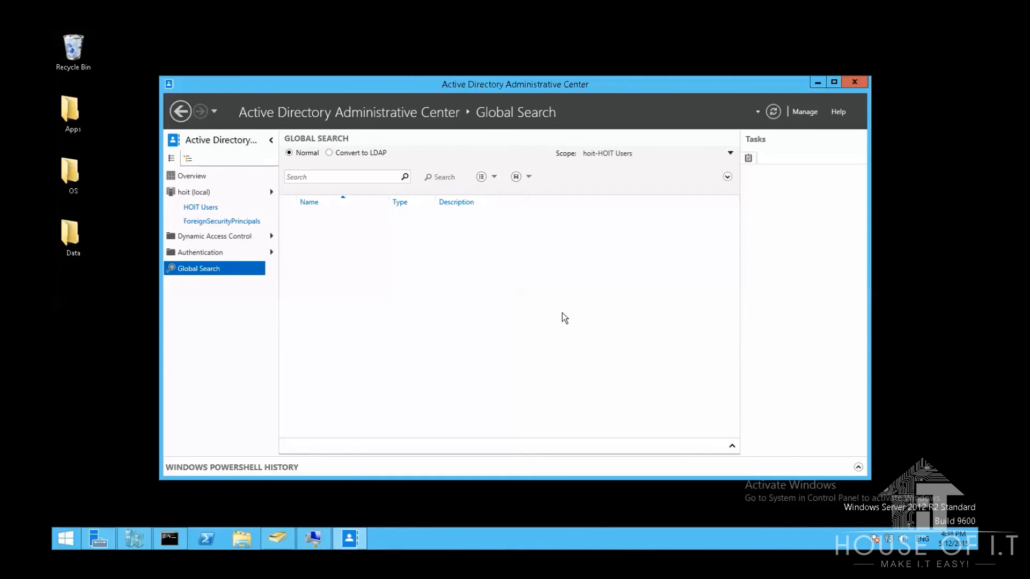
mouse_move(567, 330)
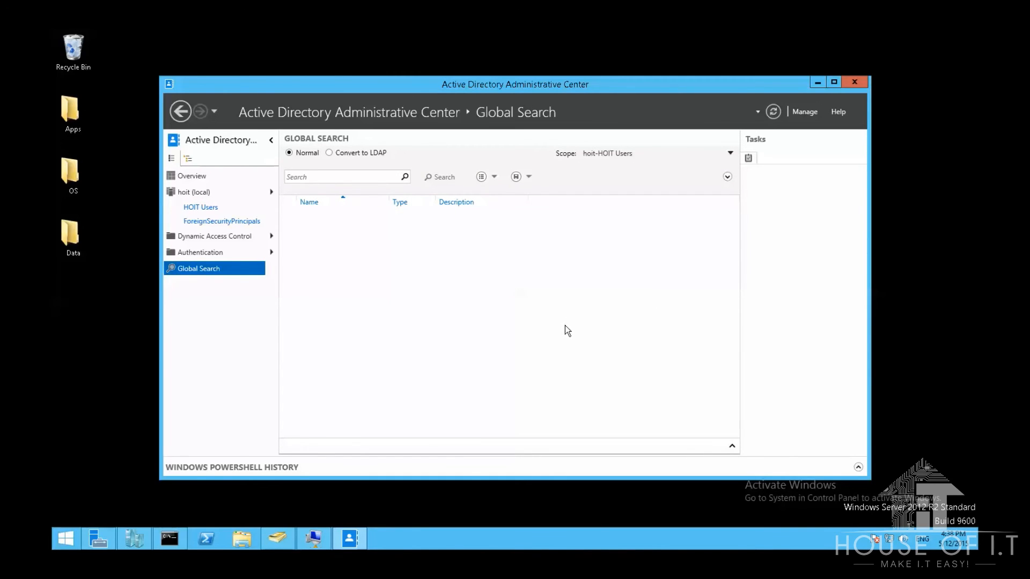
mouse_move(456, 206)
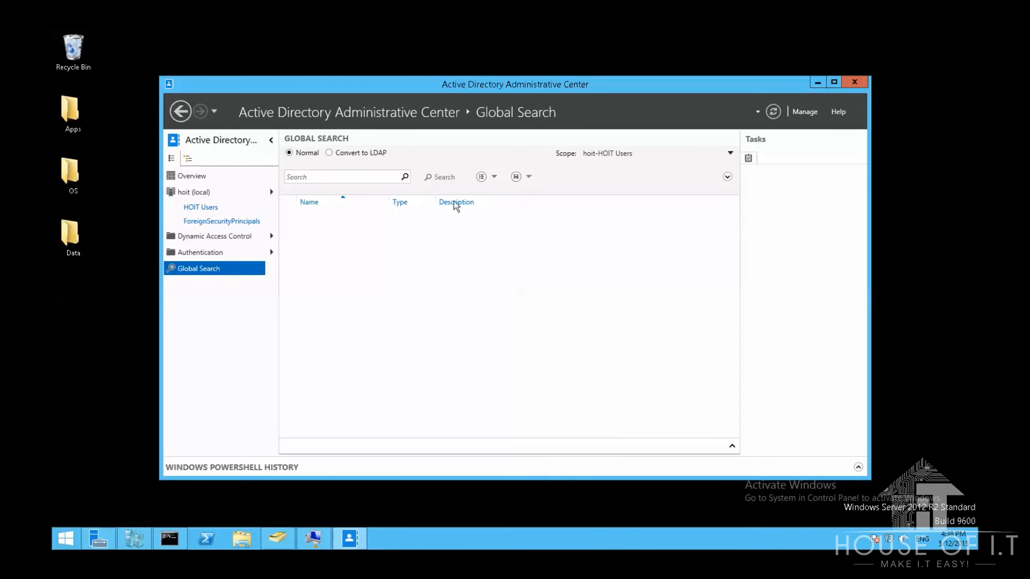
Step: Search for enabled users not logged on for more than 60 days, finding Jane Doe, staff1, staff2
left_click(726, 175)
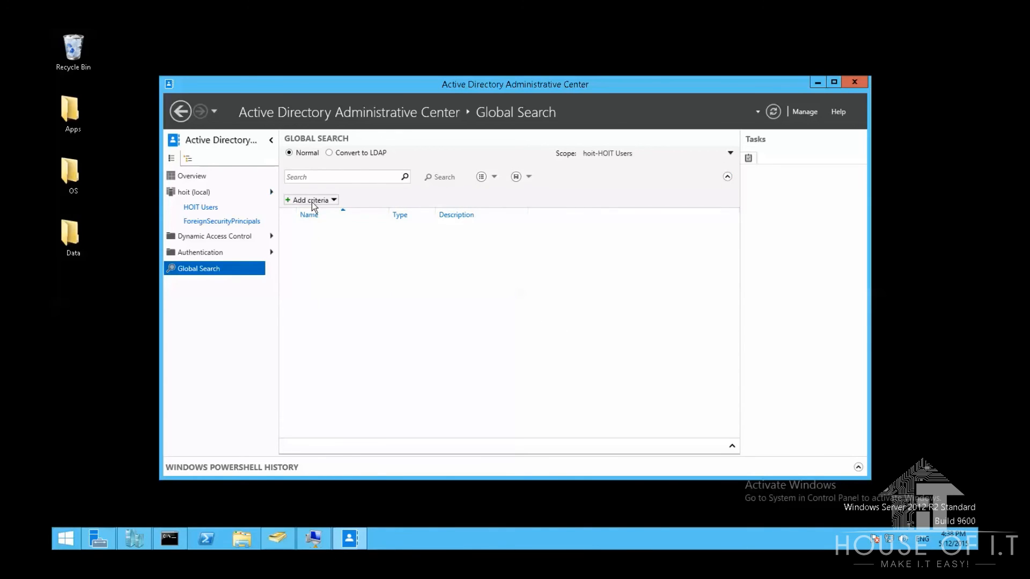
left_click(310, 199)
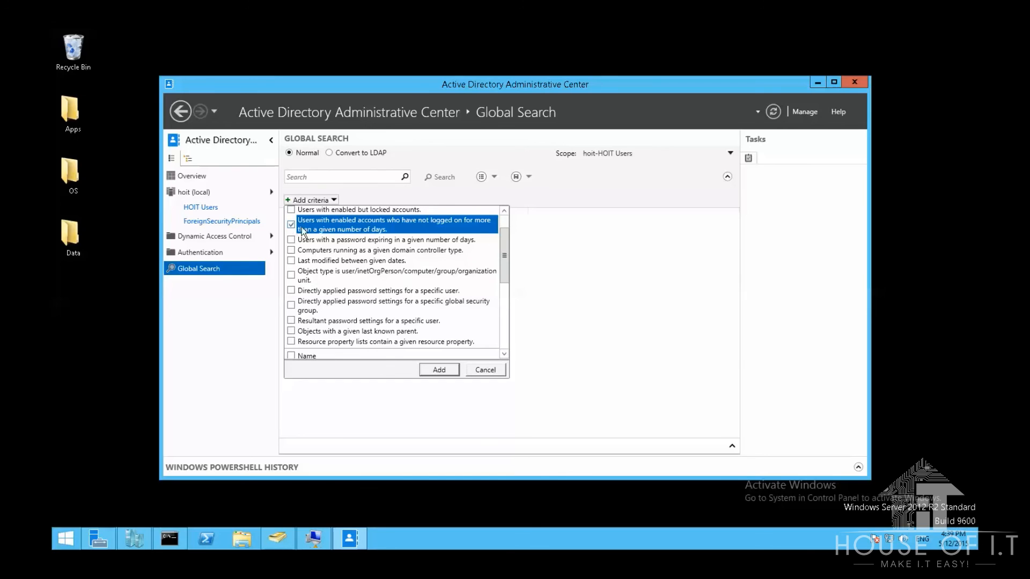
left_click(438, 369)
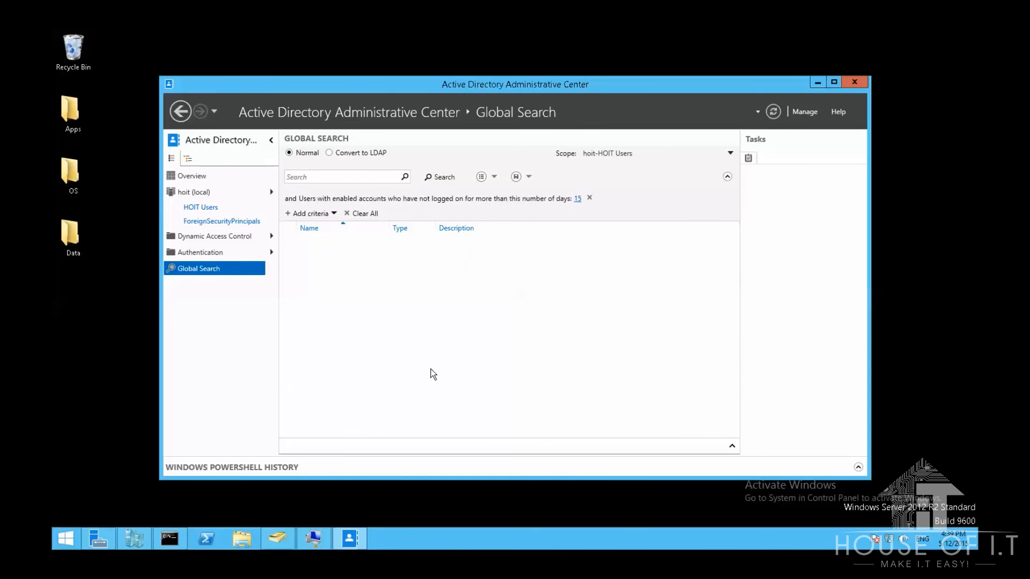
left_click(576, 199)
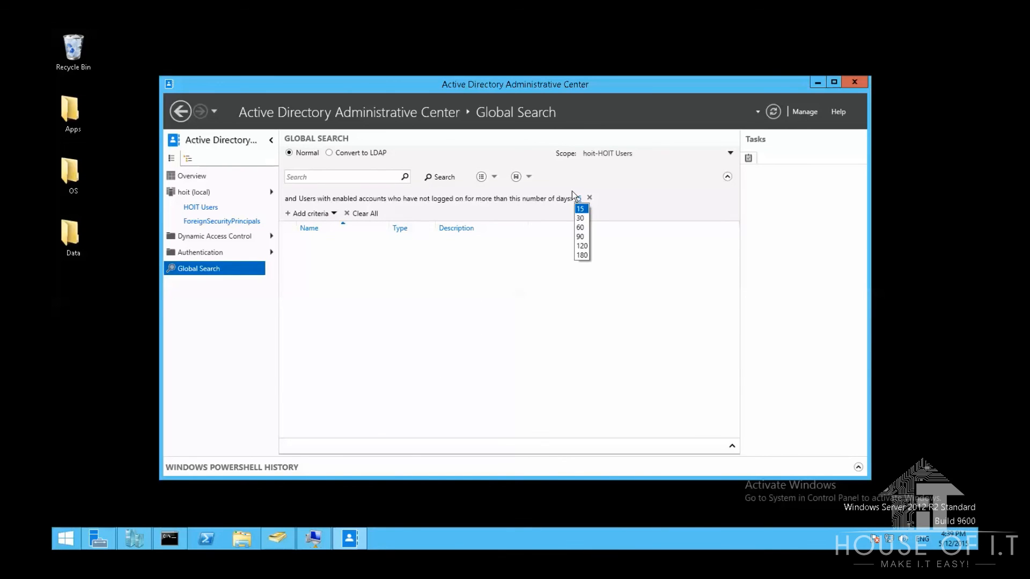
left_click(580, 227)
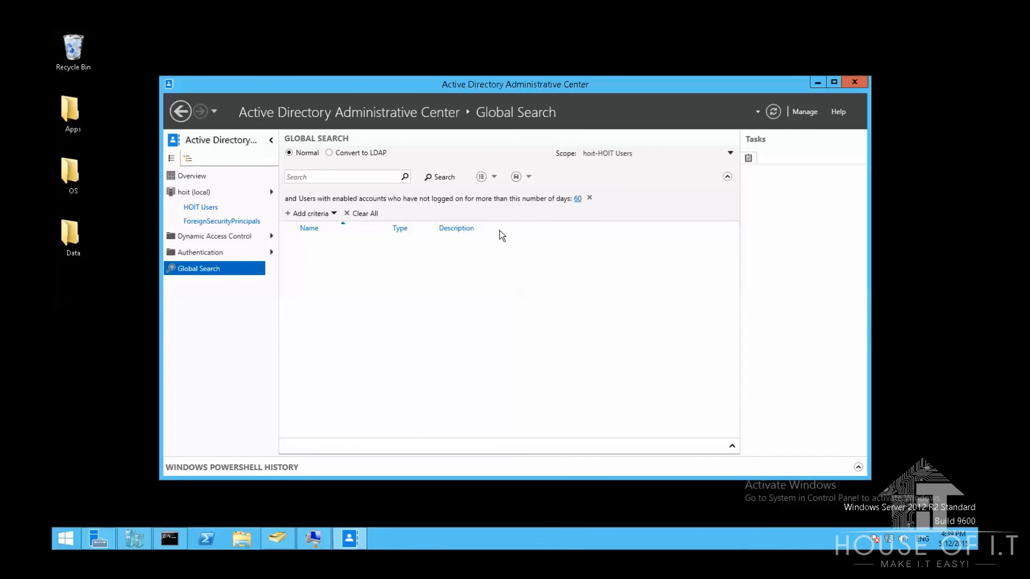
left_click(441, 176)
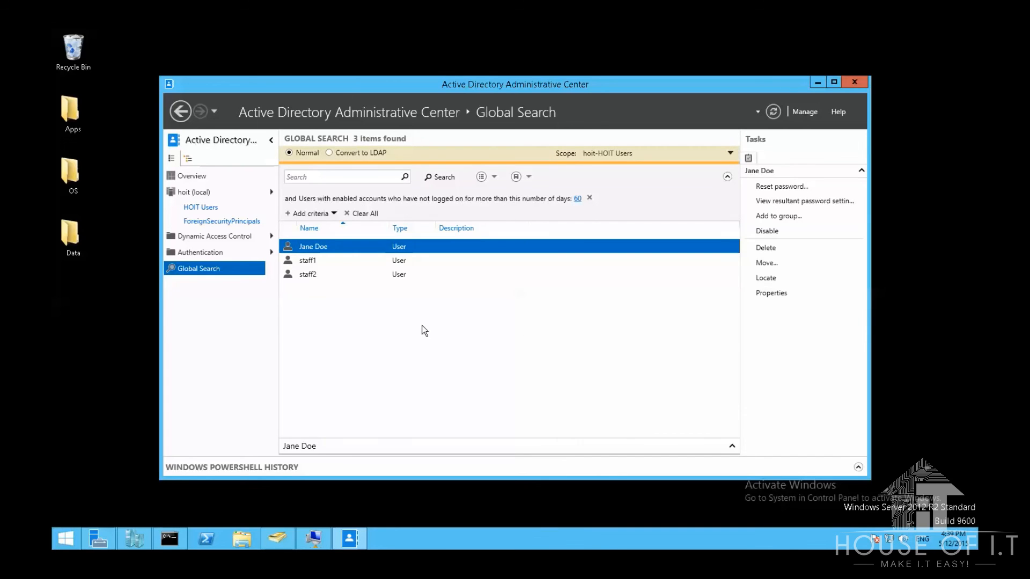
Step: Select Jane Doe and staff2 in the search results, leaving staff1 unselected
left_click(307, 274)
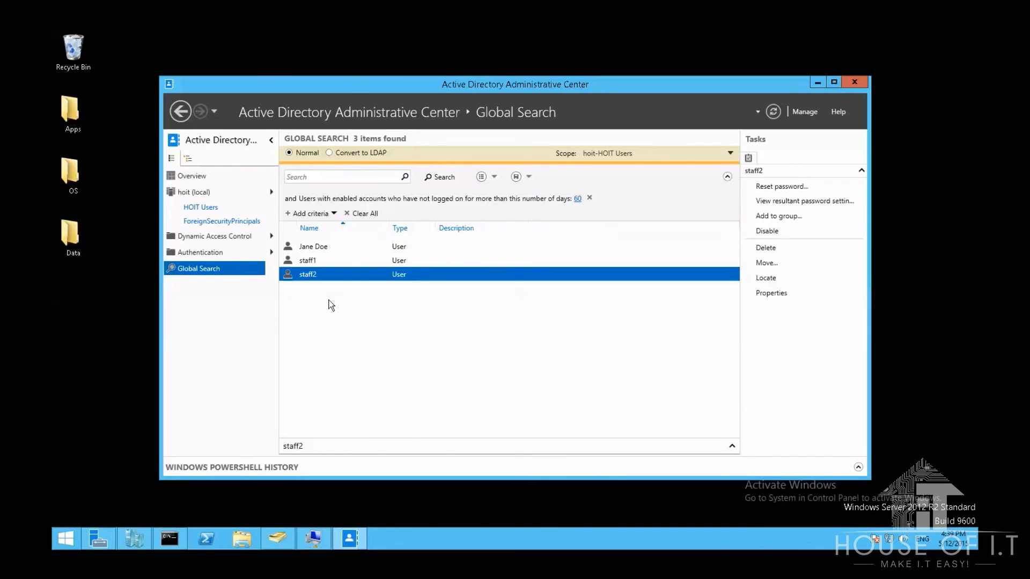
right_click(307, 260)
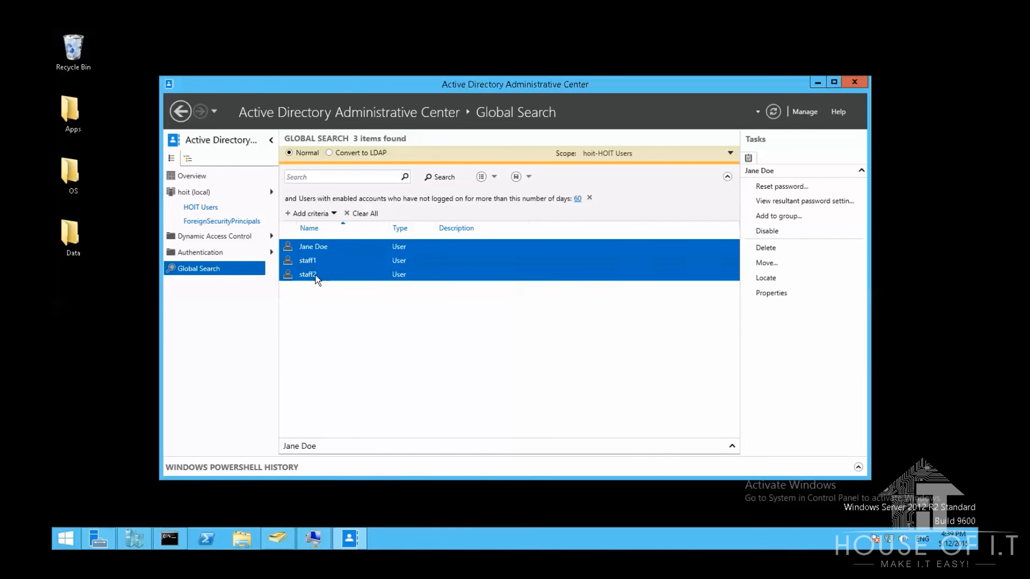
left_click(308, 274)
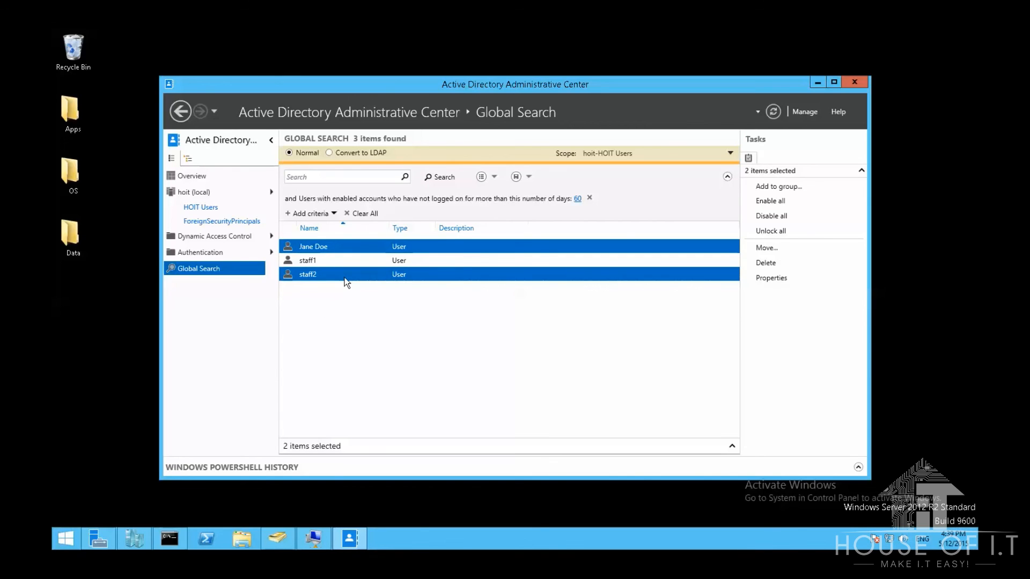
mouse_move(769, 216)
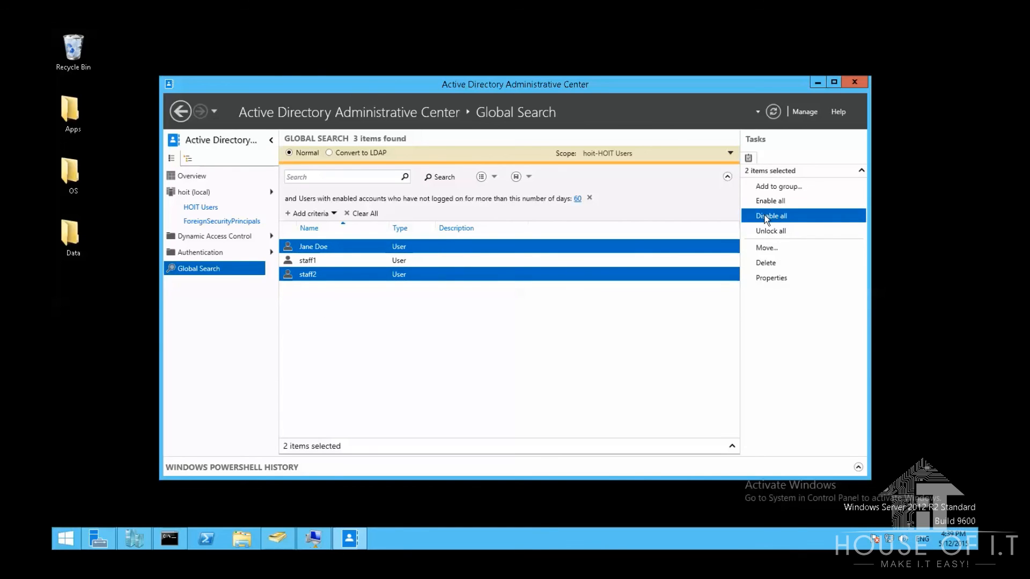